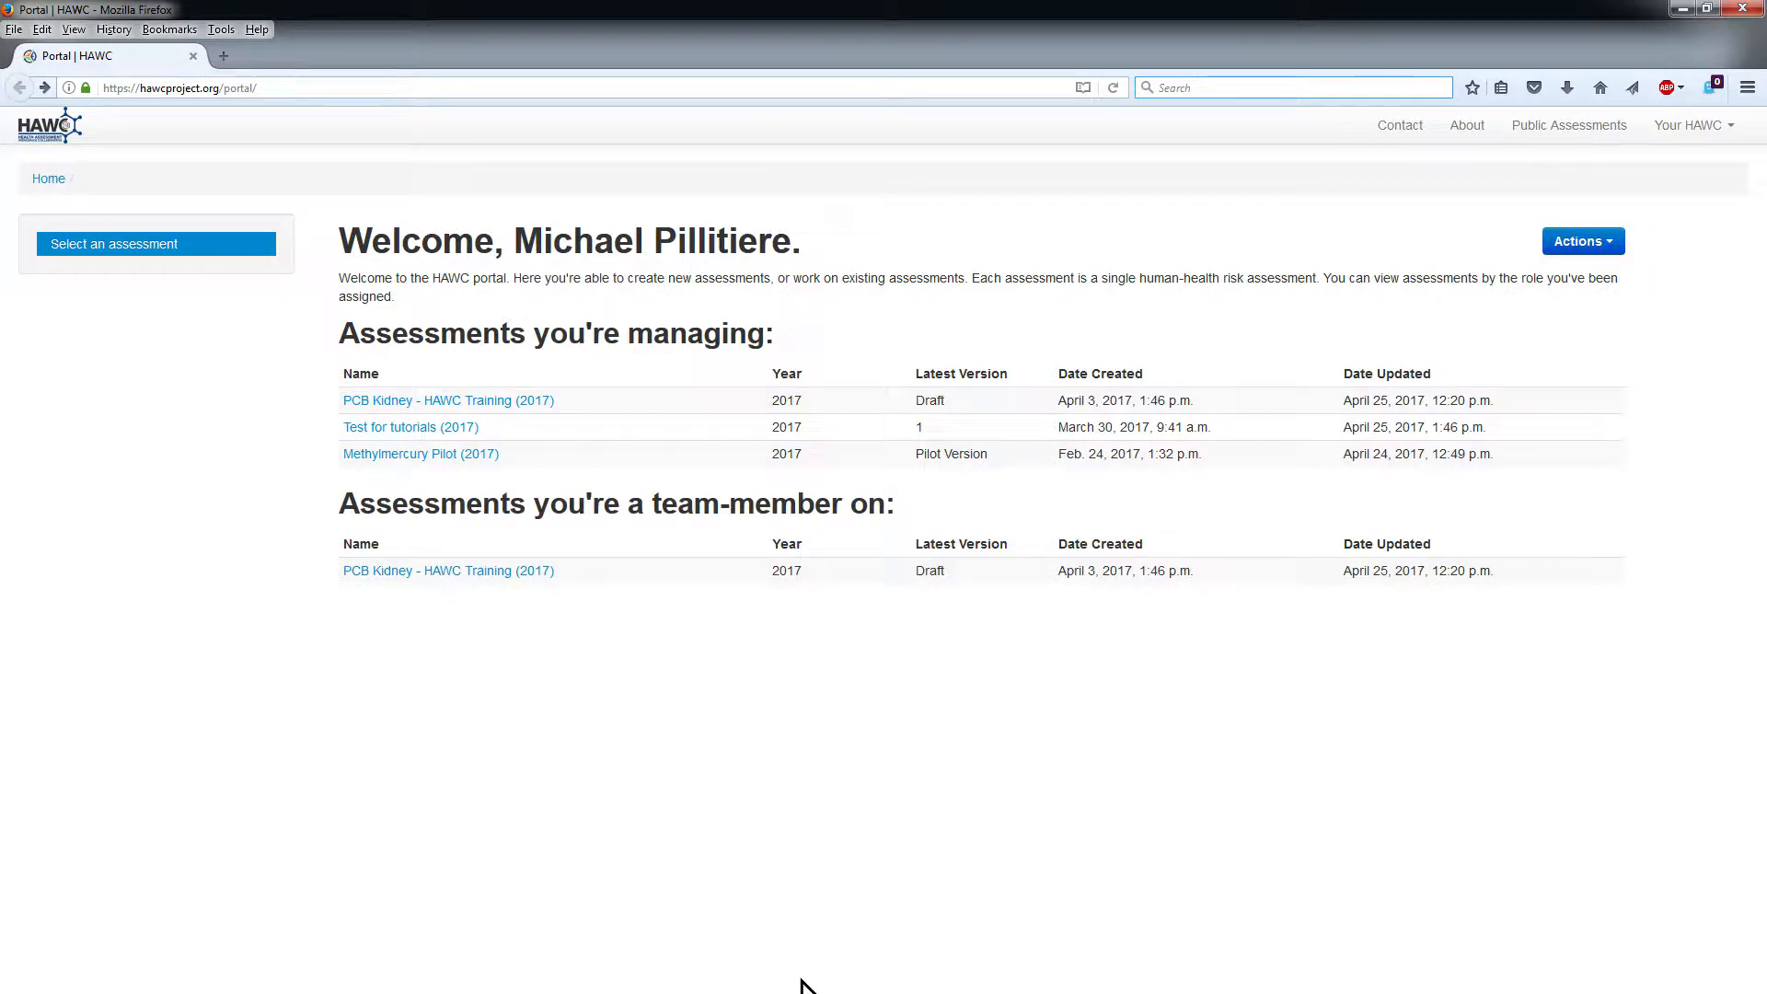
pyautogui.moveTo(1553, 298)
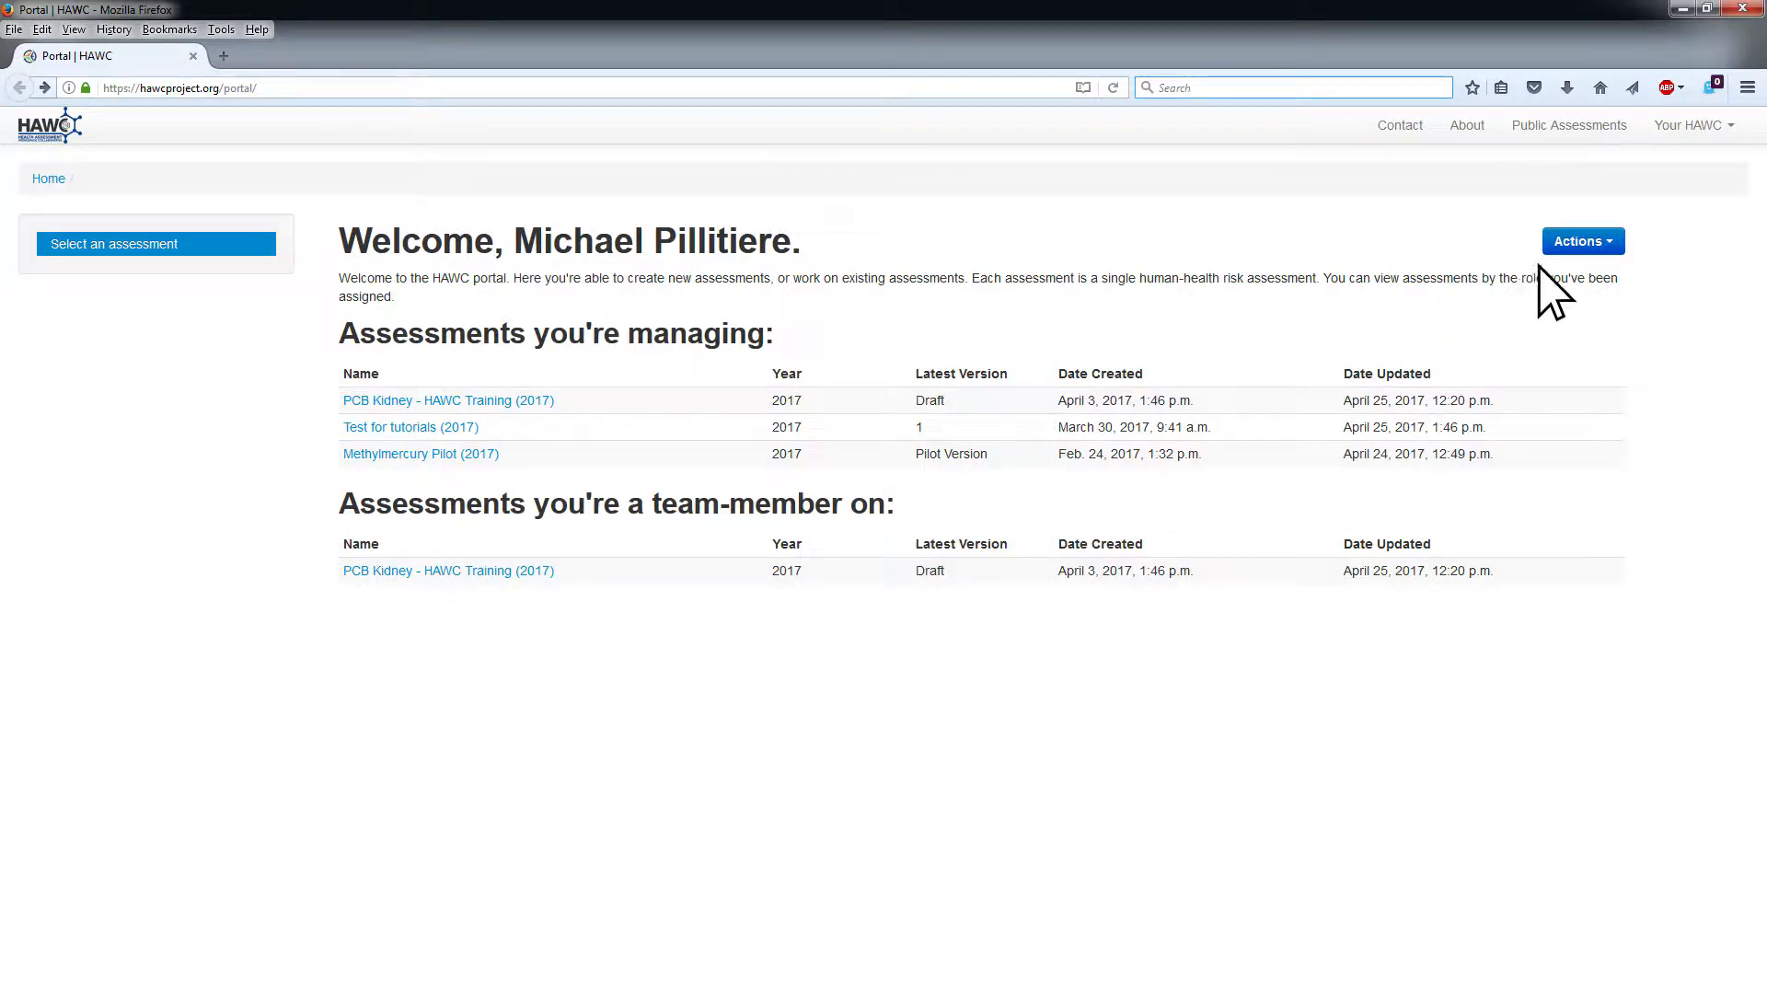
# Choose 'Create a new assessment' from the portal's Actions dropdown
pyautogui.click(1581, 240)
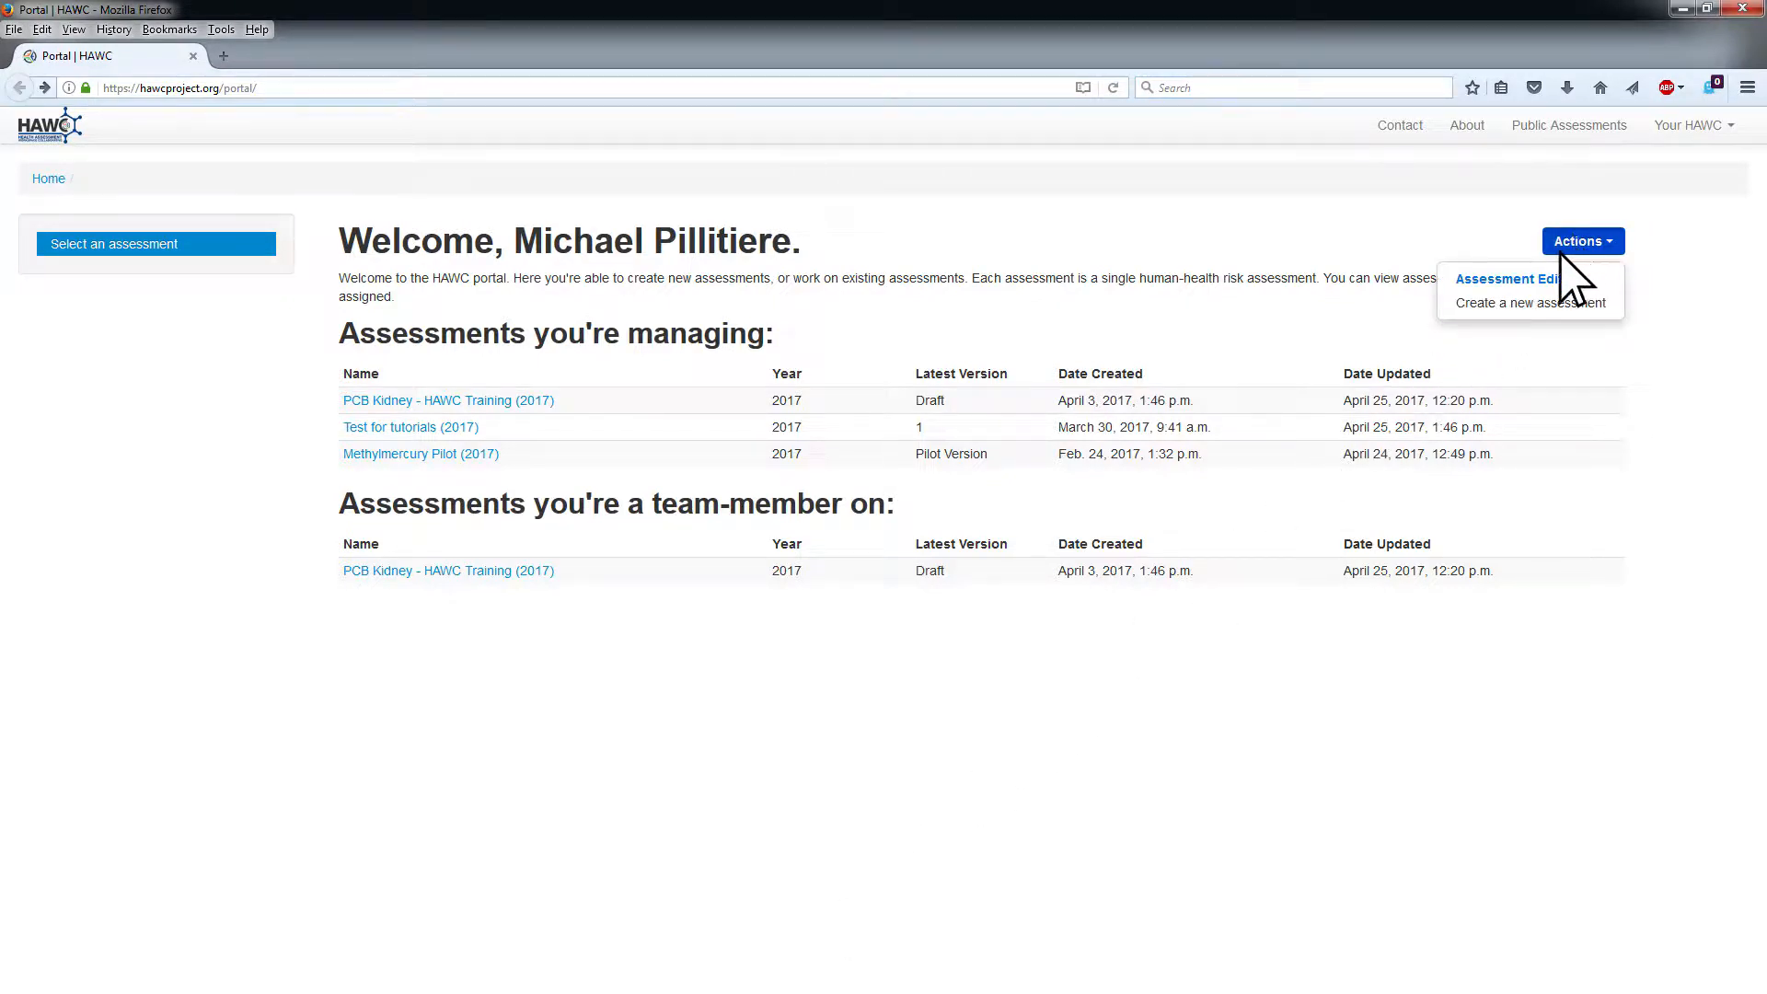
pyautogui.click(1518, 302)
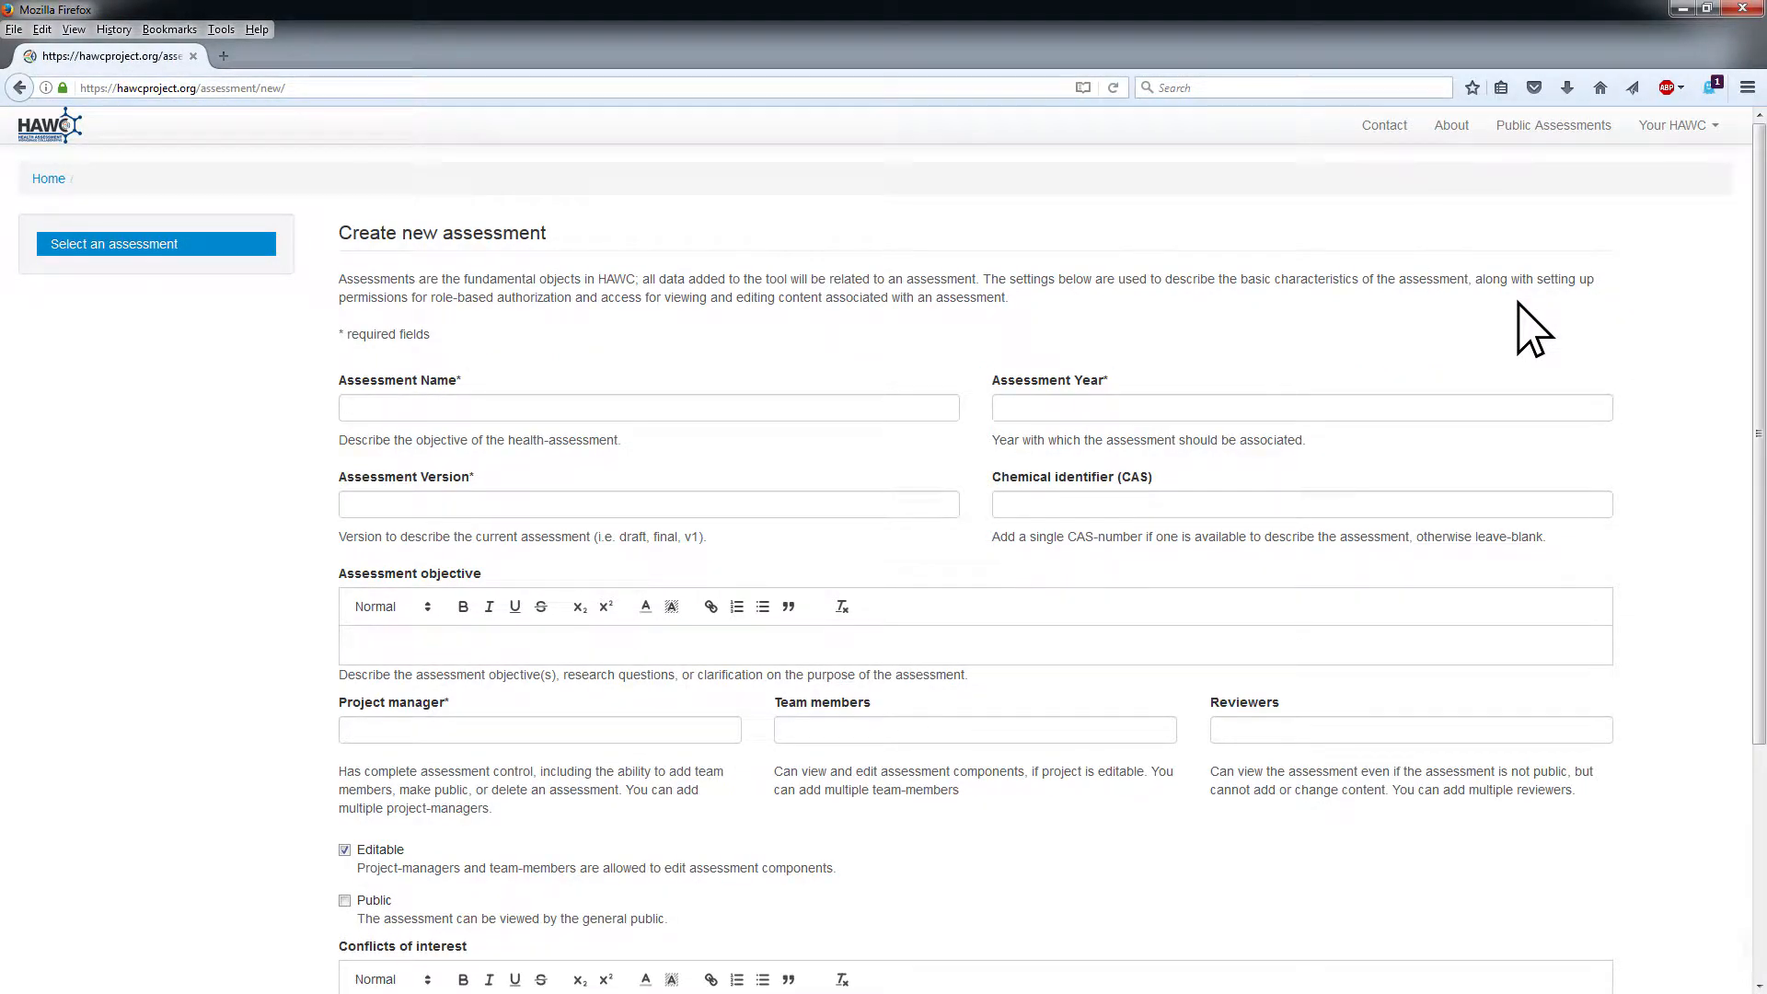
pyautogui.moveTo(1367, 346)
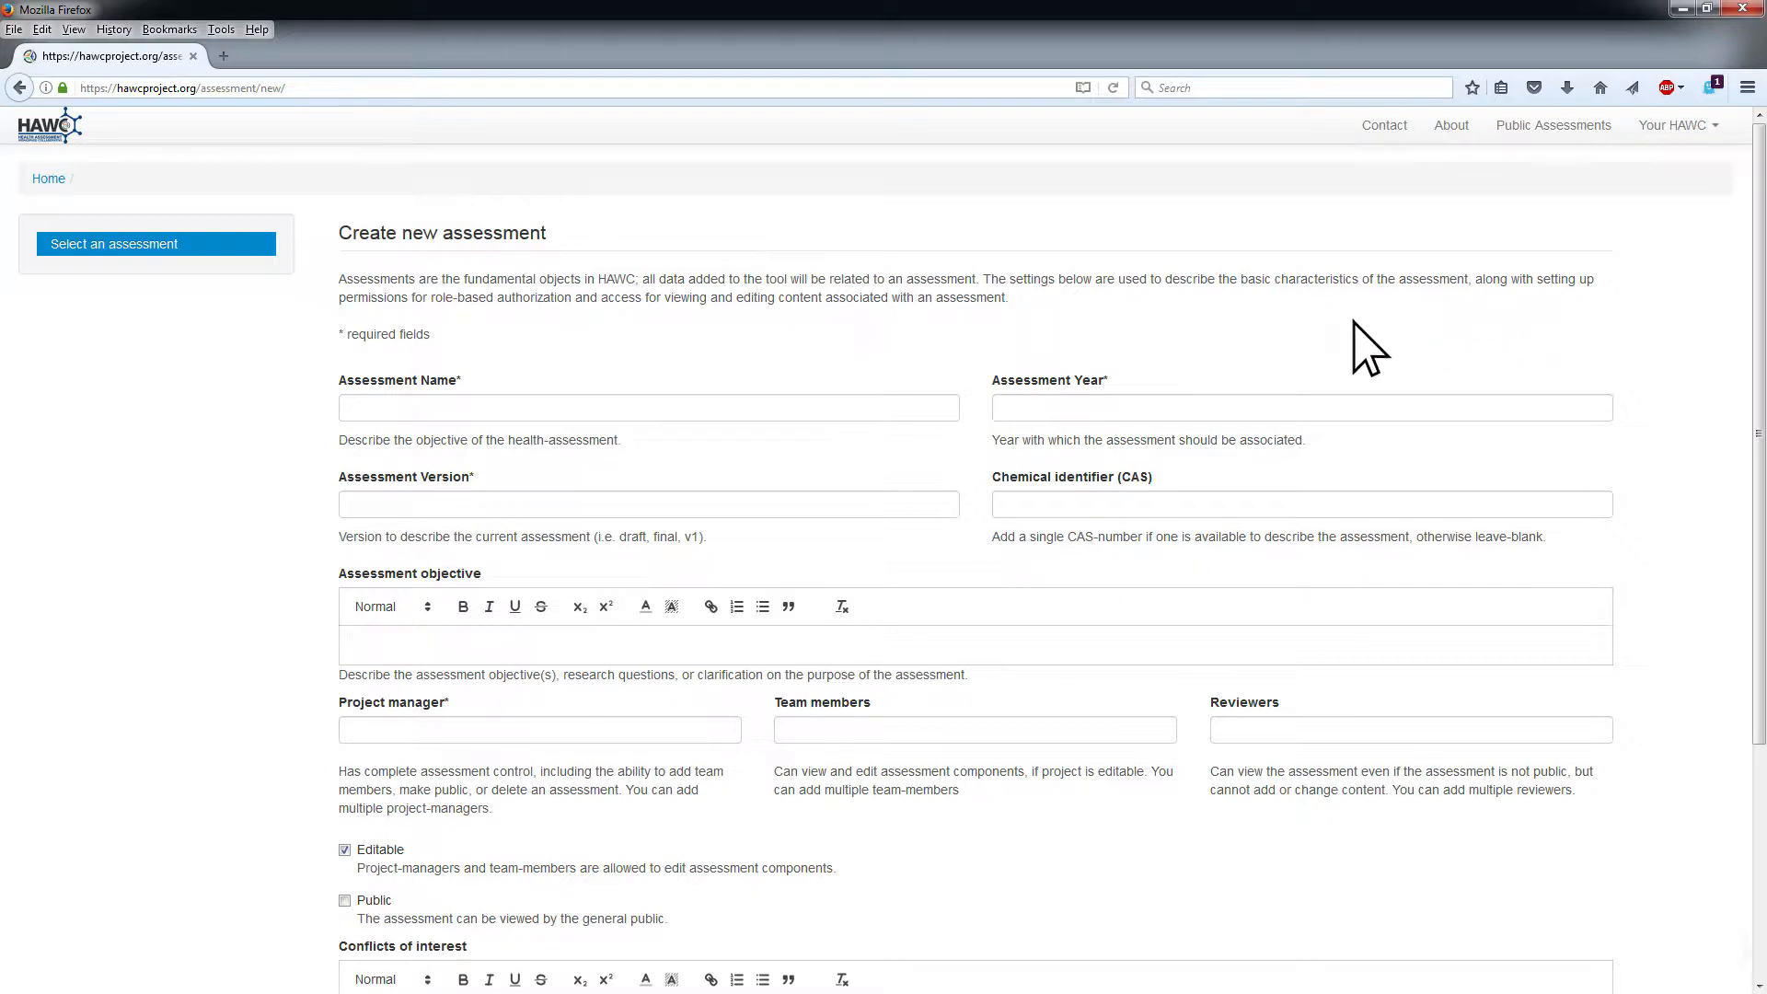
# Enter name 'PCB Systematic Assessment', year 2017 and version 'Tutorial'
pyautogui.click(648, 406)
pyautogui.write('PCB Systematic Assessment')
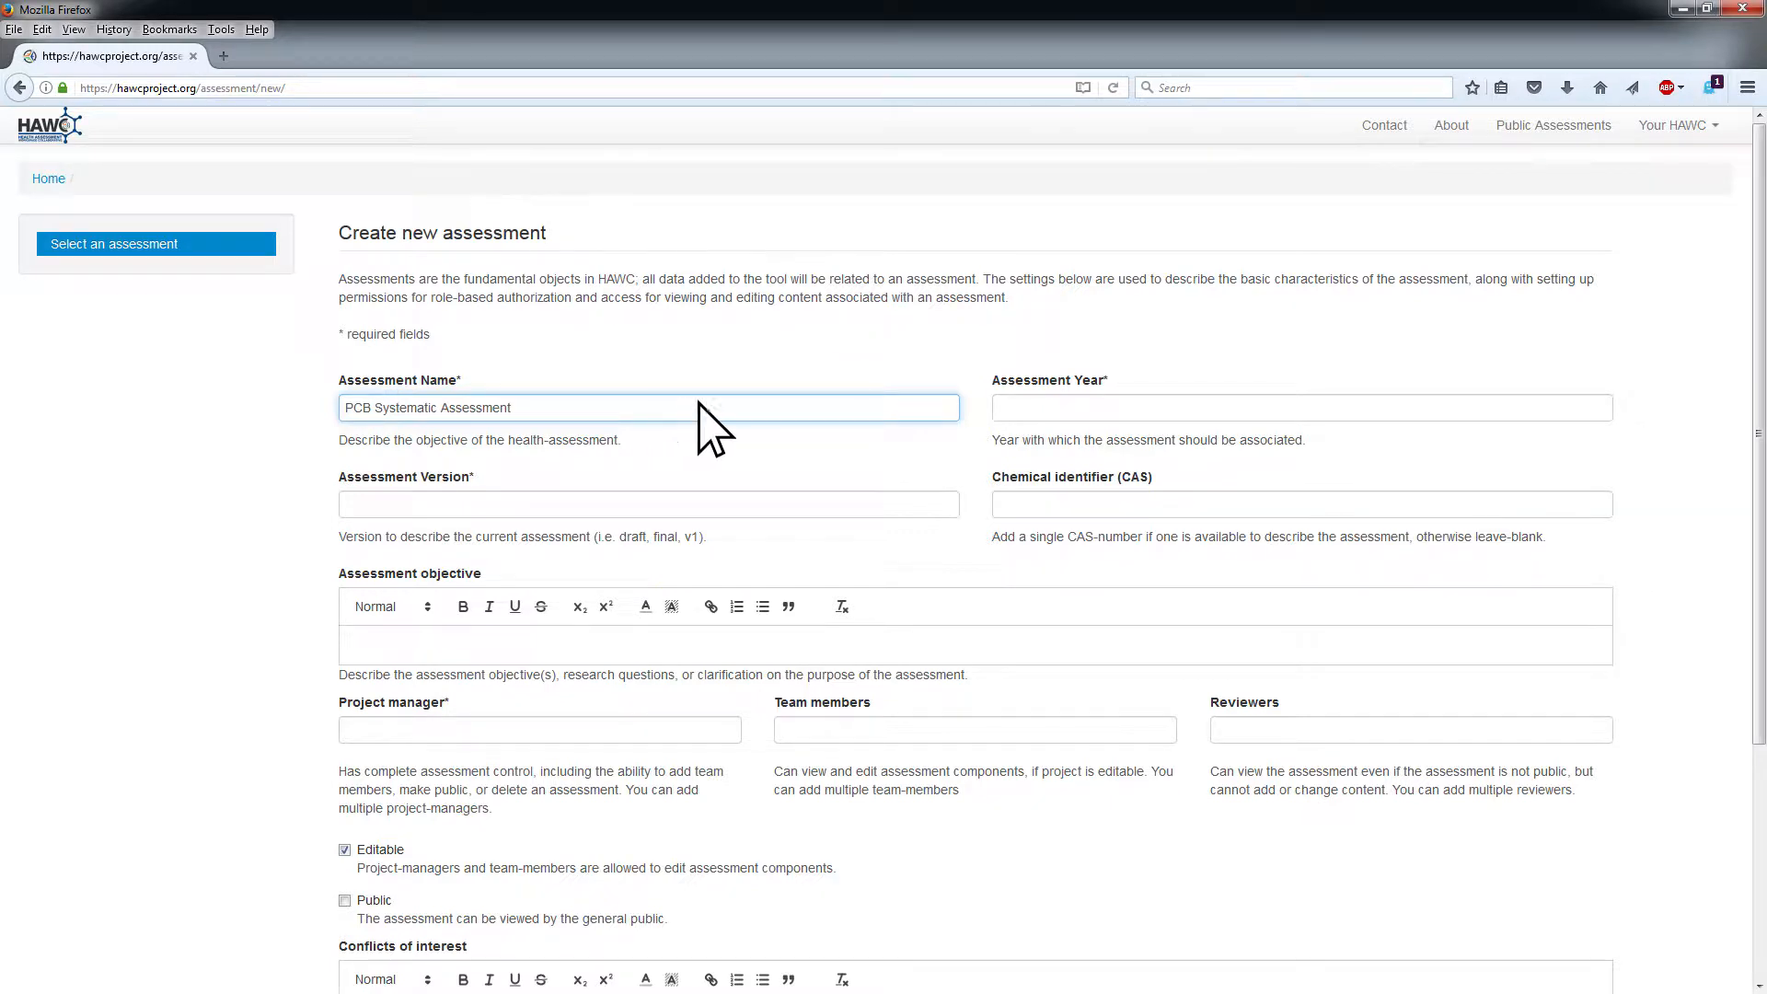
pyautogui.click(1301, 407)
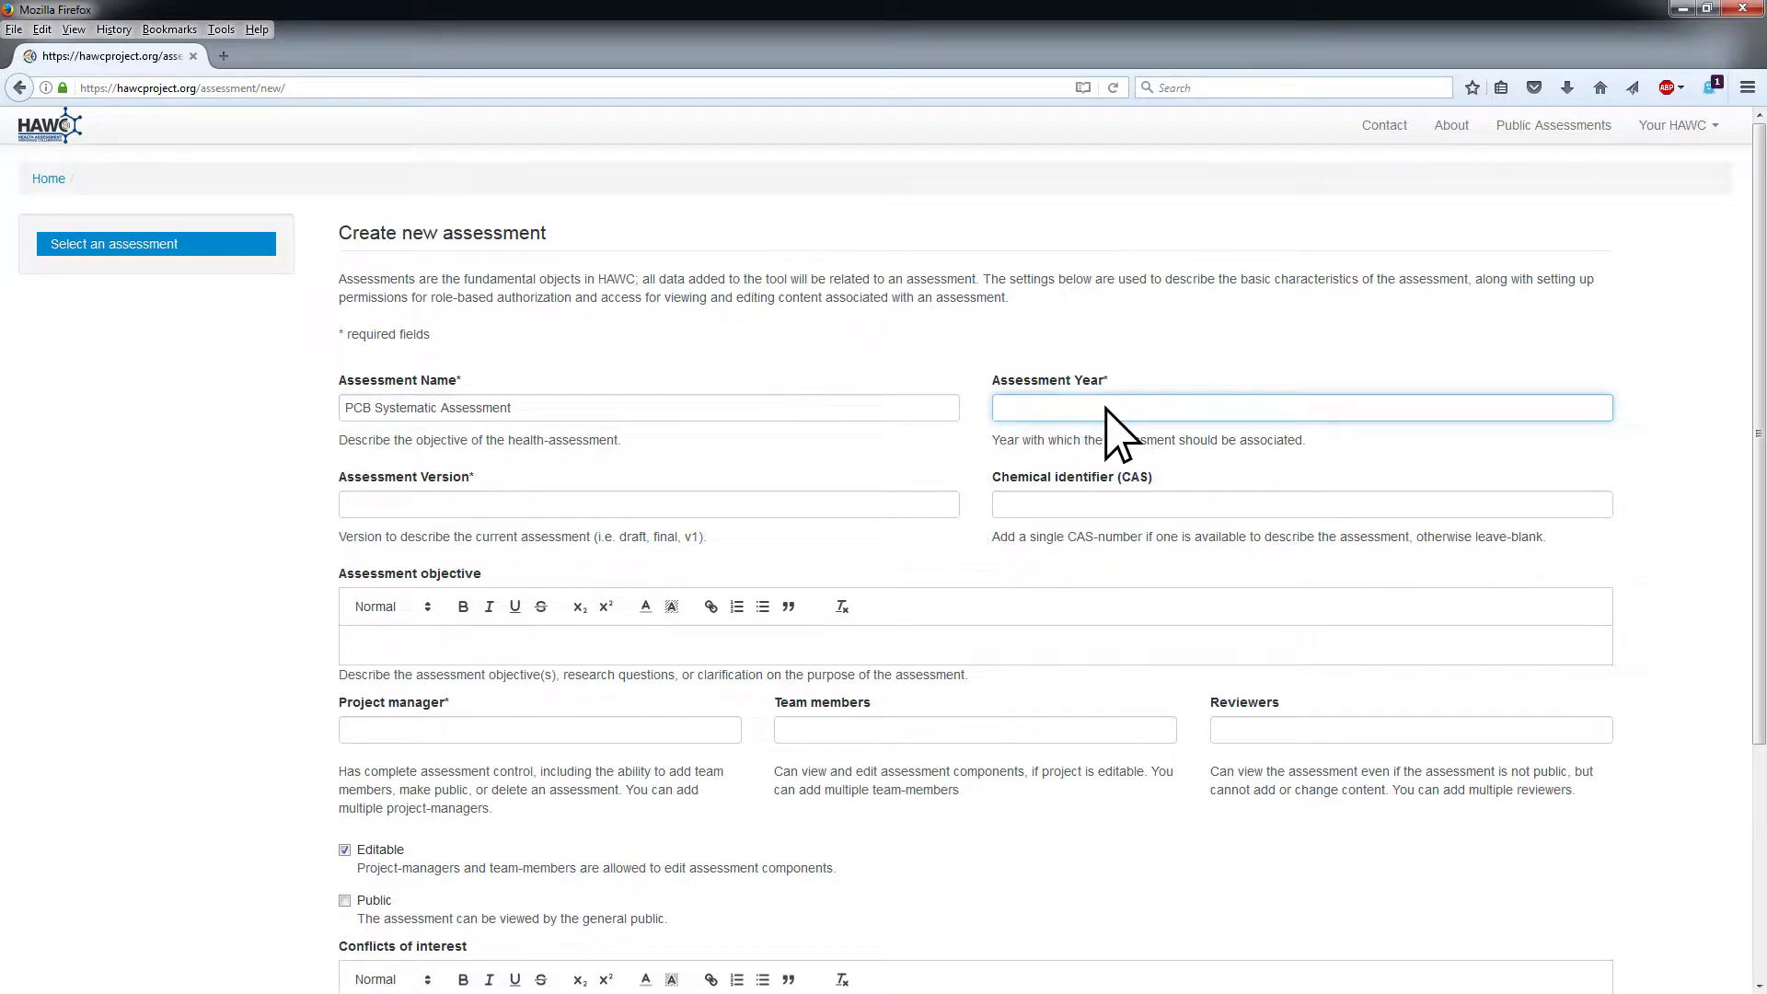
pyautogui.write('2017')
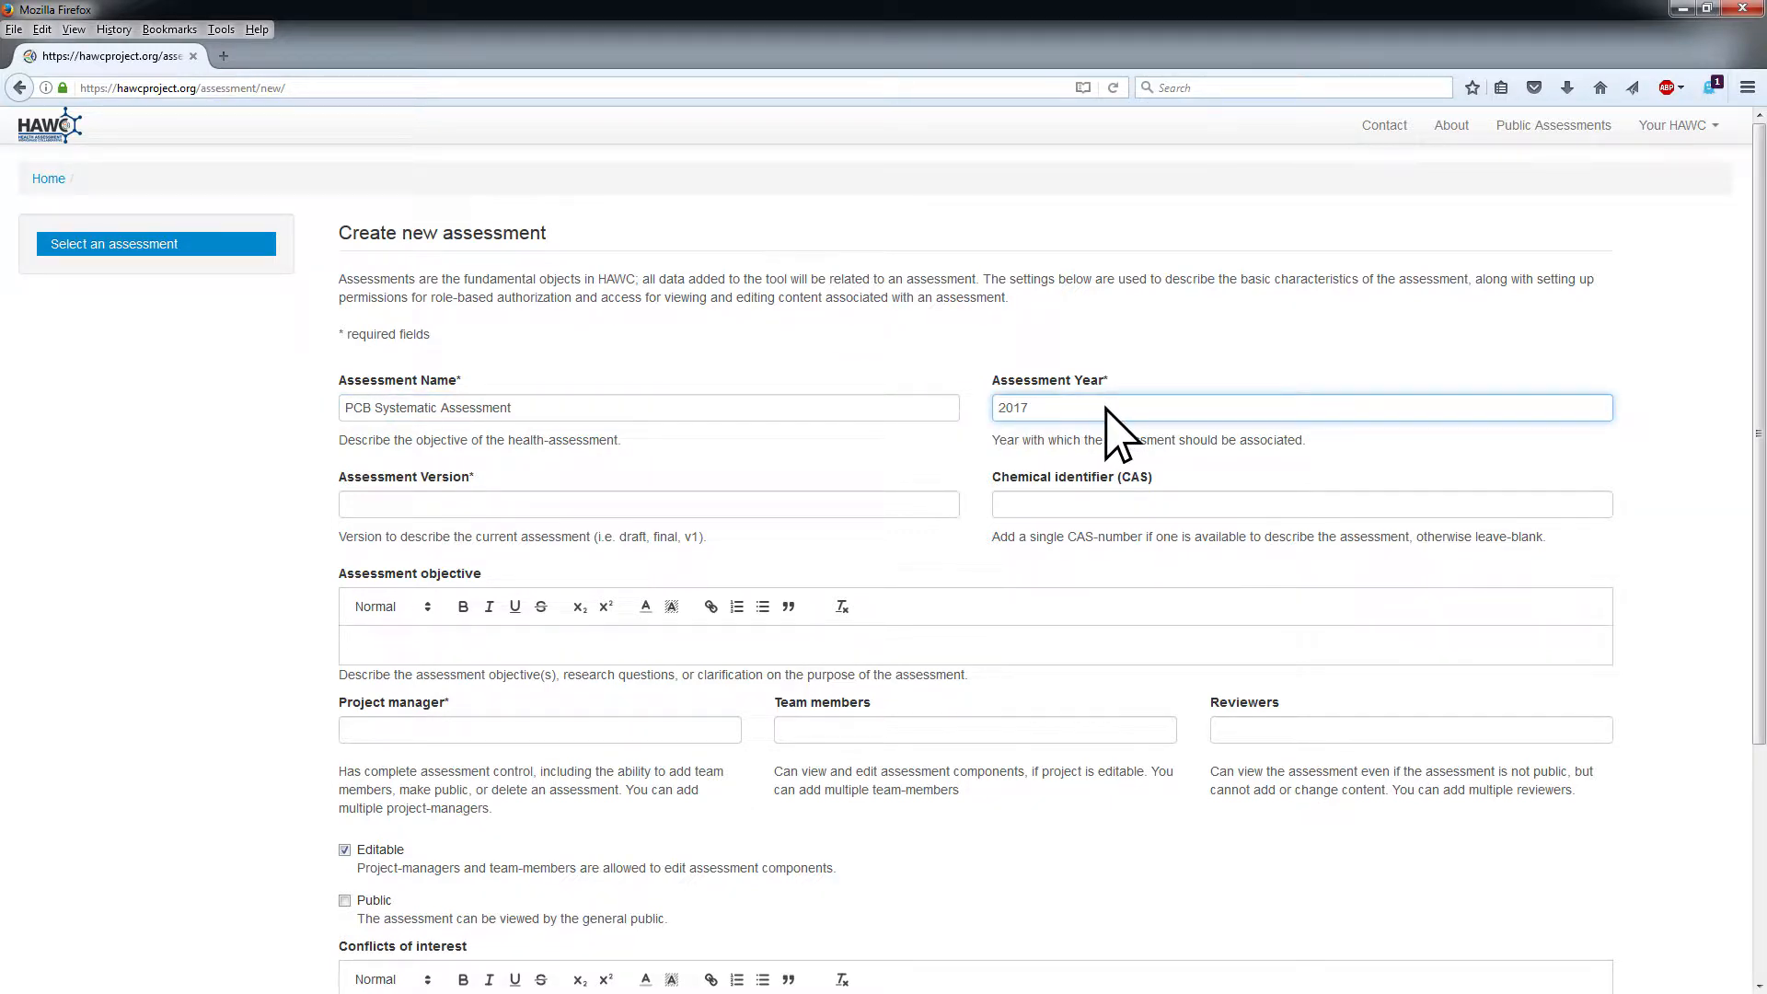
pyautogui.moveTo(1028, 460)
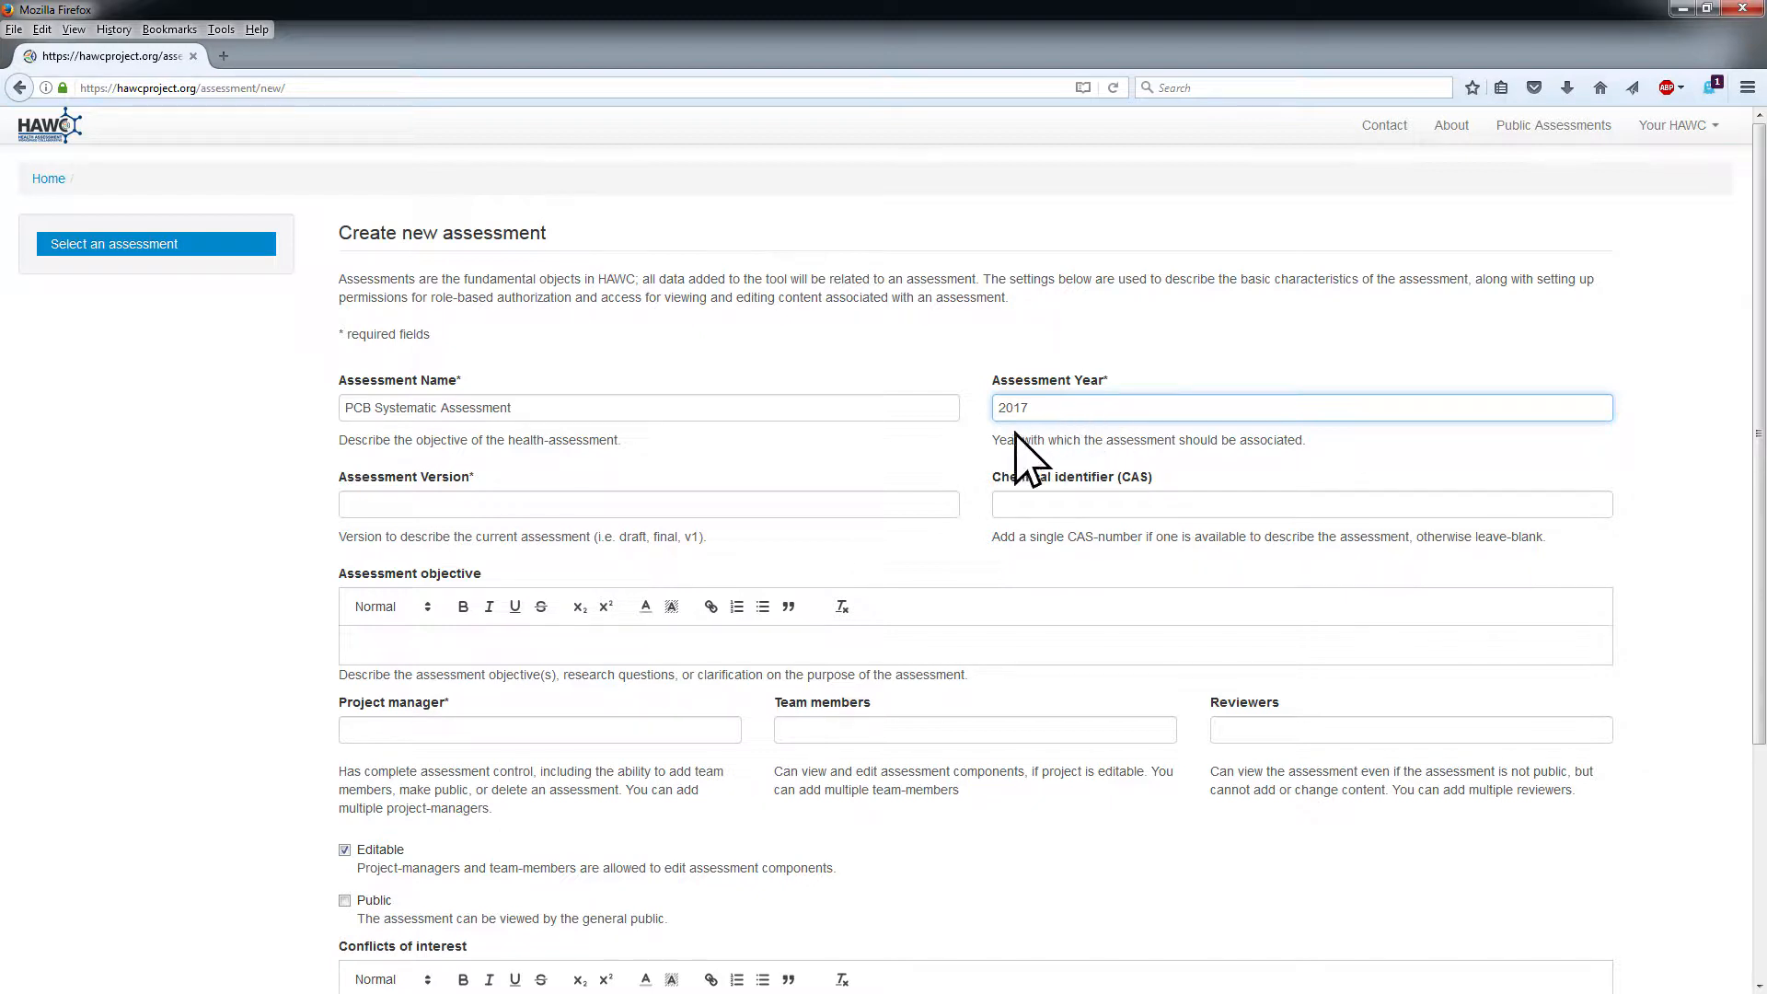
pyautogui.click(648, 503)
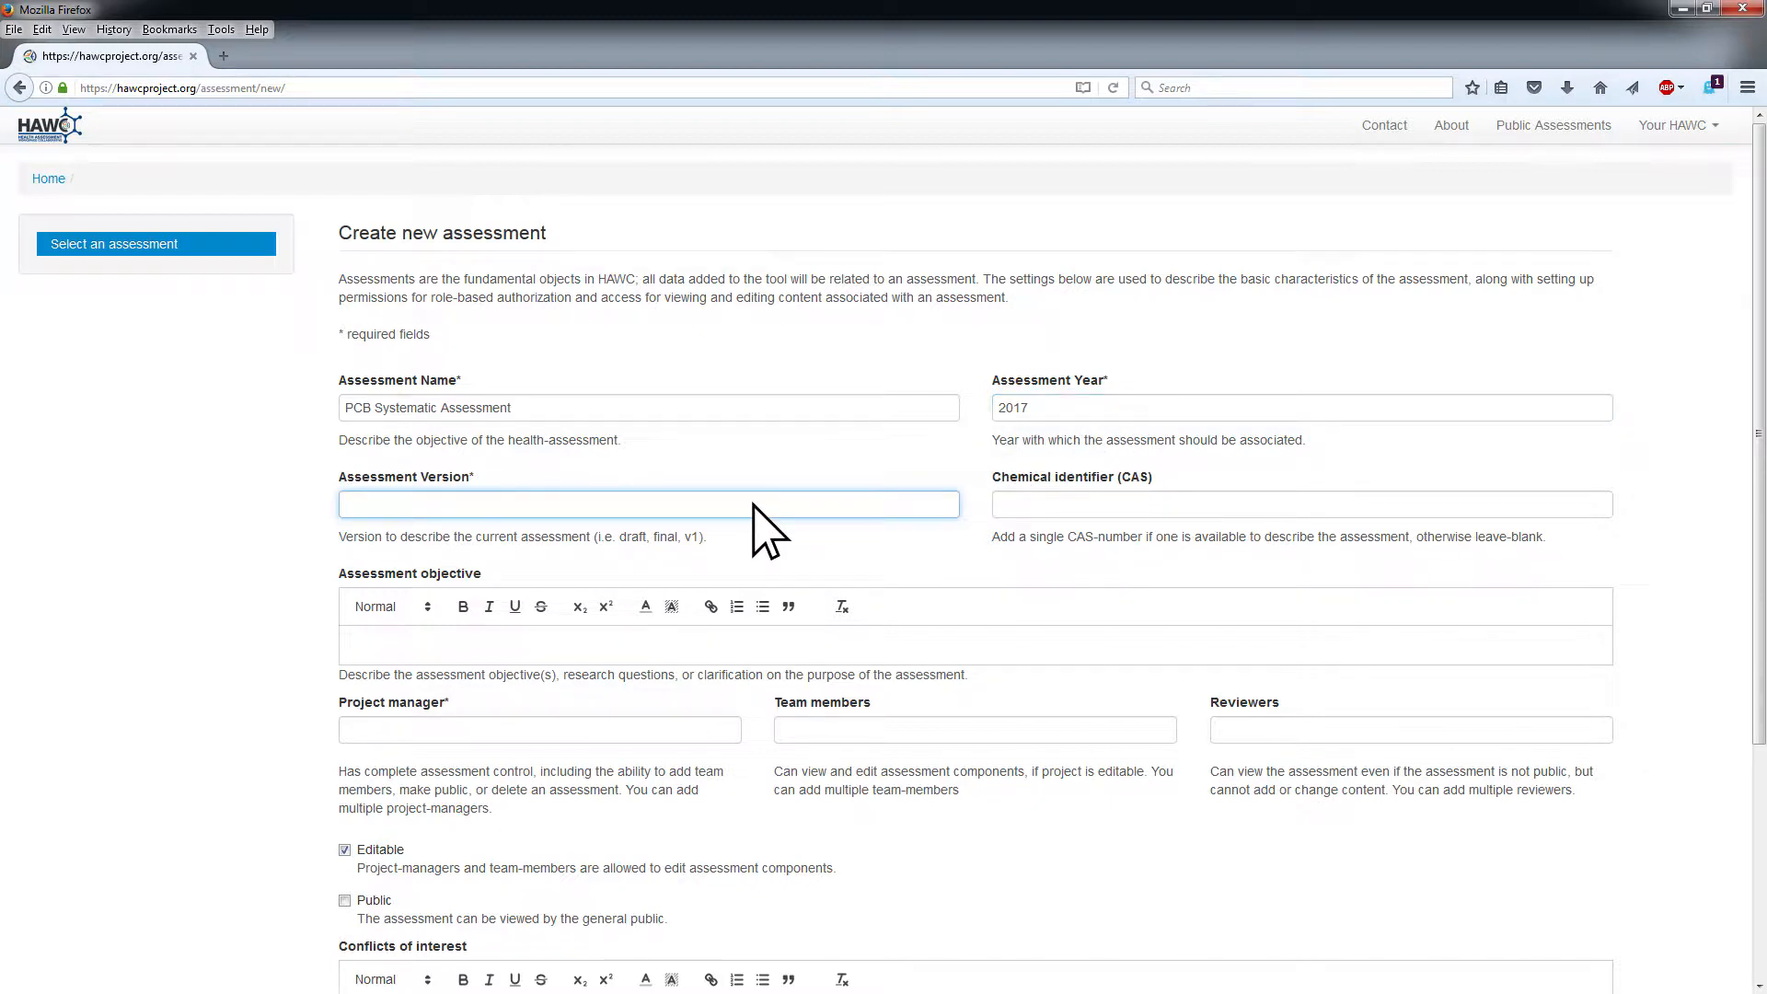
pyautogui.write('Tutorial')
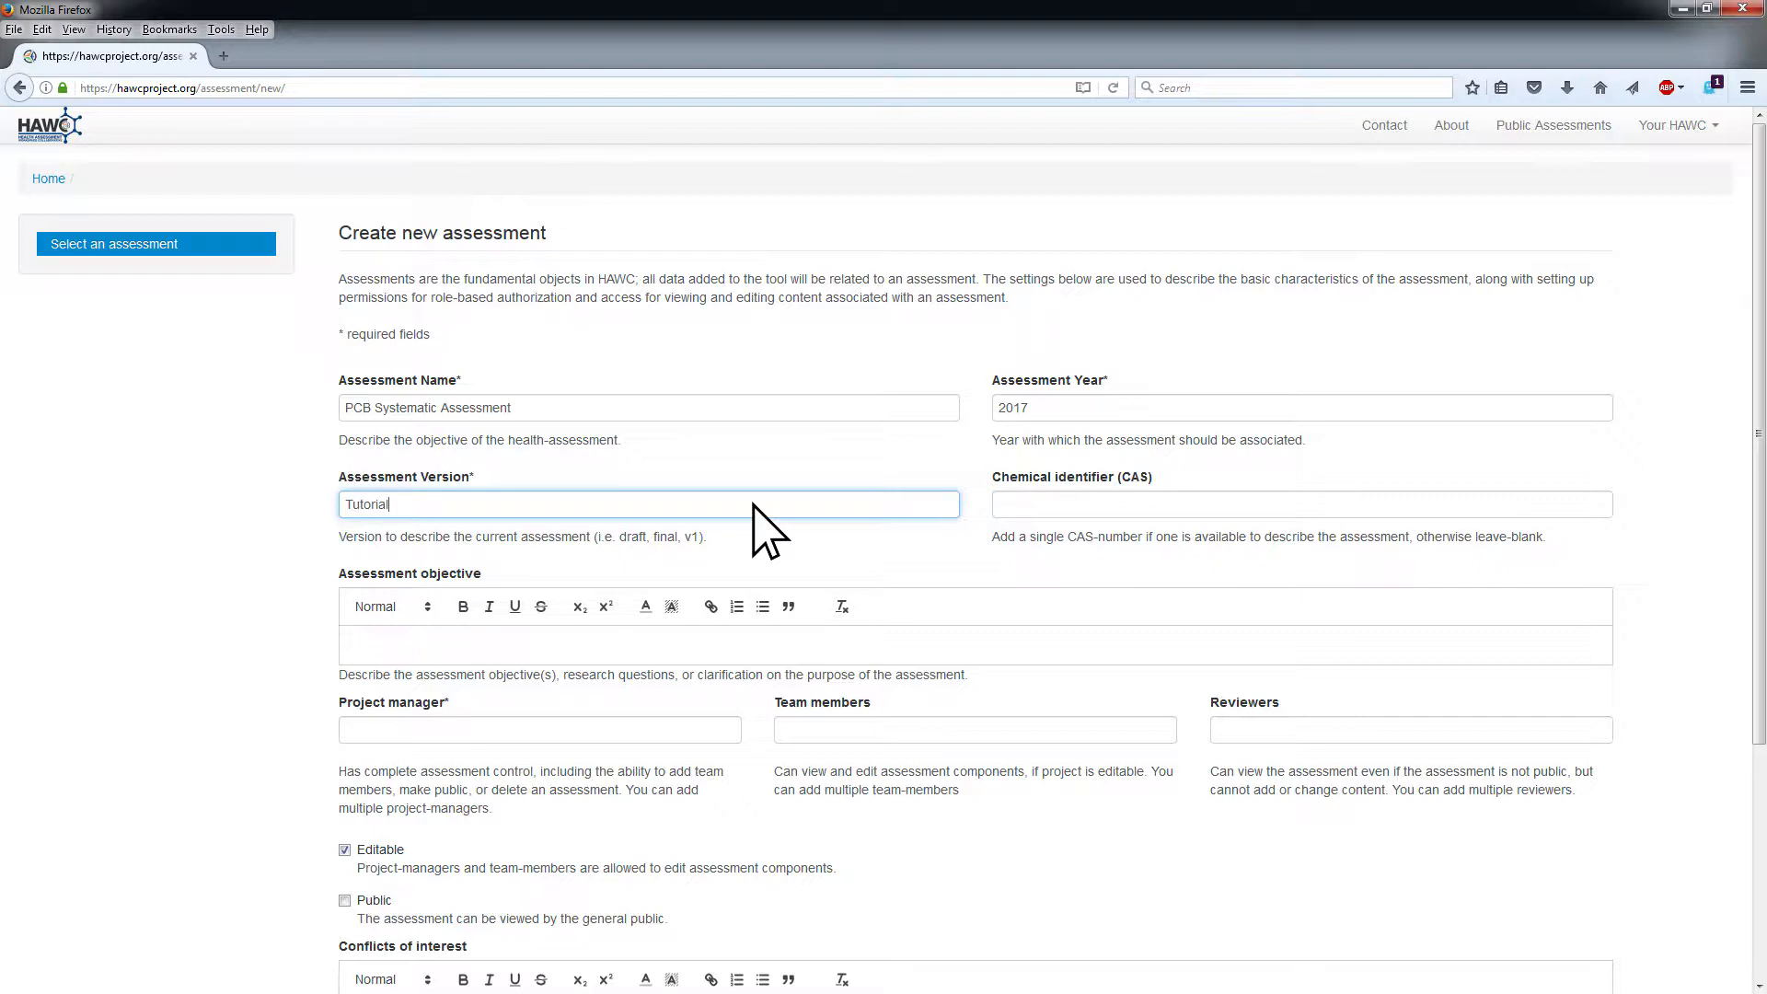
pyautogui.moveTo(935, 524)
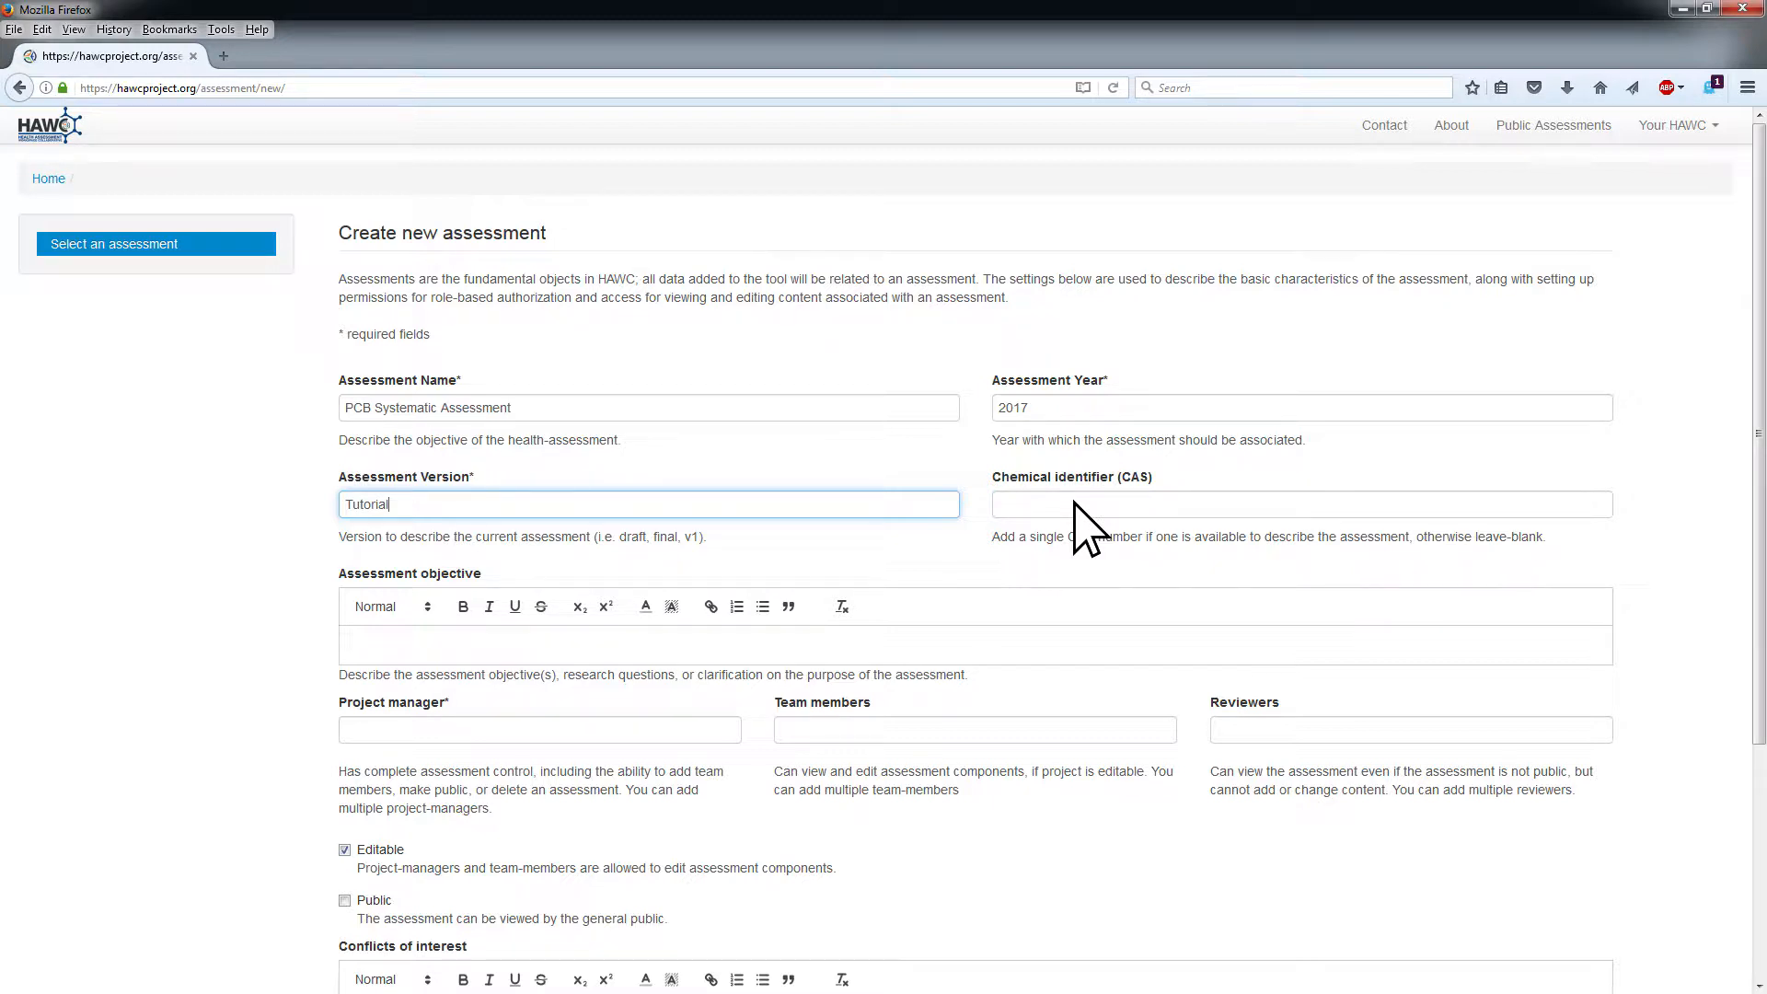
pyautogui.scroll(-3)
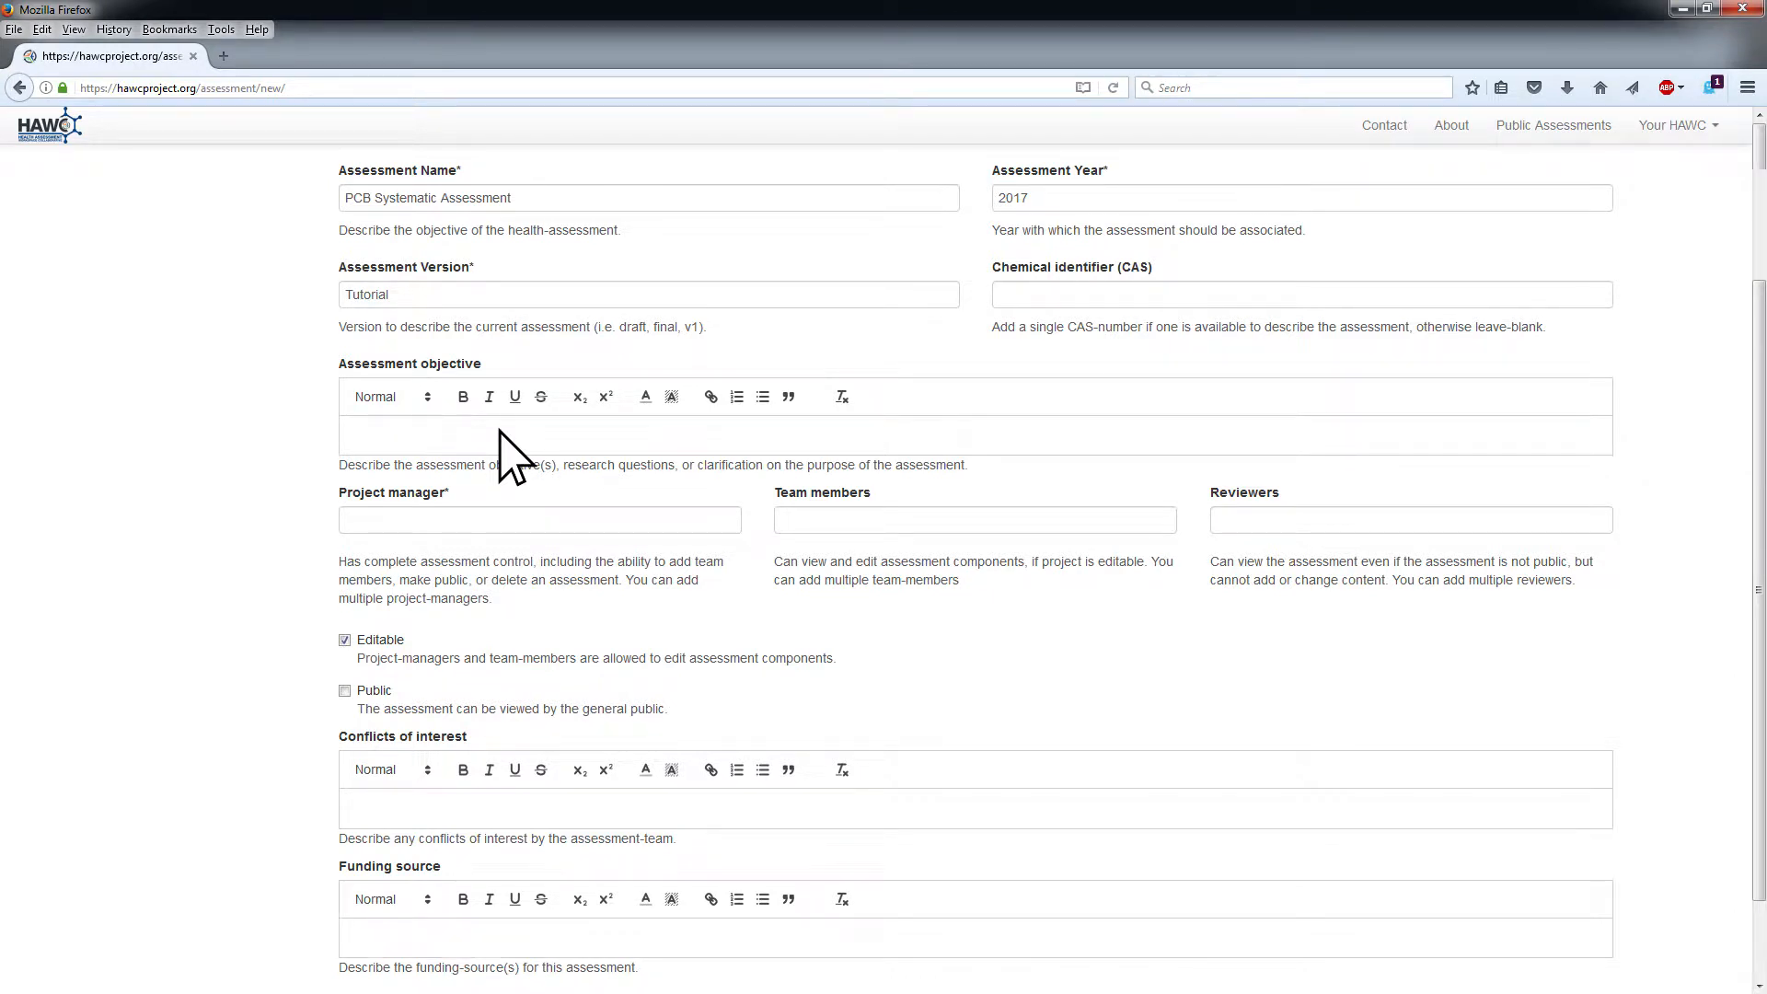
pyautogui.moveTo(507, 490)
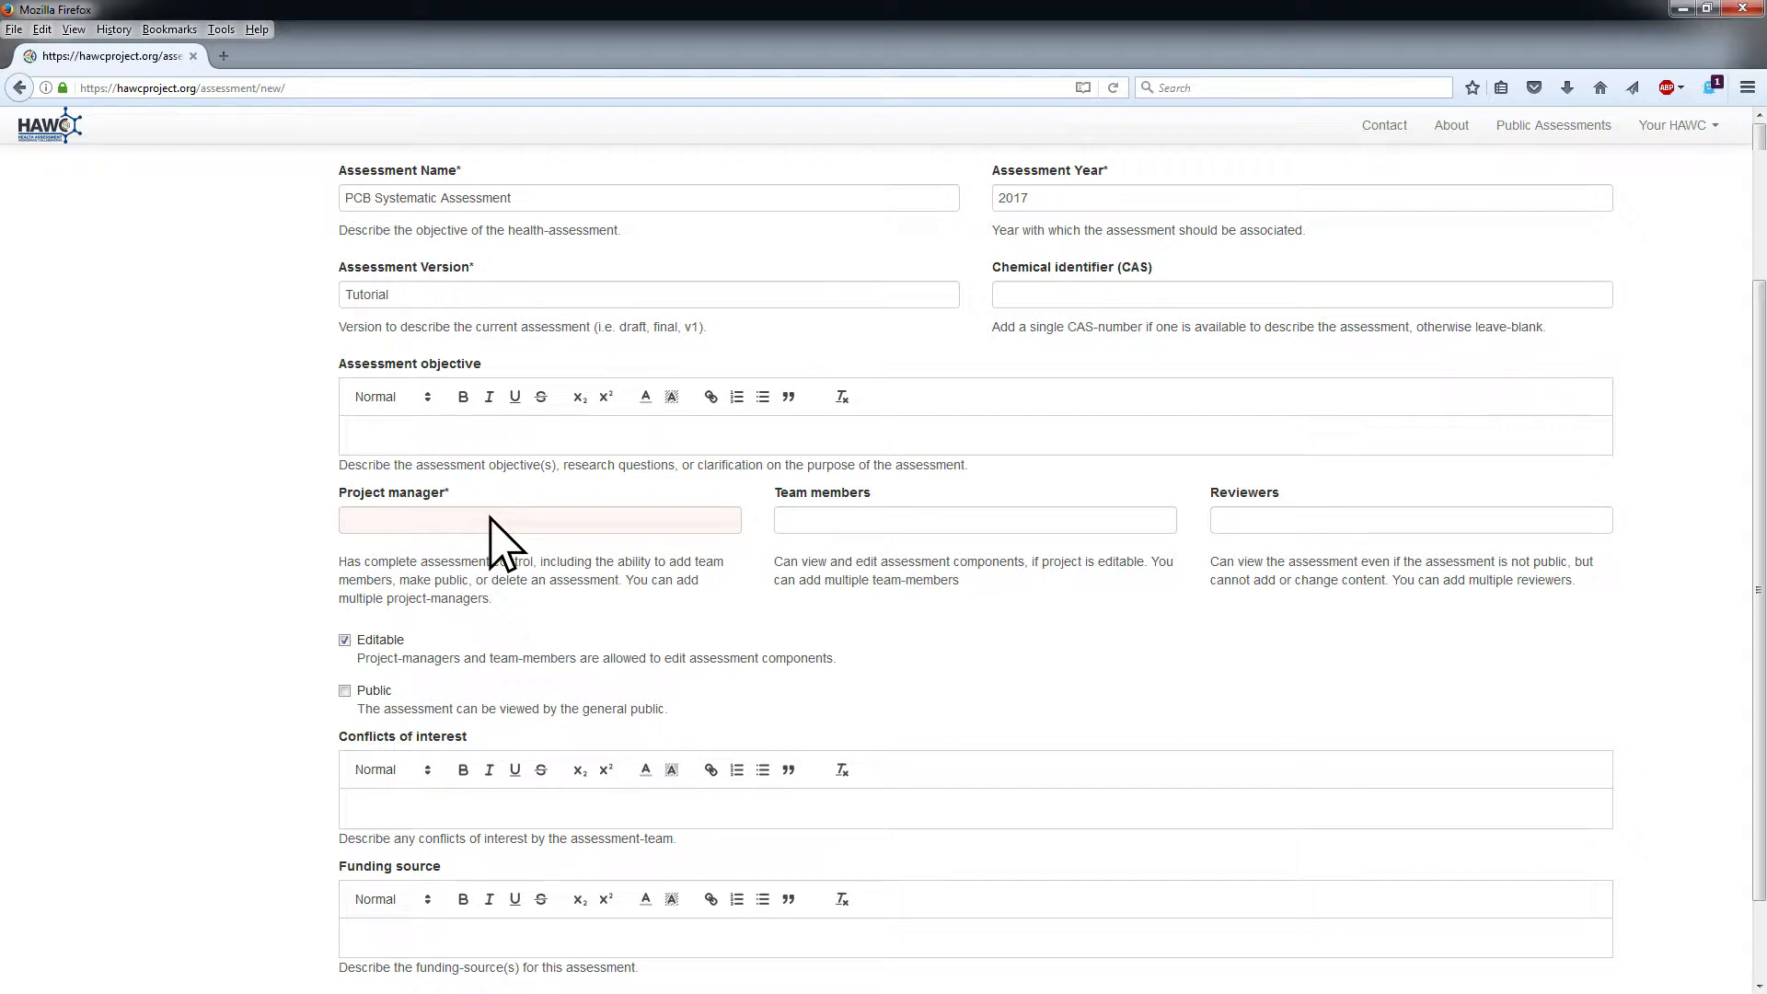
pyautogui.write('Michael')
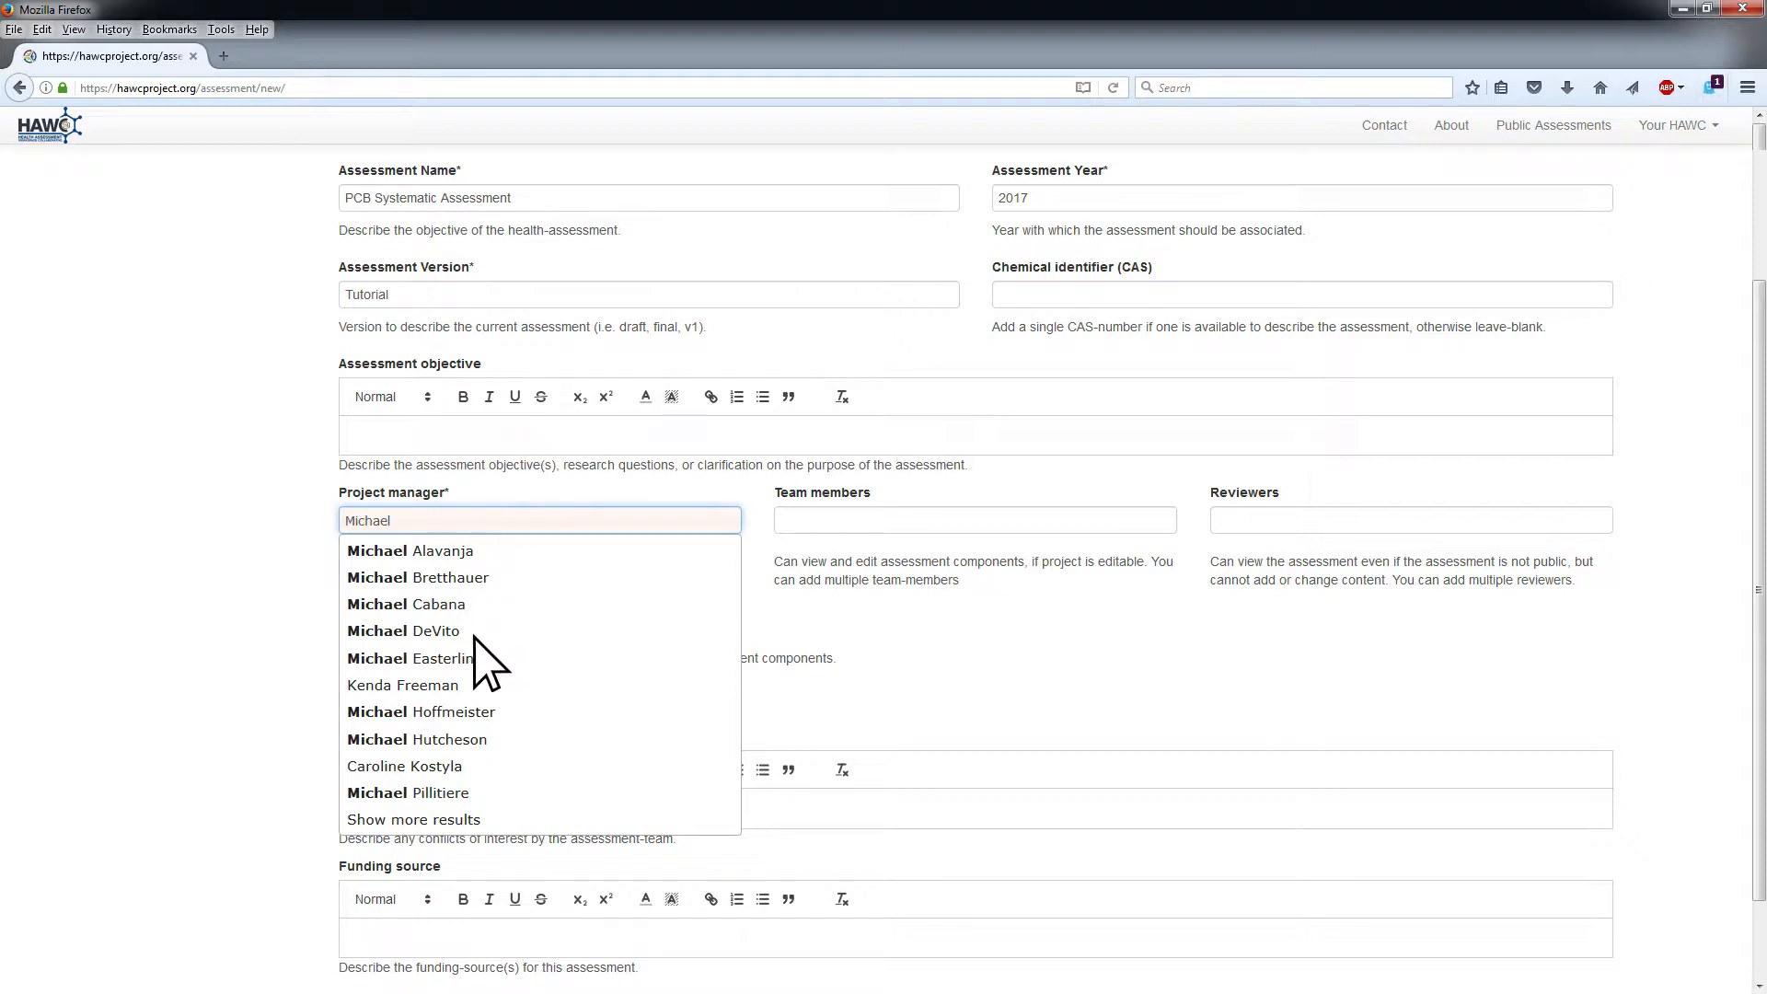
pyautogui.moveTo(466, 811)
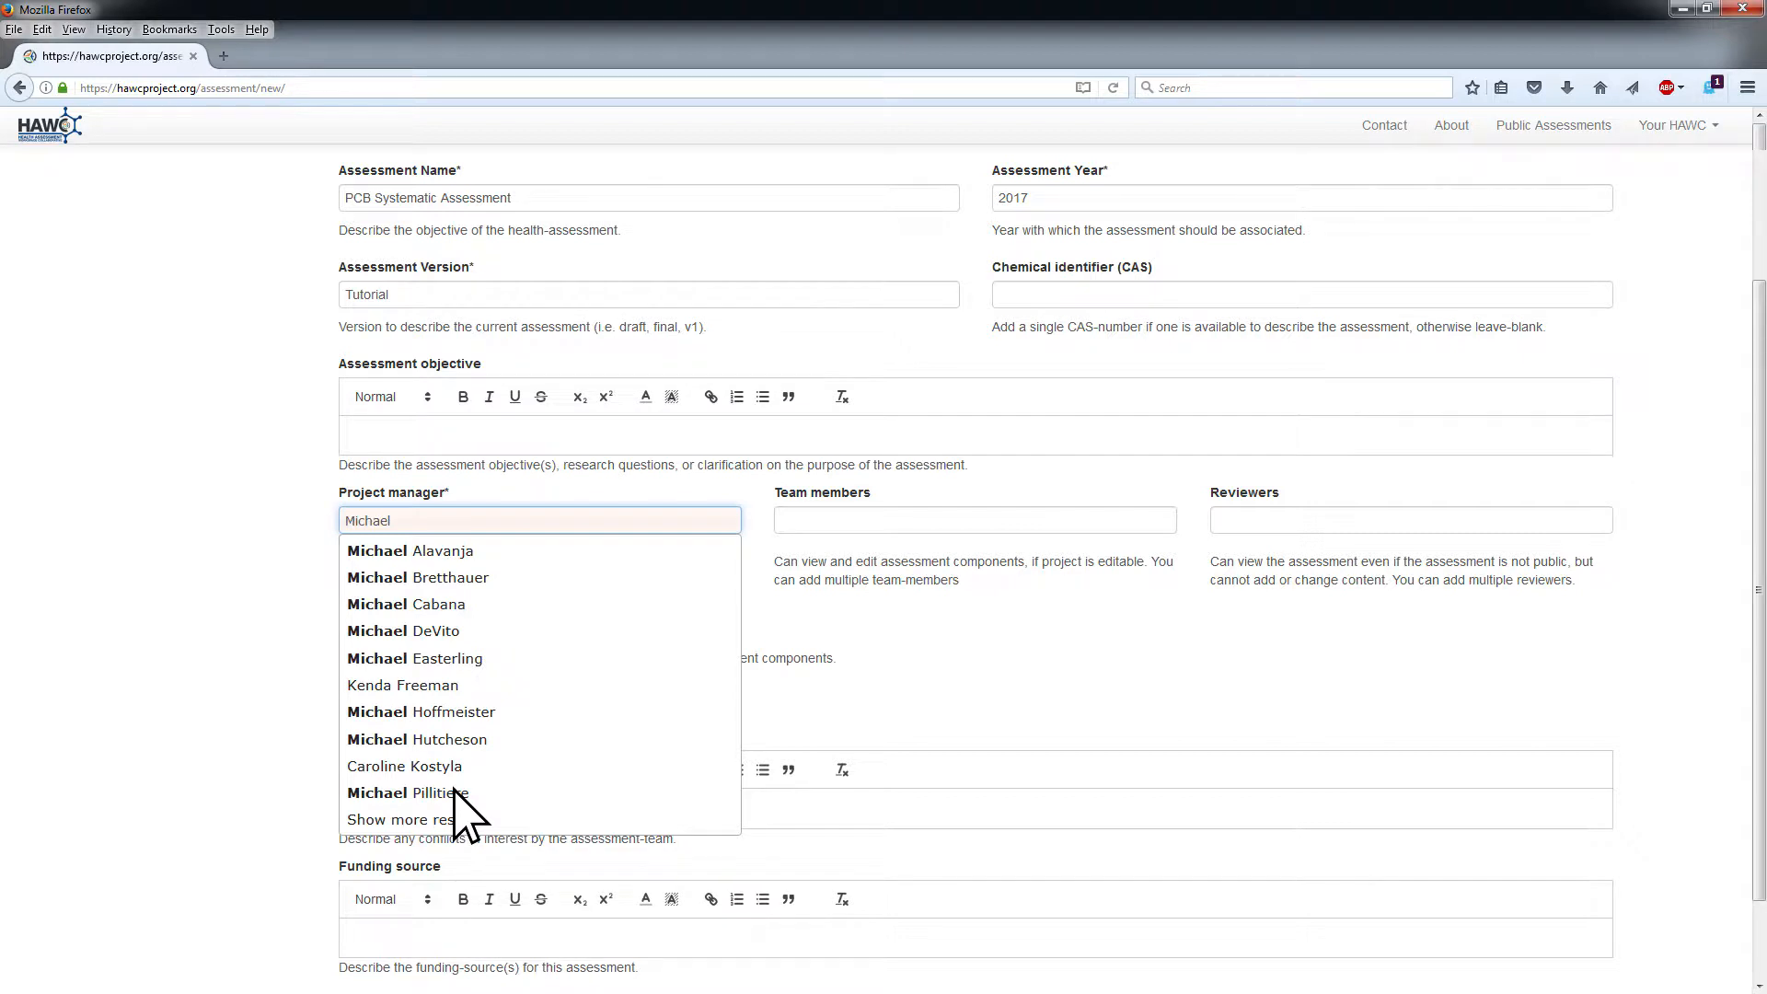
pyautogui.click(409, 792)
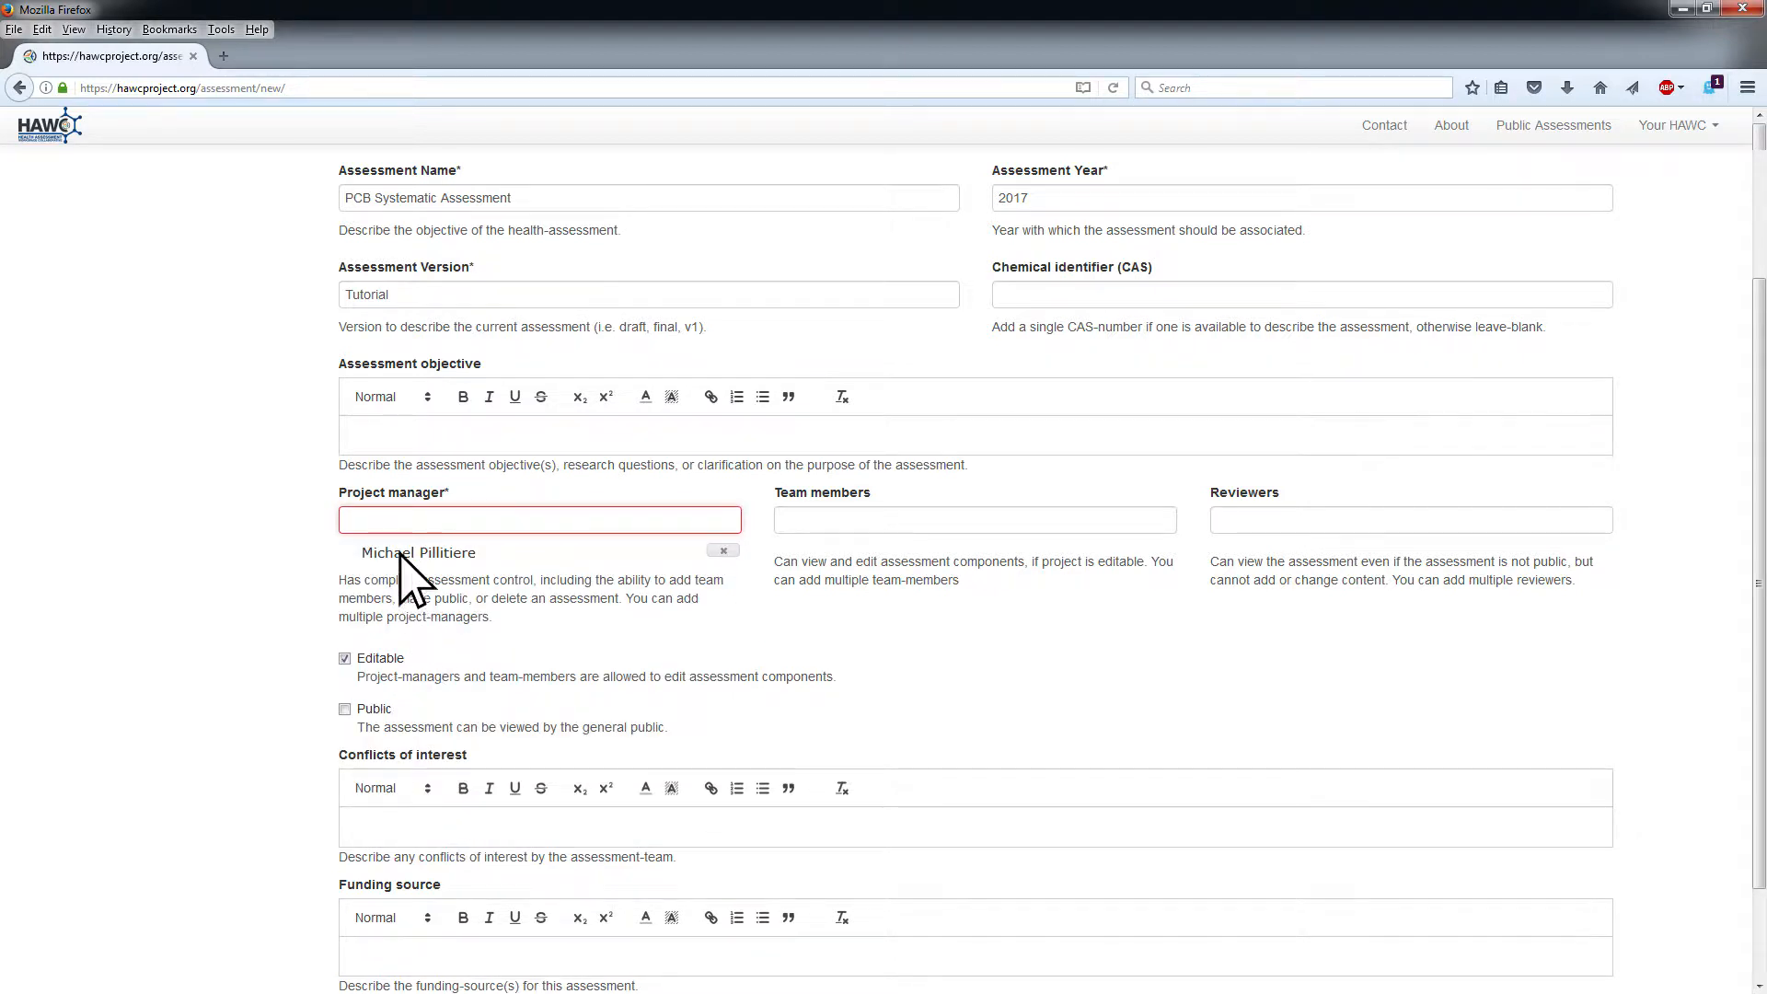
pyautogui.write('Nat')
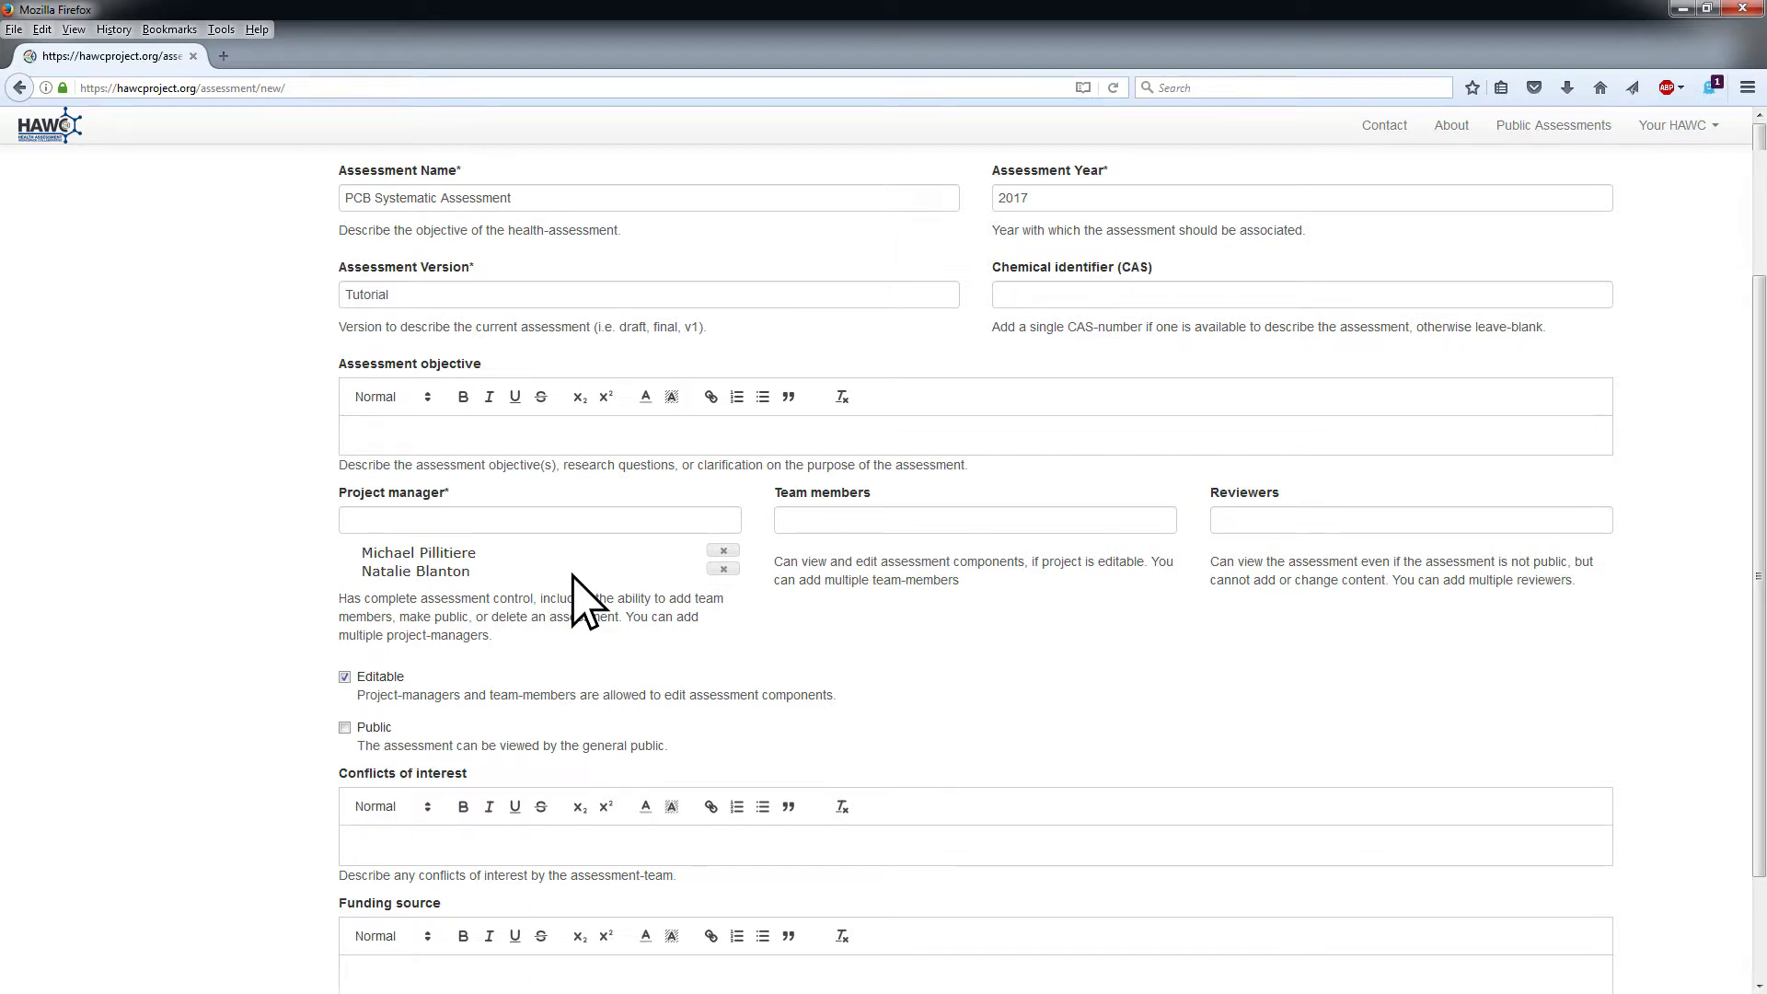
pyautogui.moveTo(682, 592)
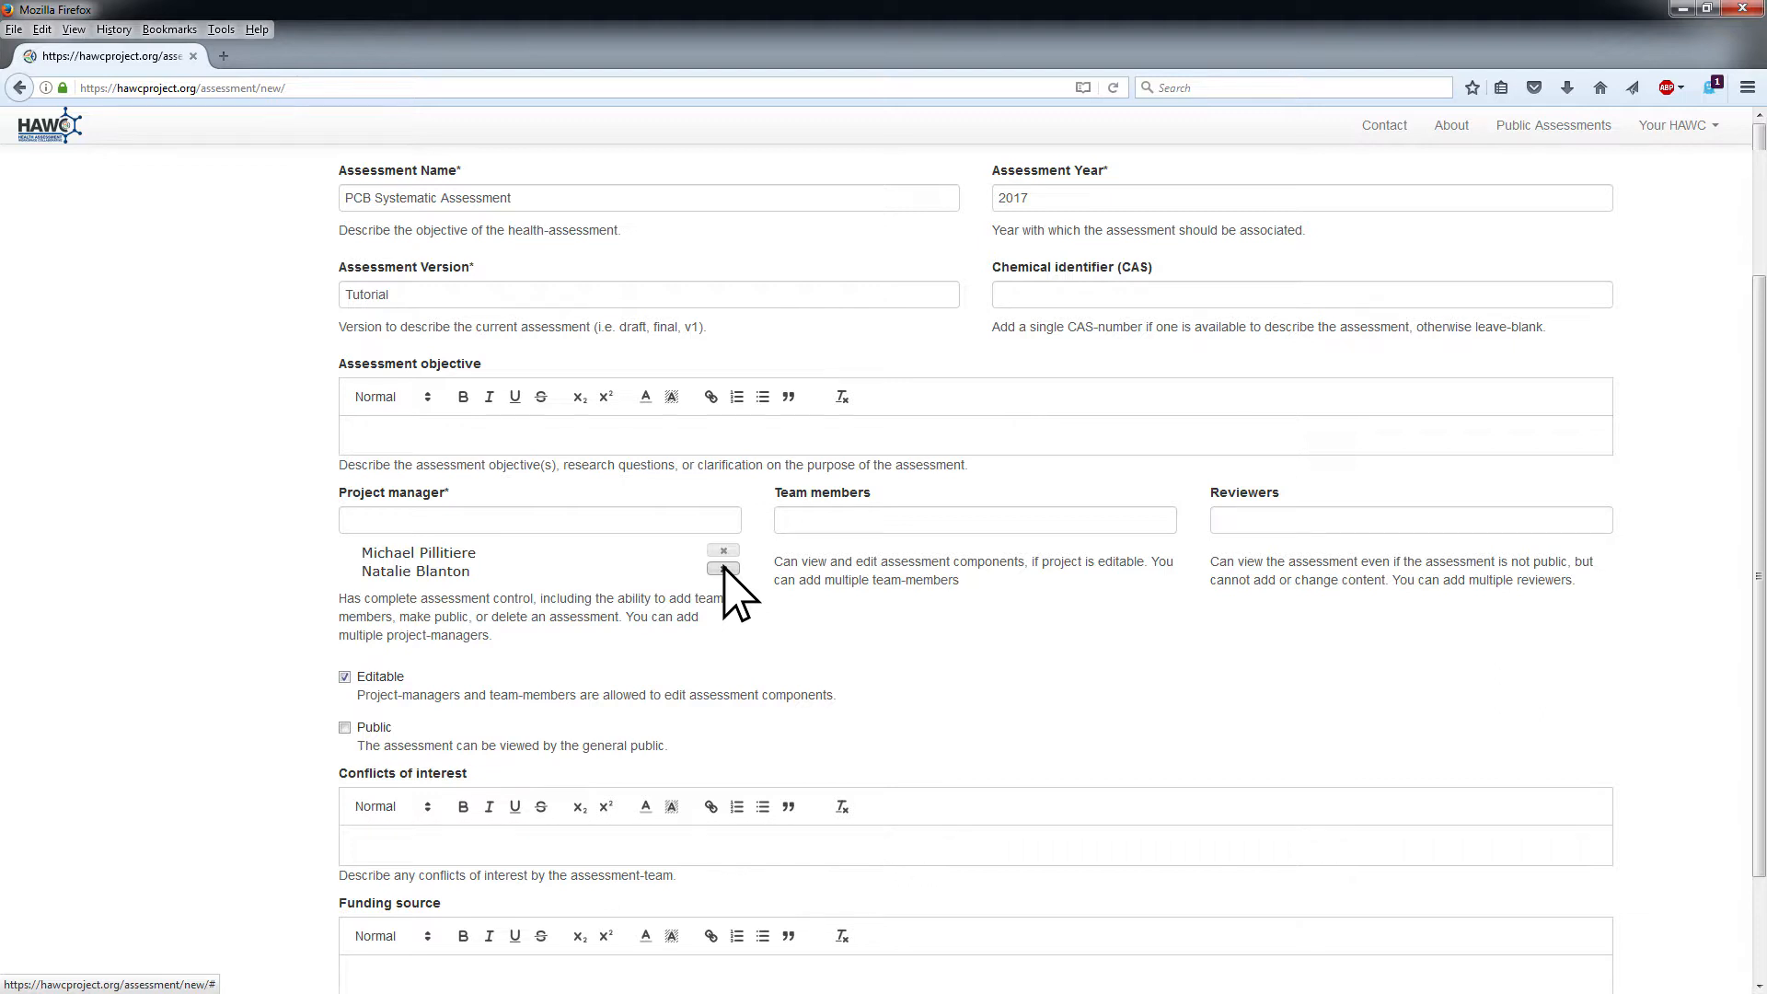
pyautogui.click(723, 567)
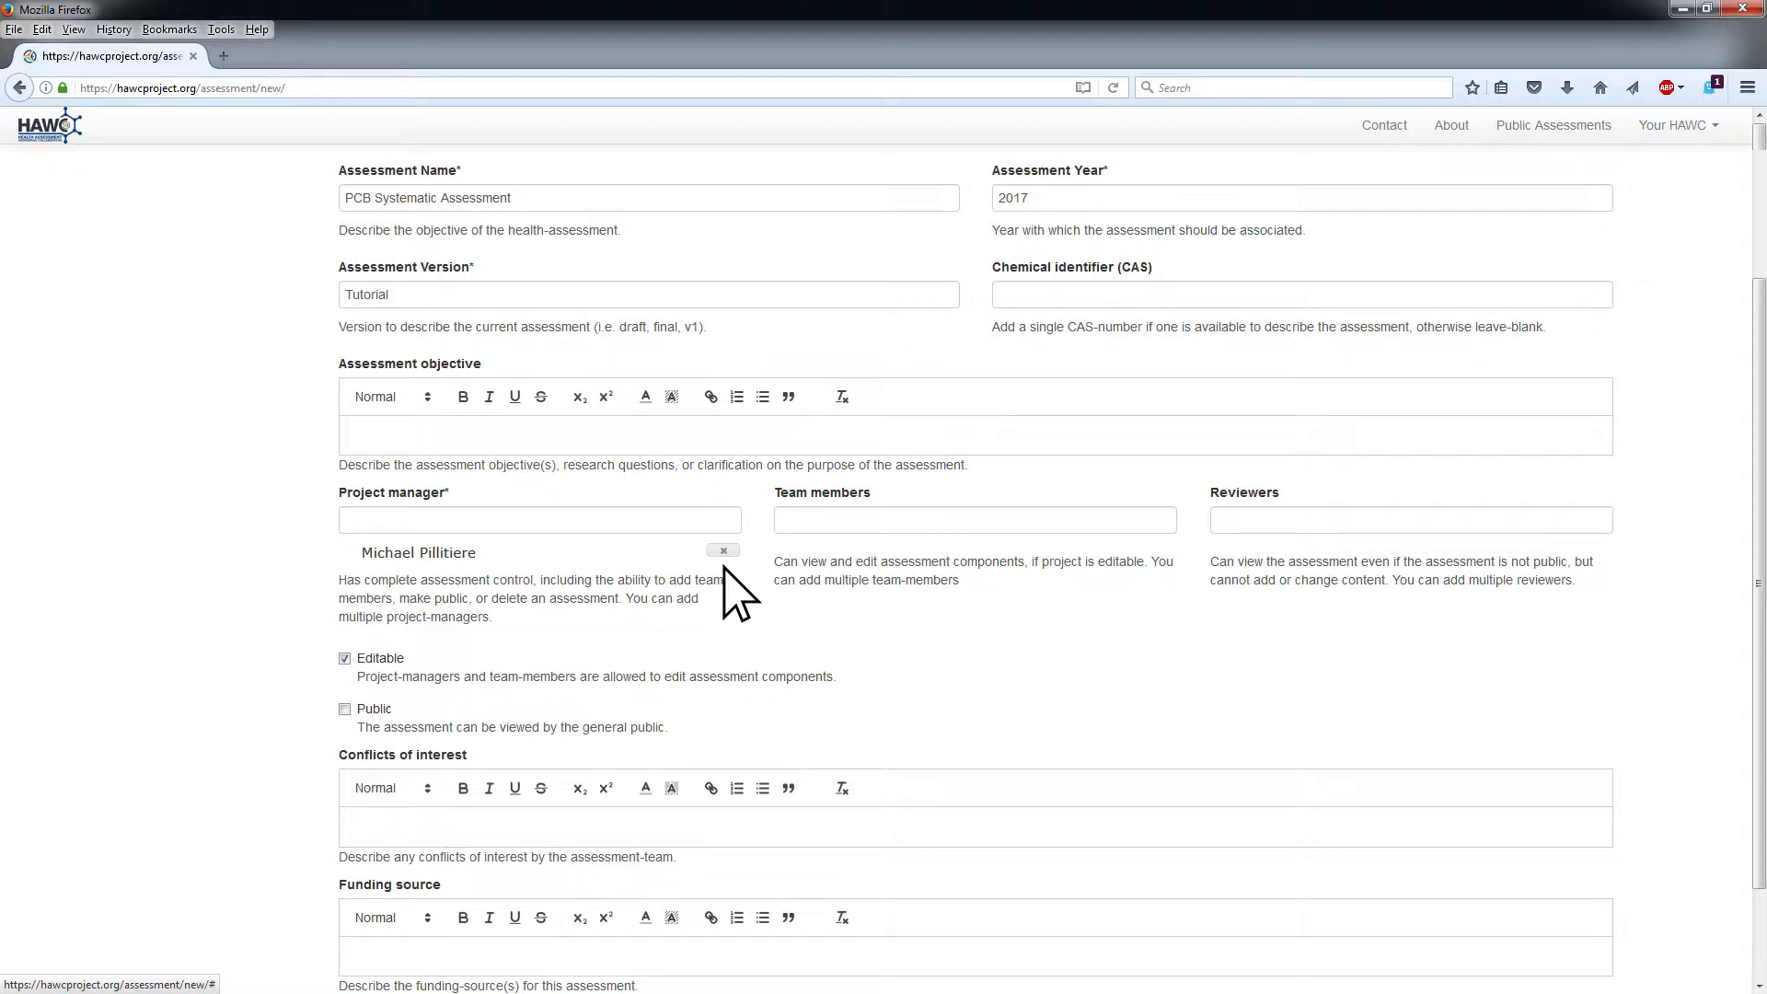
pyautogui.click(974, 519)
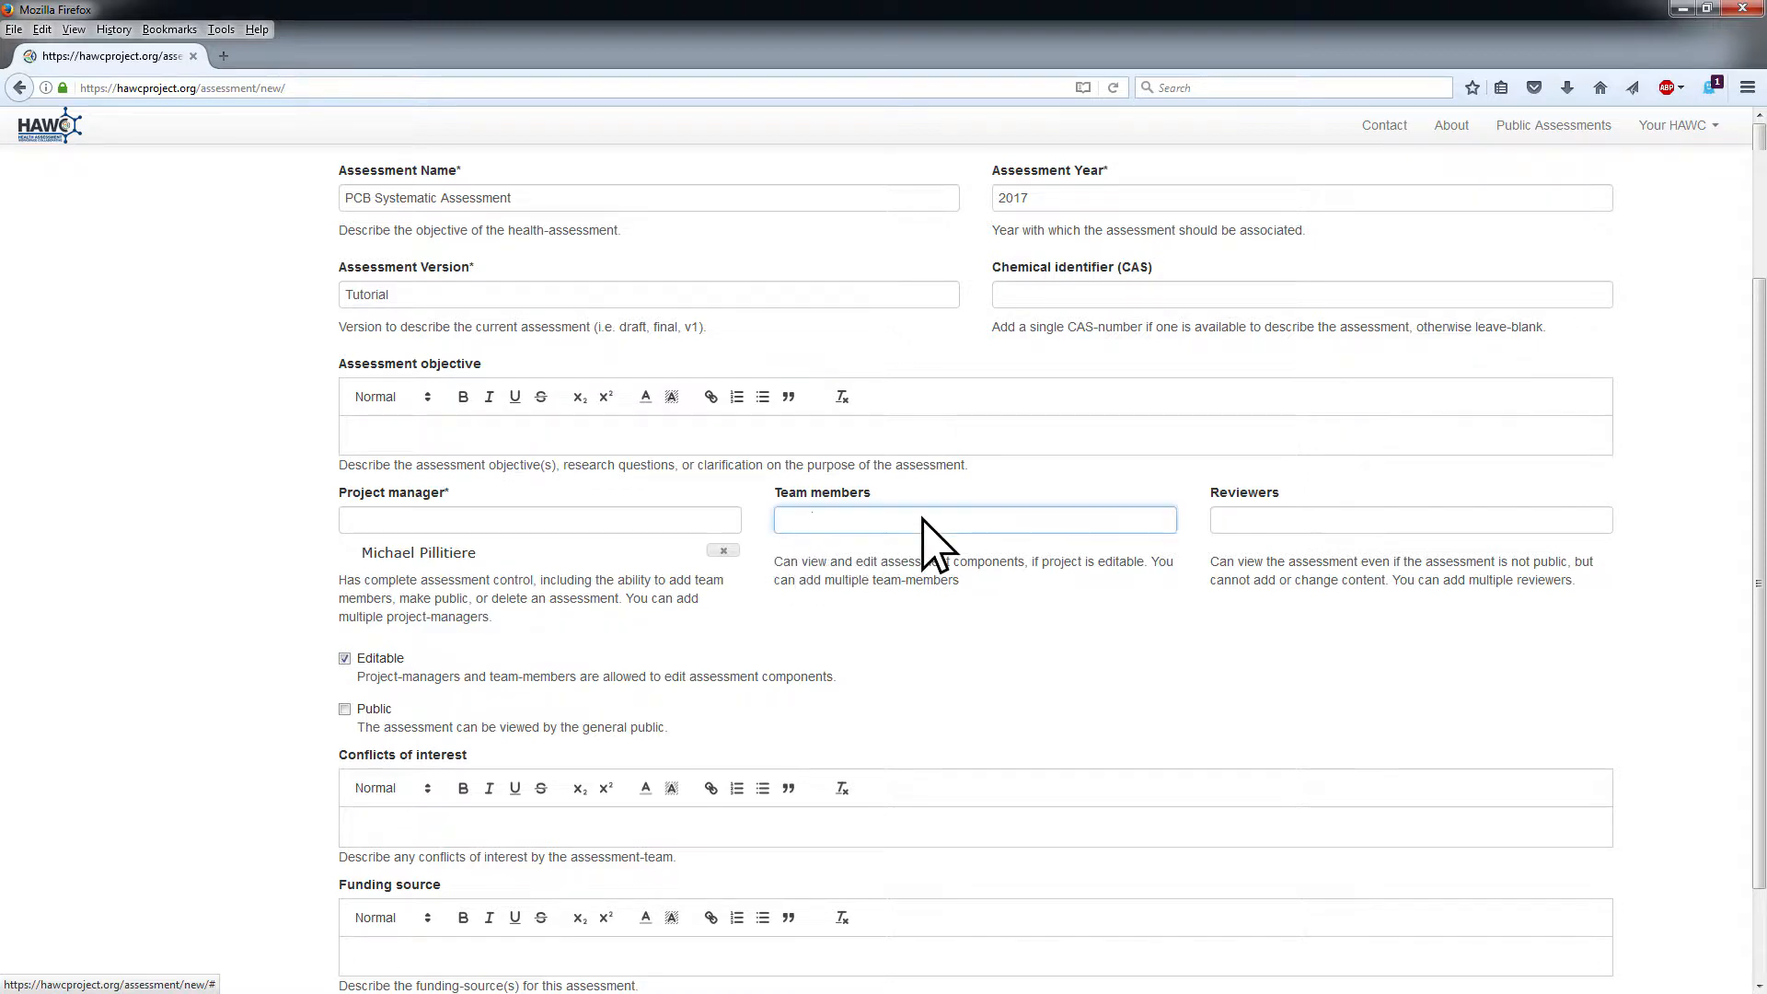
pyautogui.write('Cour')
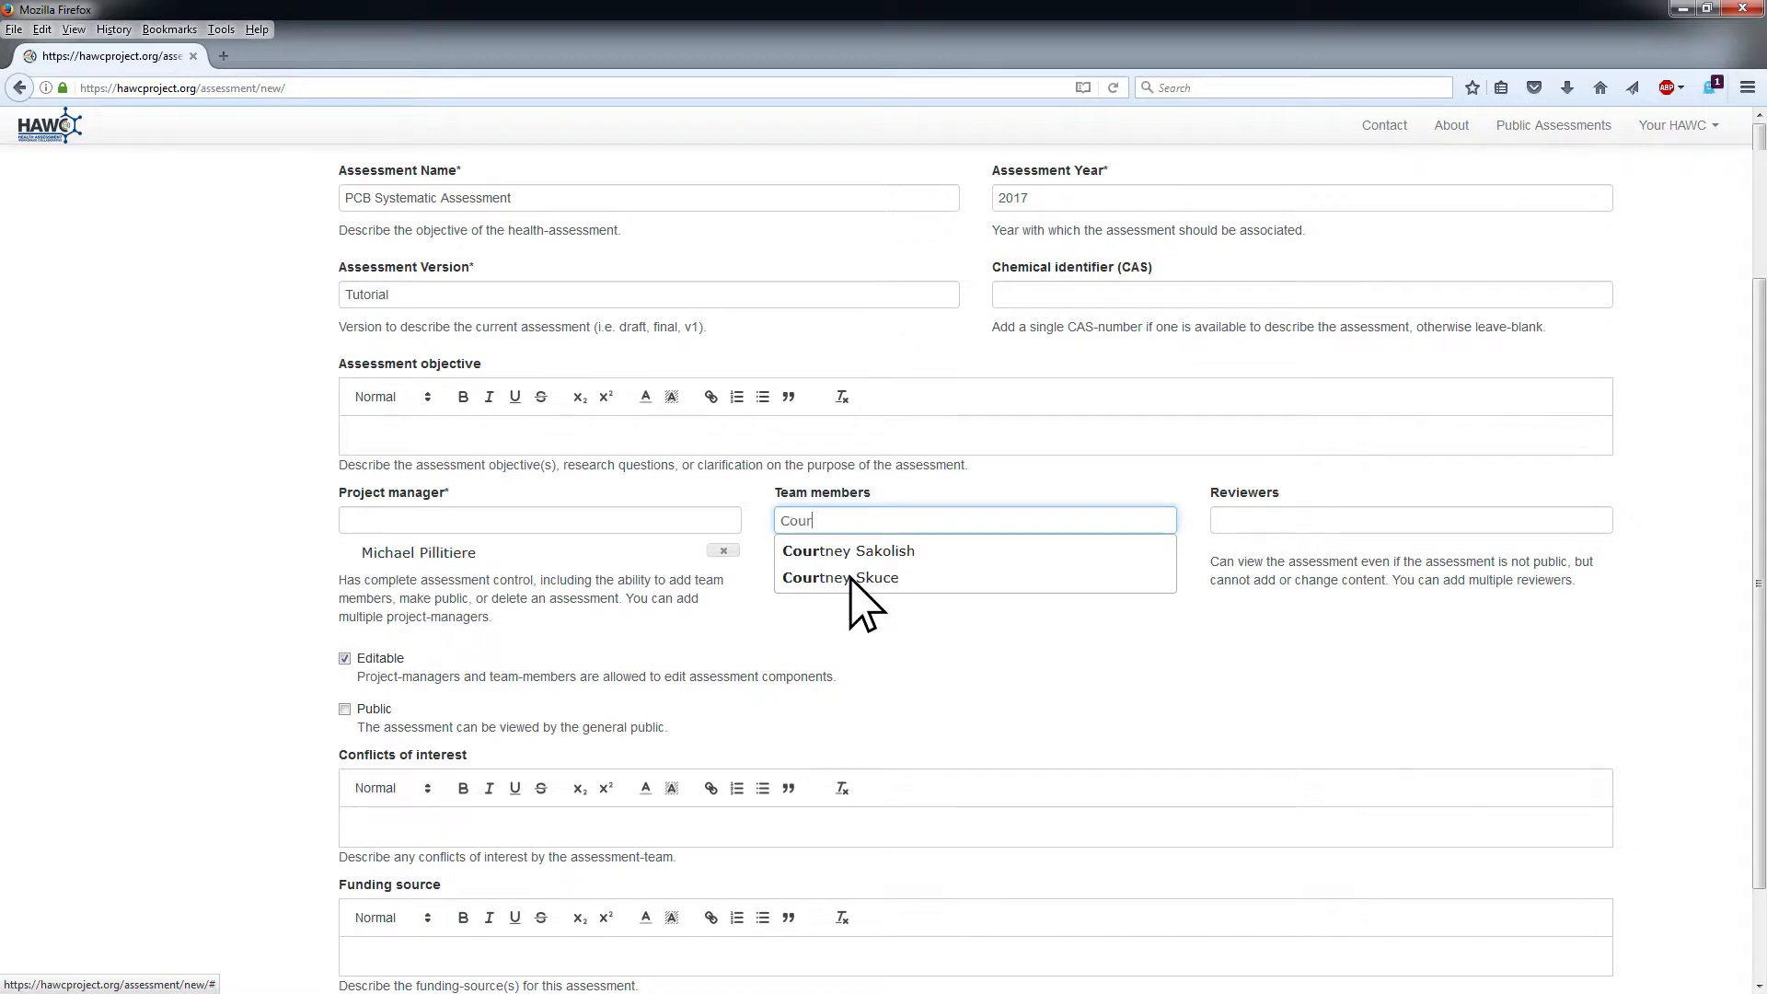
pyautogui.click(840, 577)
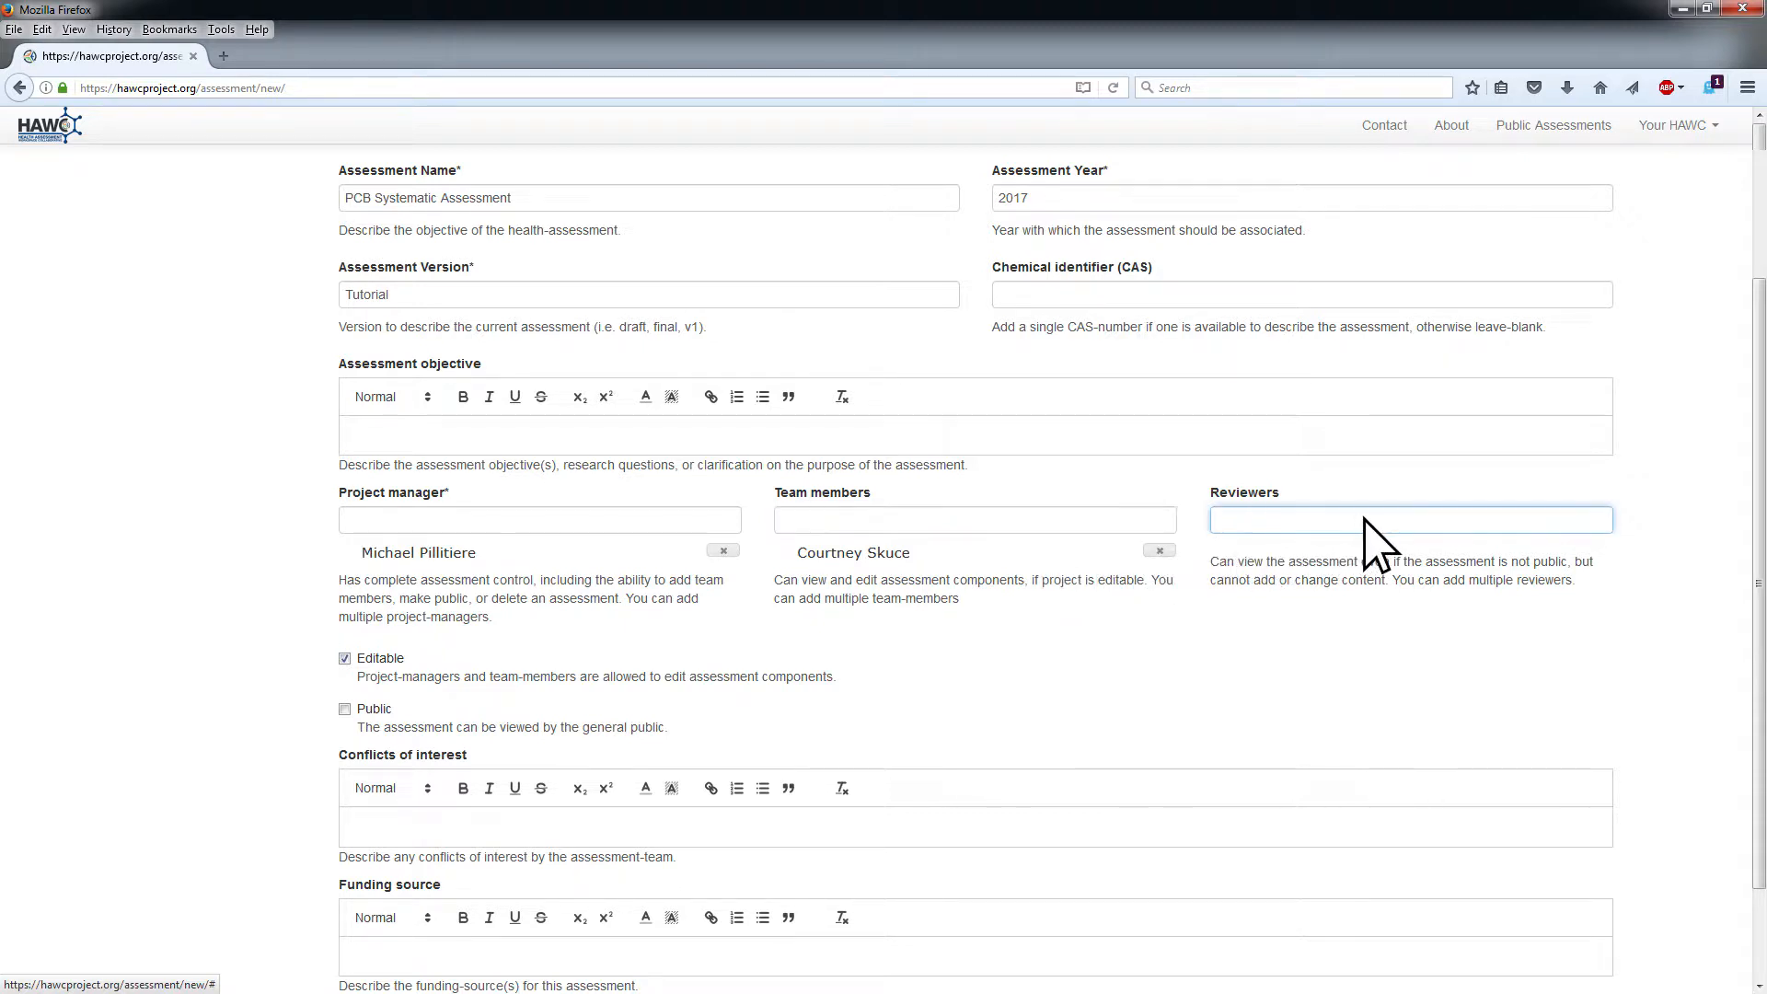
pyautogui.write('Pam')
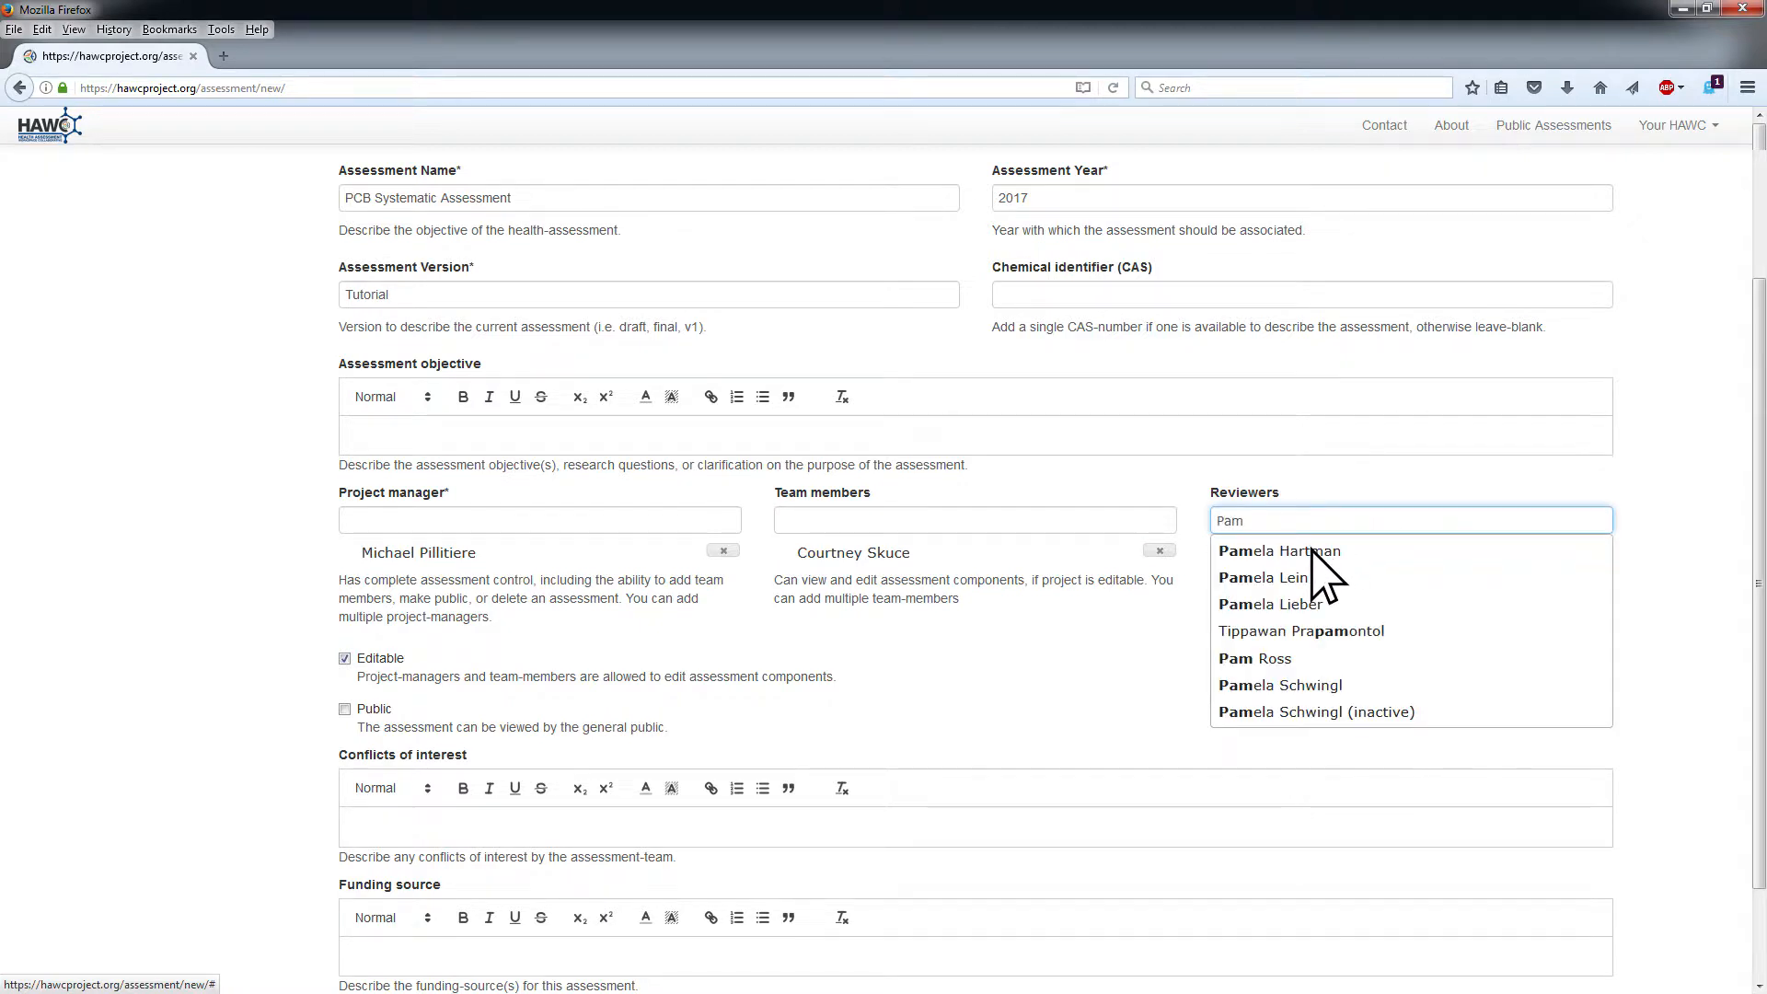
pyautogui.click(1279, 551)
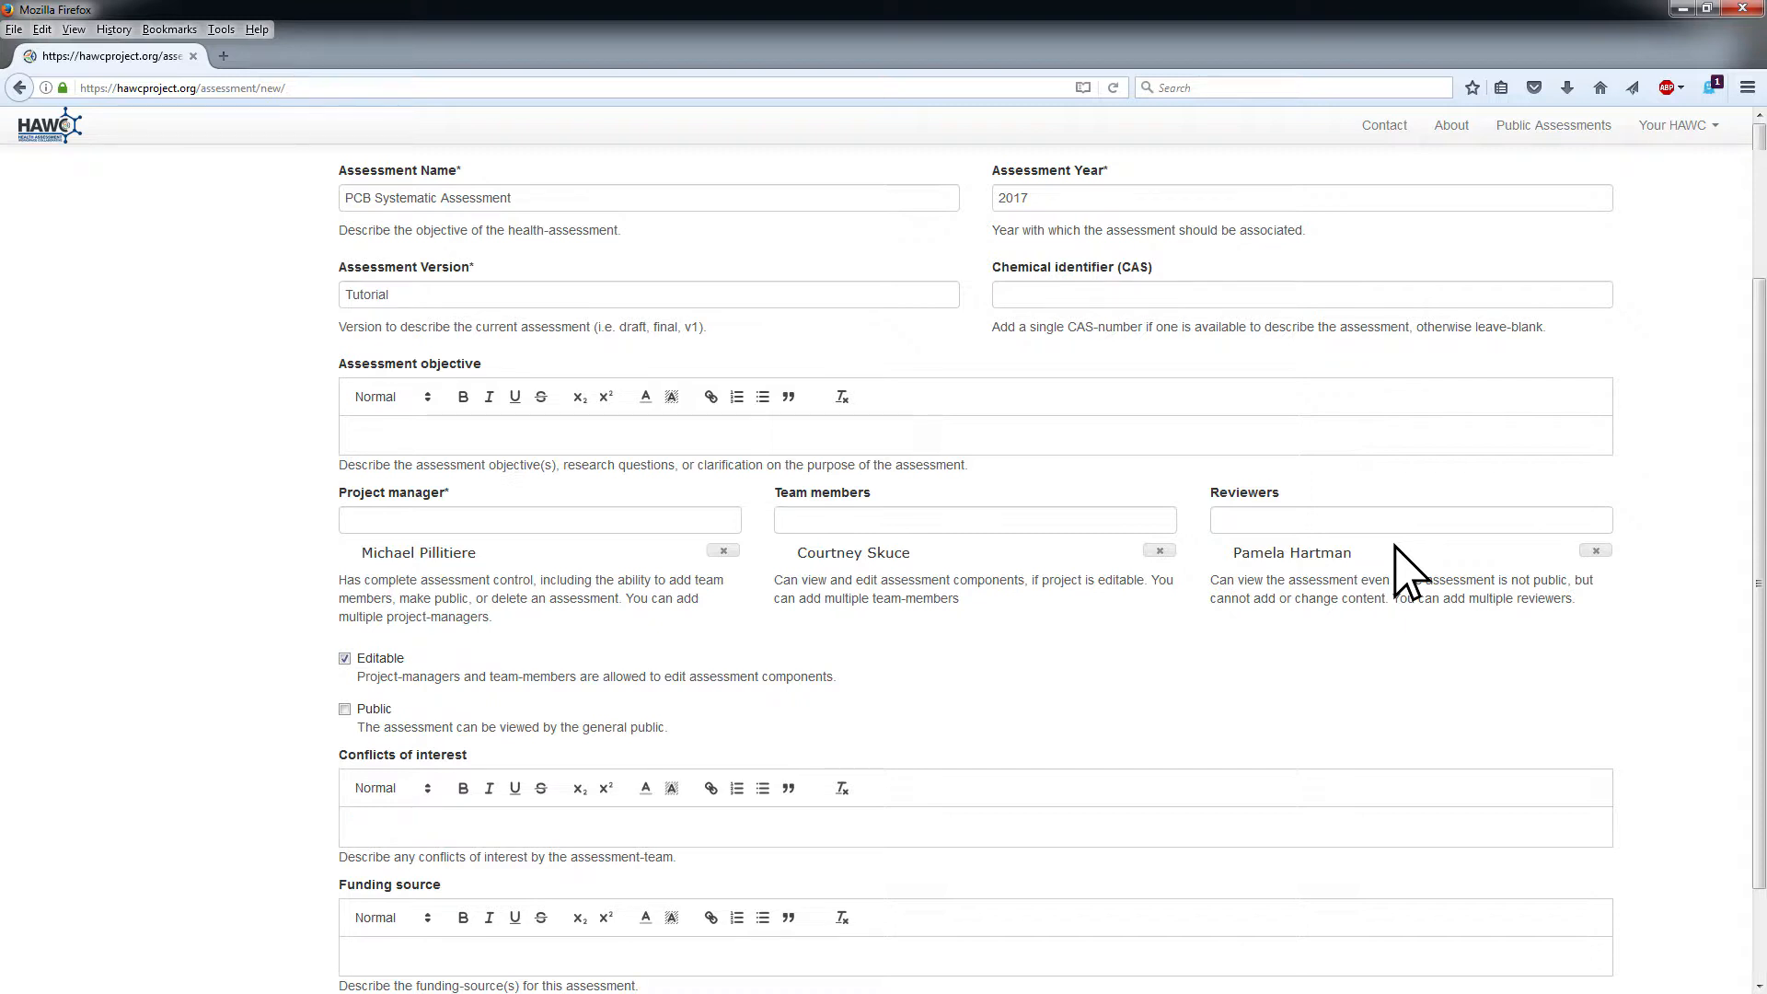
pyautogui.moveTo(1611, 569)
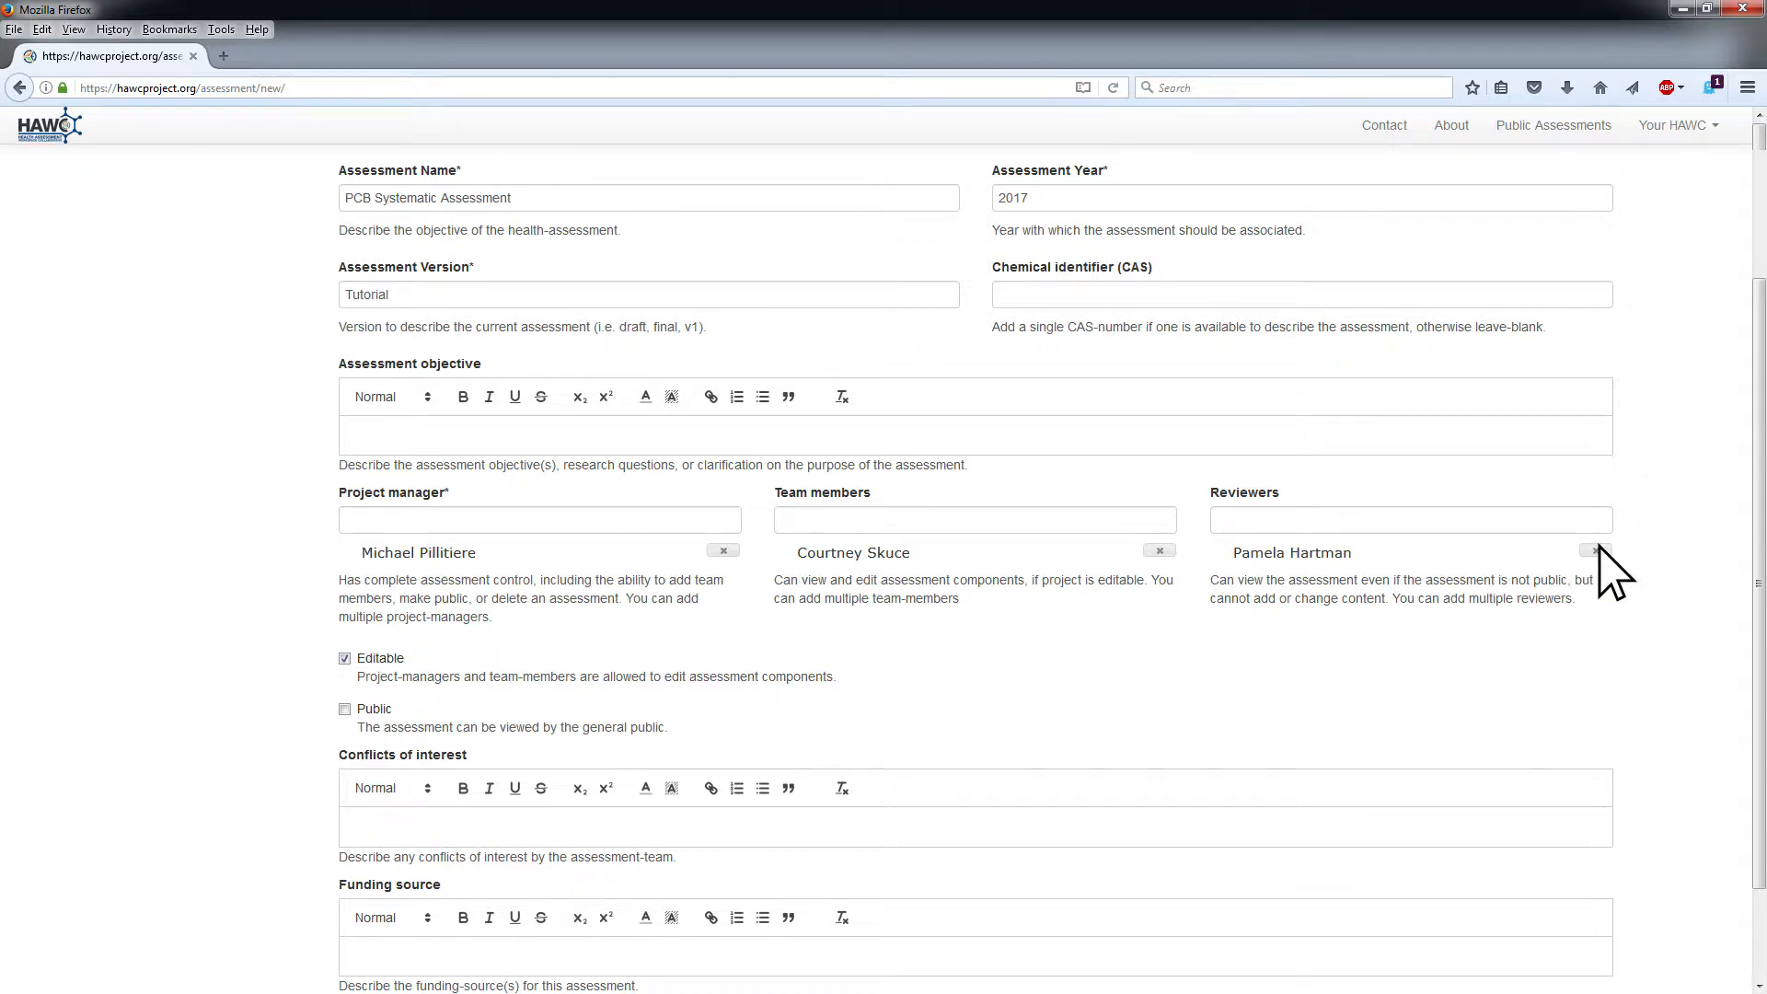
pyautogui.moveTo(1488, 580)
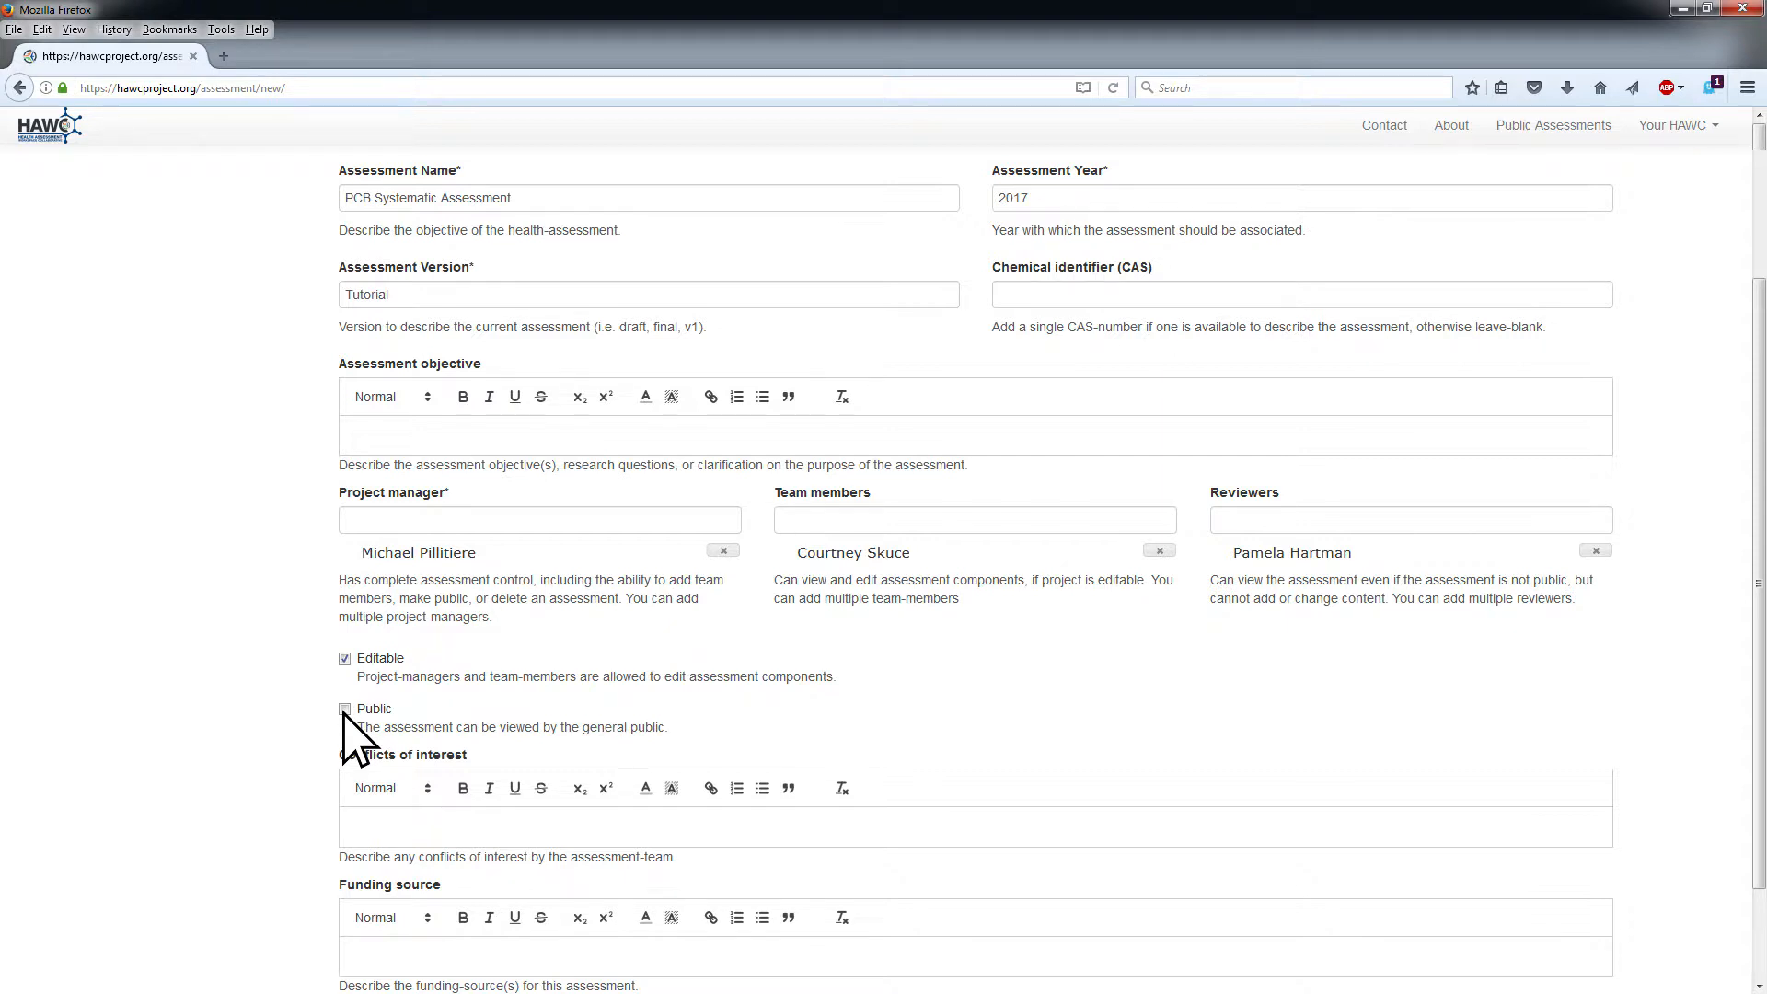
# Mark the assessment Public and save it
pyautogui.click(345, 708)
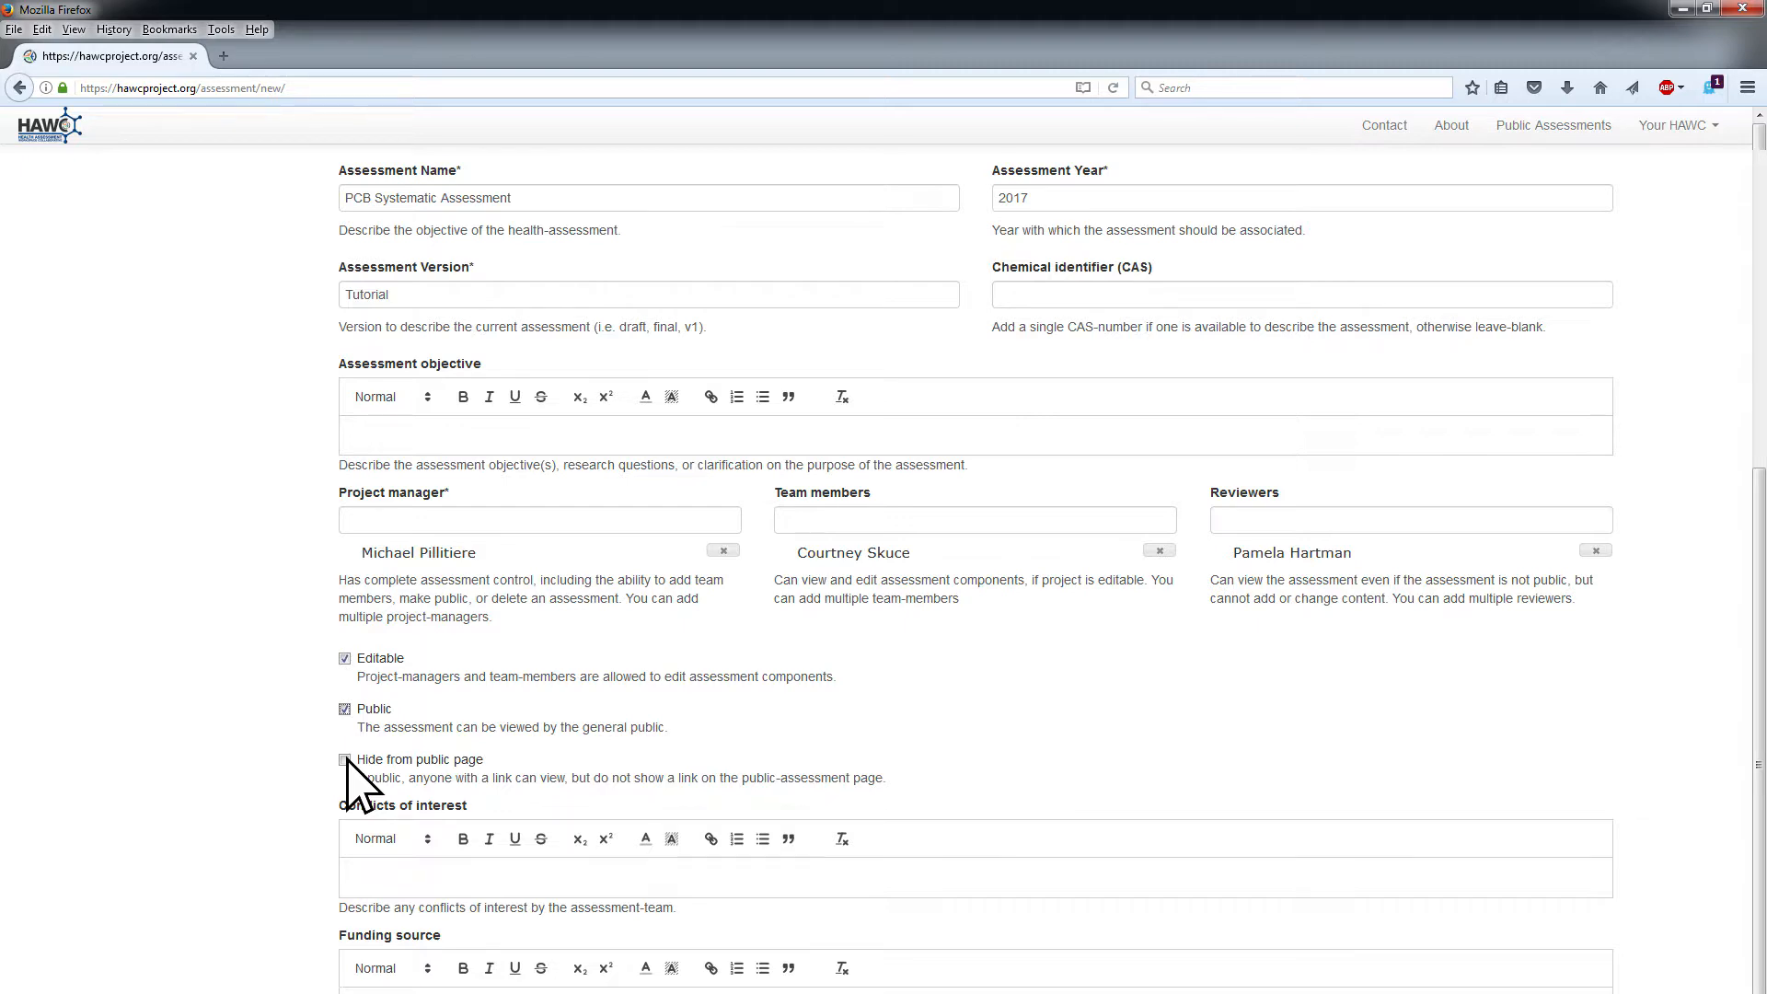
pyautogui.scroll(-3)
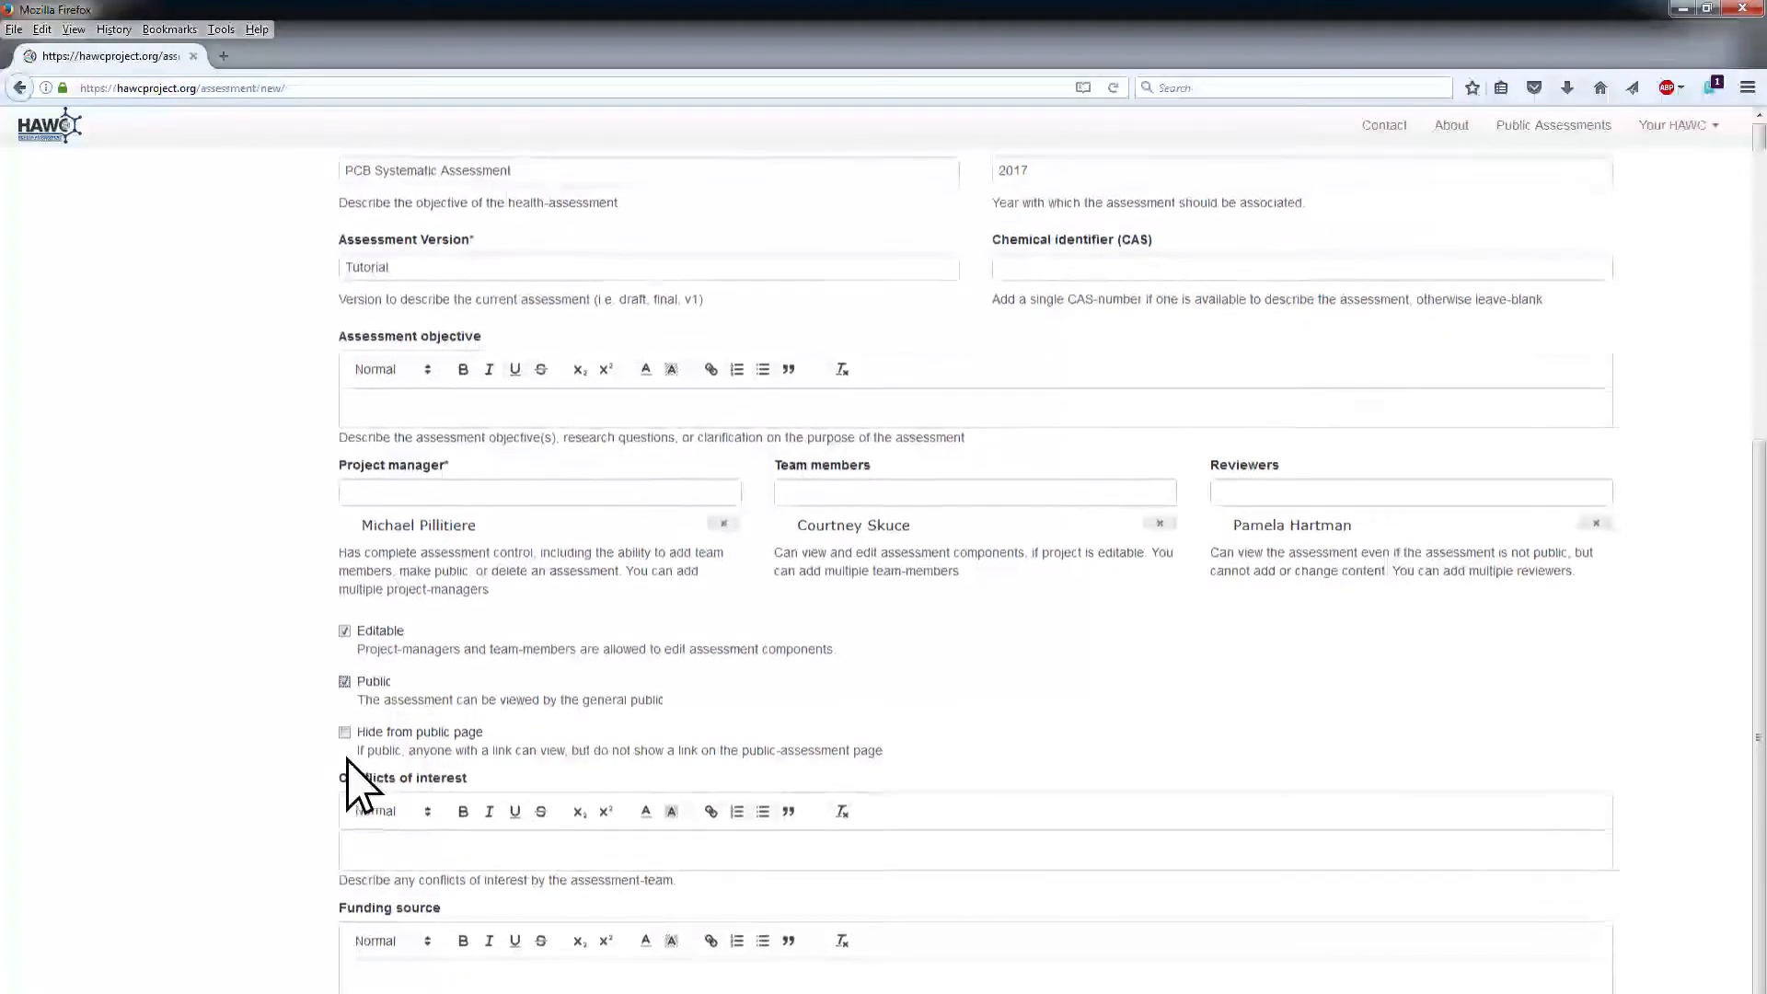
pyautogui.scroll(-3)
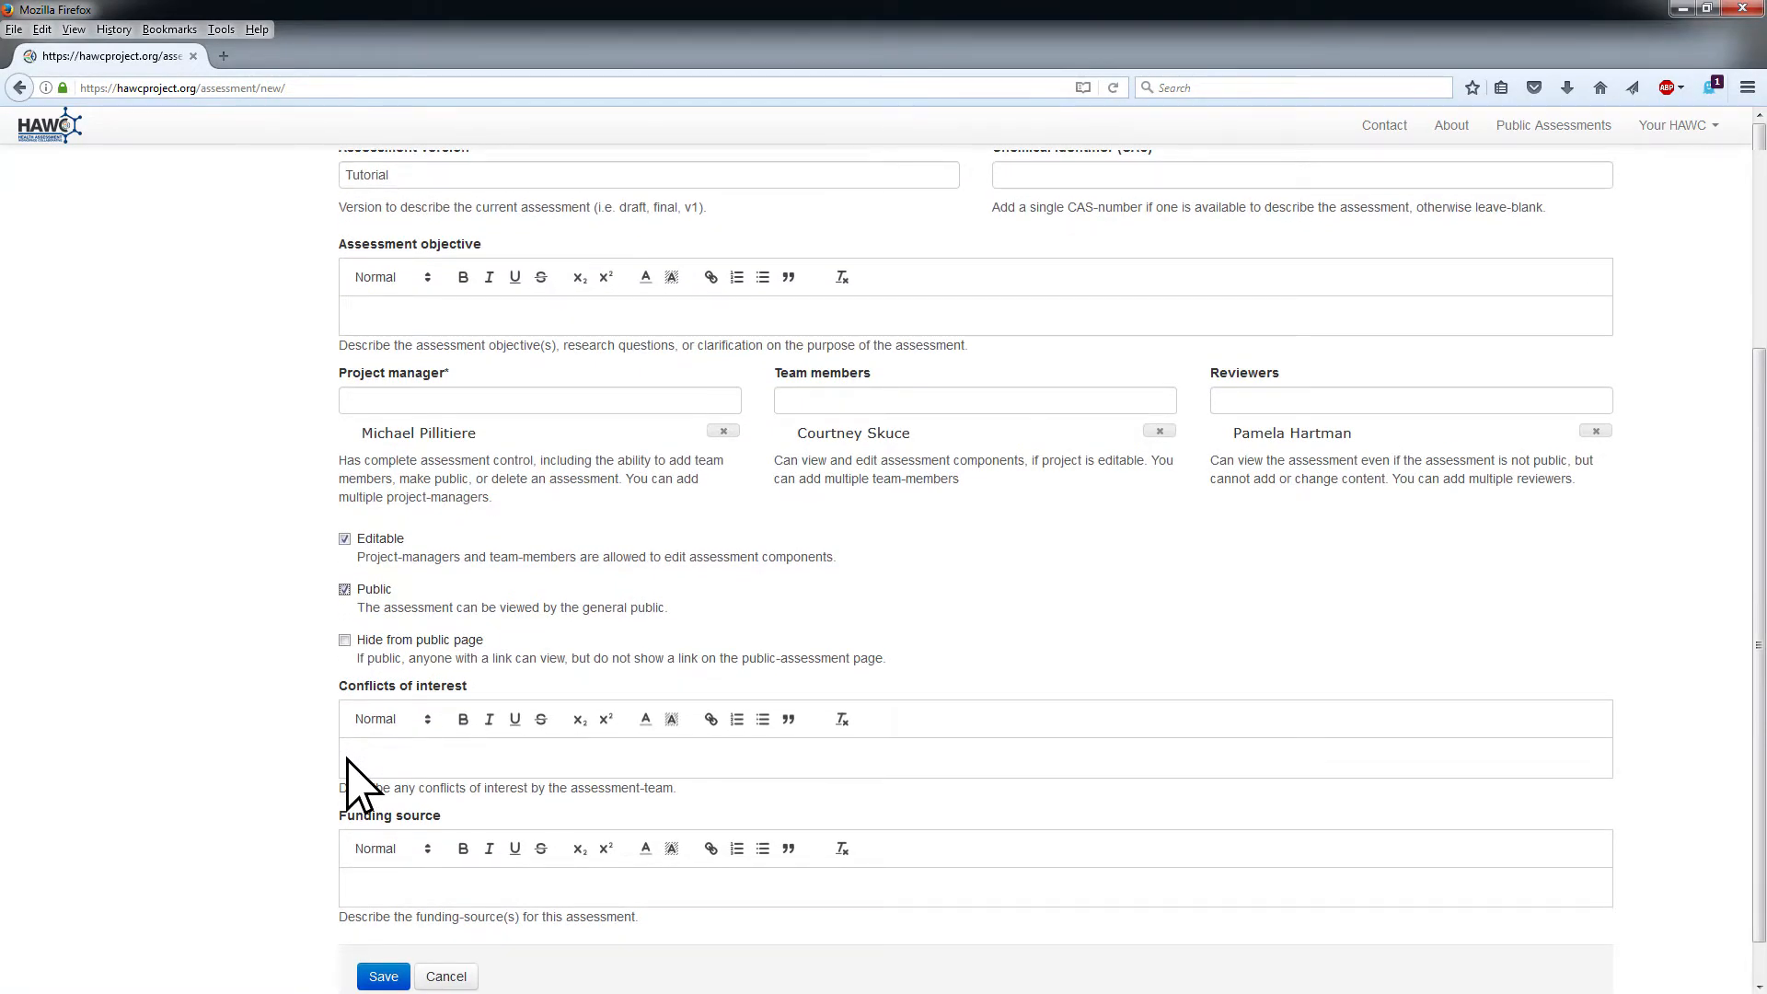
pyautogui.moveTo(426, 850)
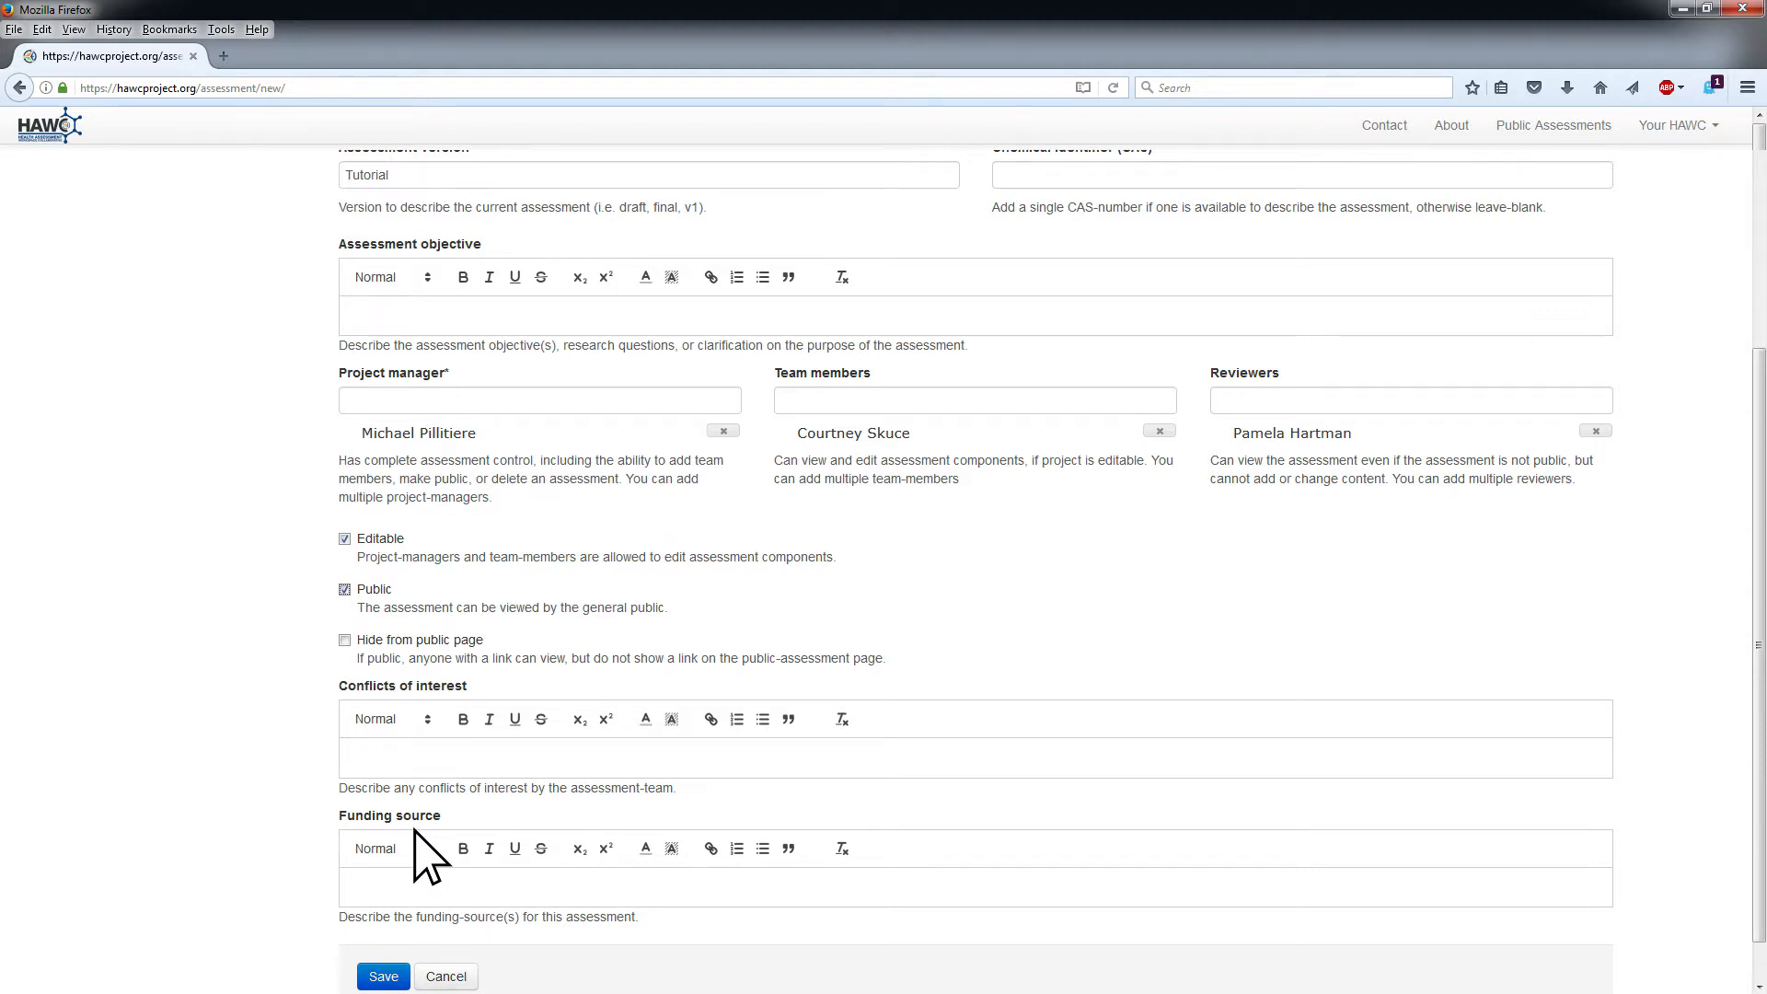
pyautogui.moveTo(411, 935)
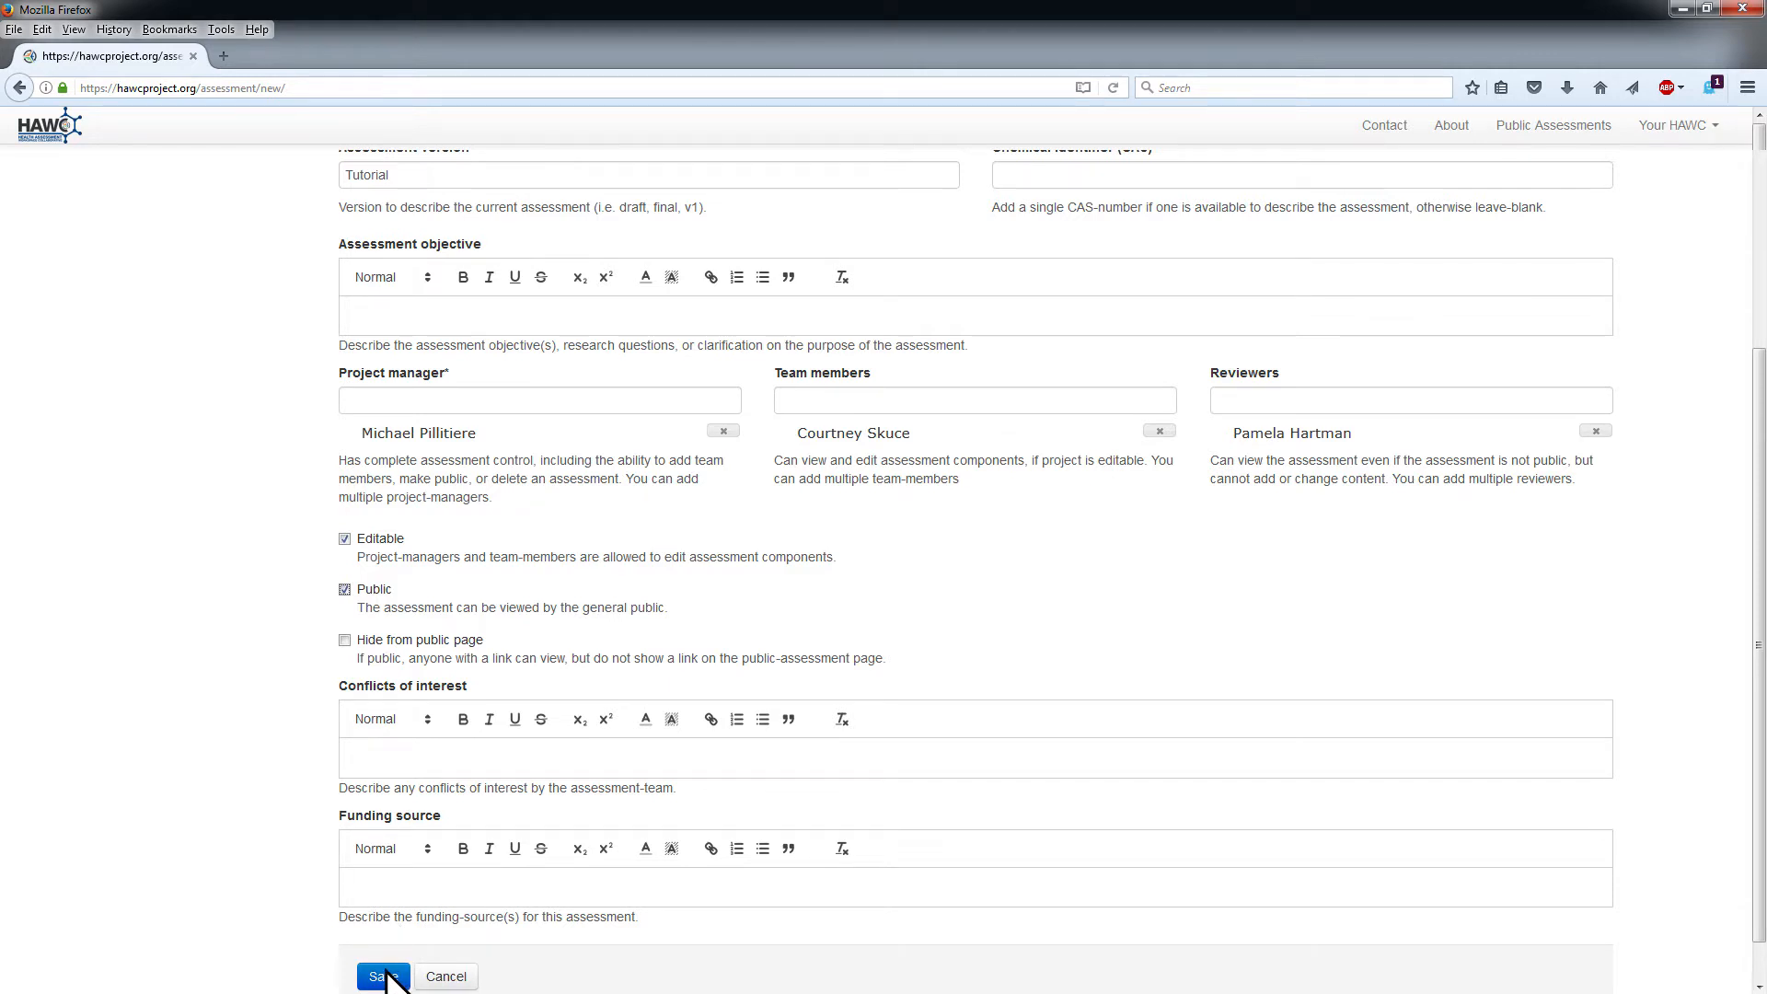
pyautogui.click(382, 975)
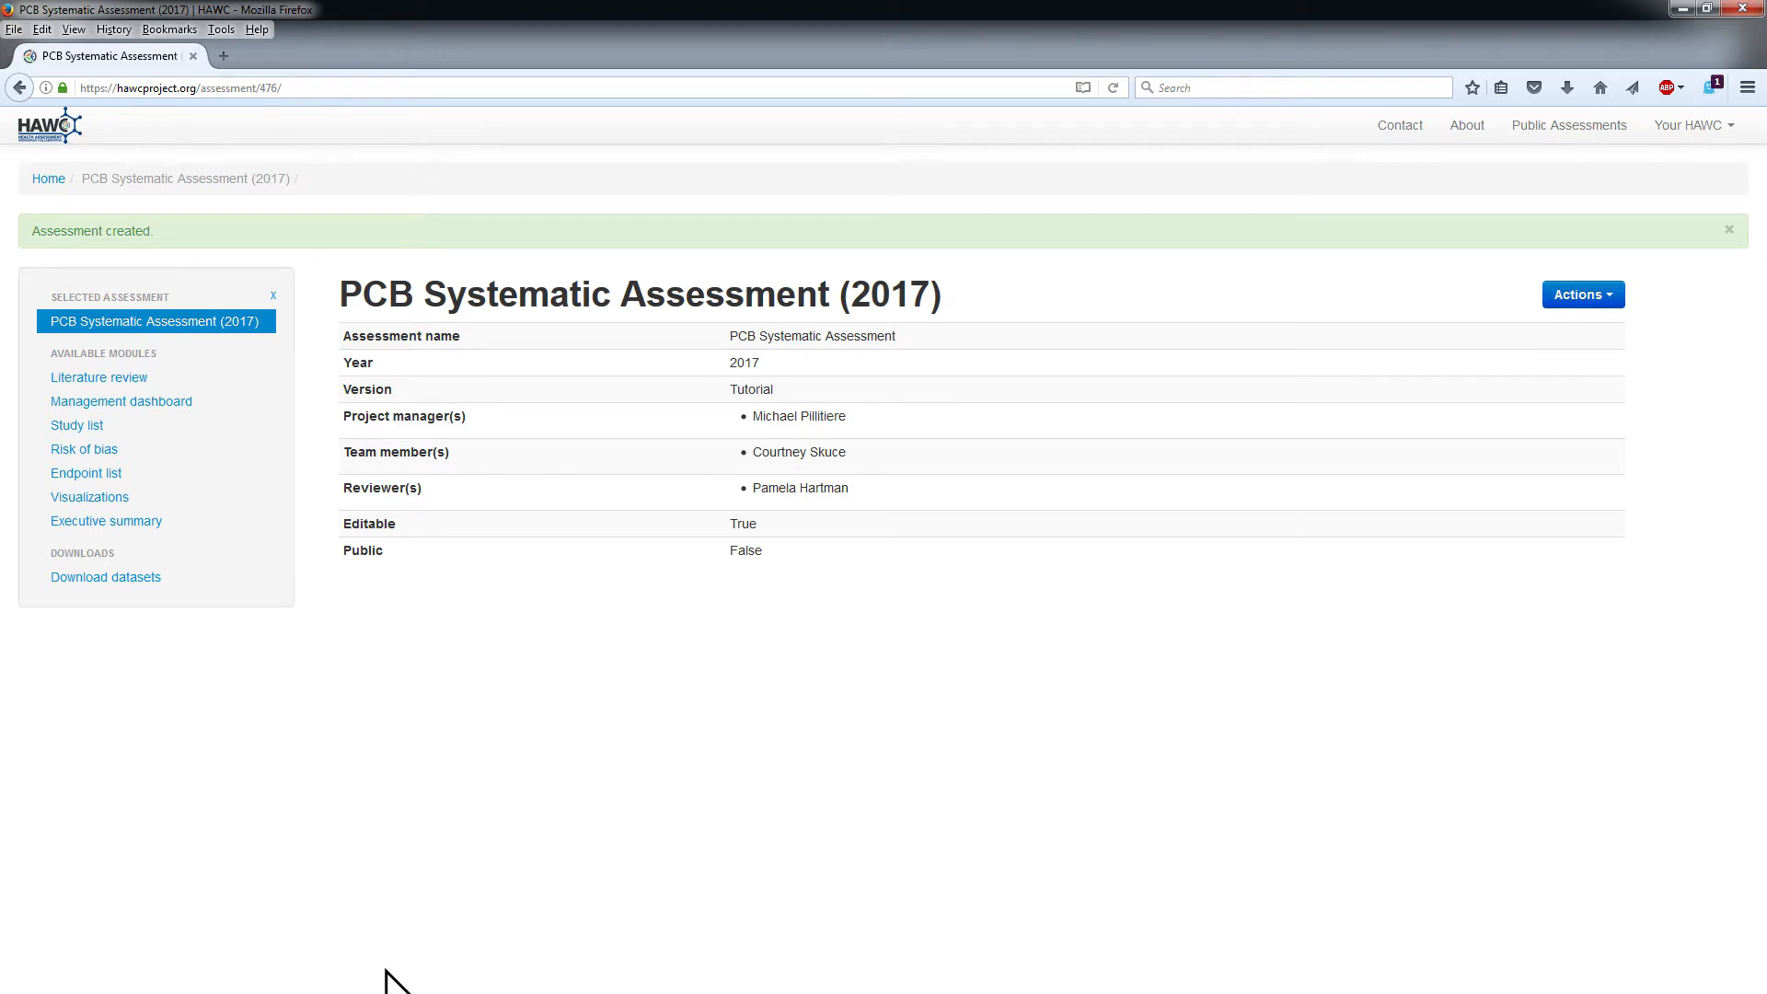
pyautogui.moveTo(236, 403)
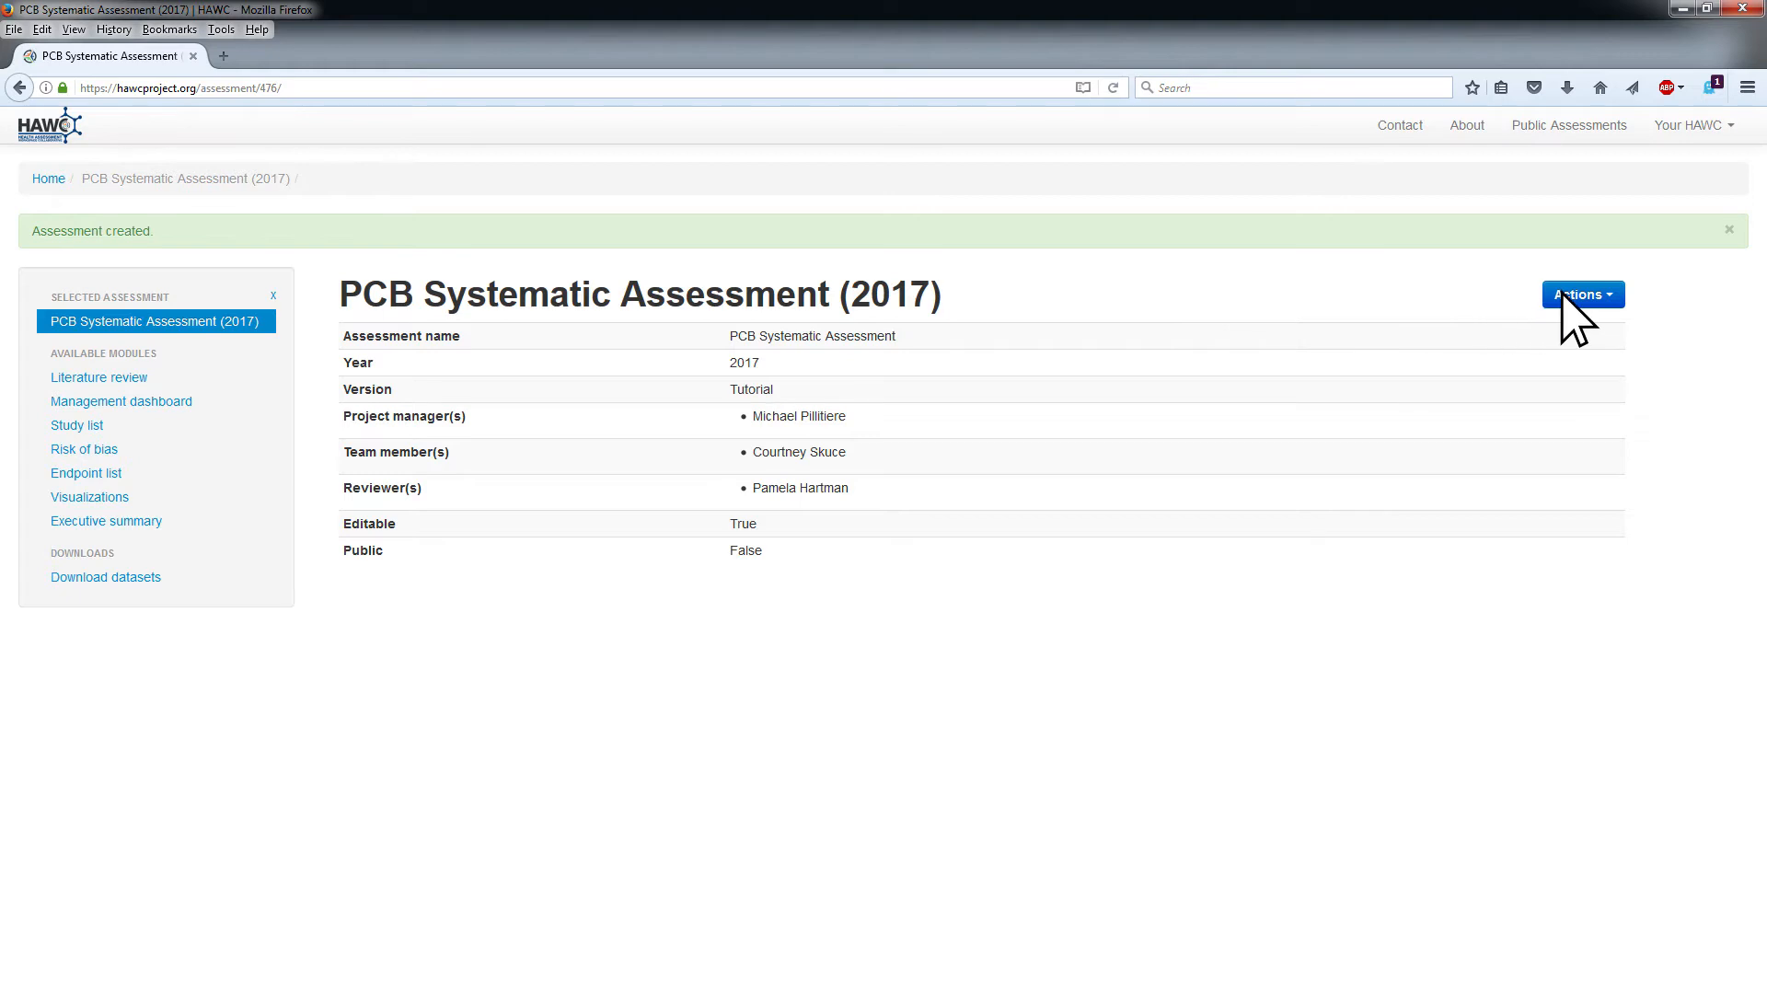
# Choose 'Update enabled modules' from the assessment's Actions menu
pyautogui.click(1581, 295)
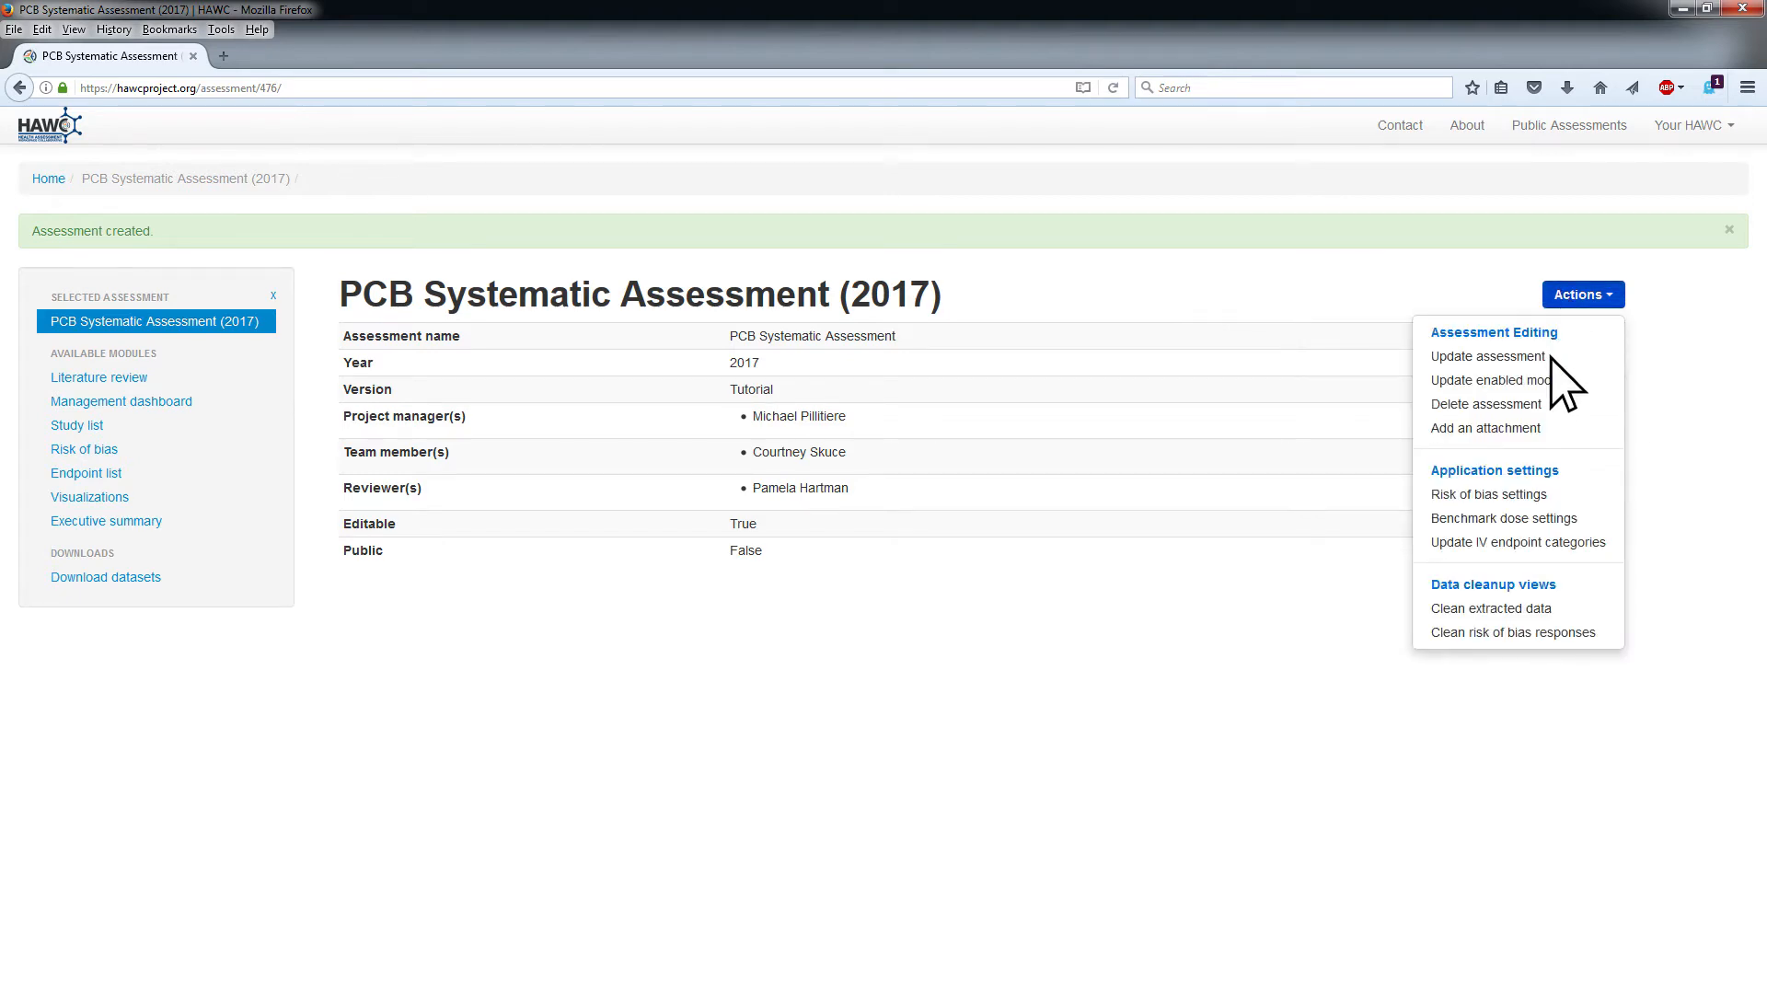
pyautogui.click(1492, 380)
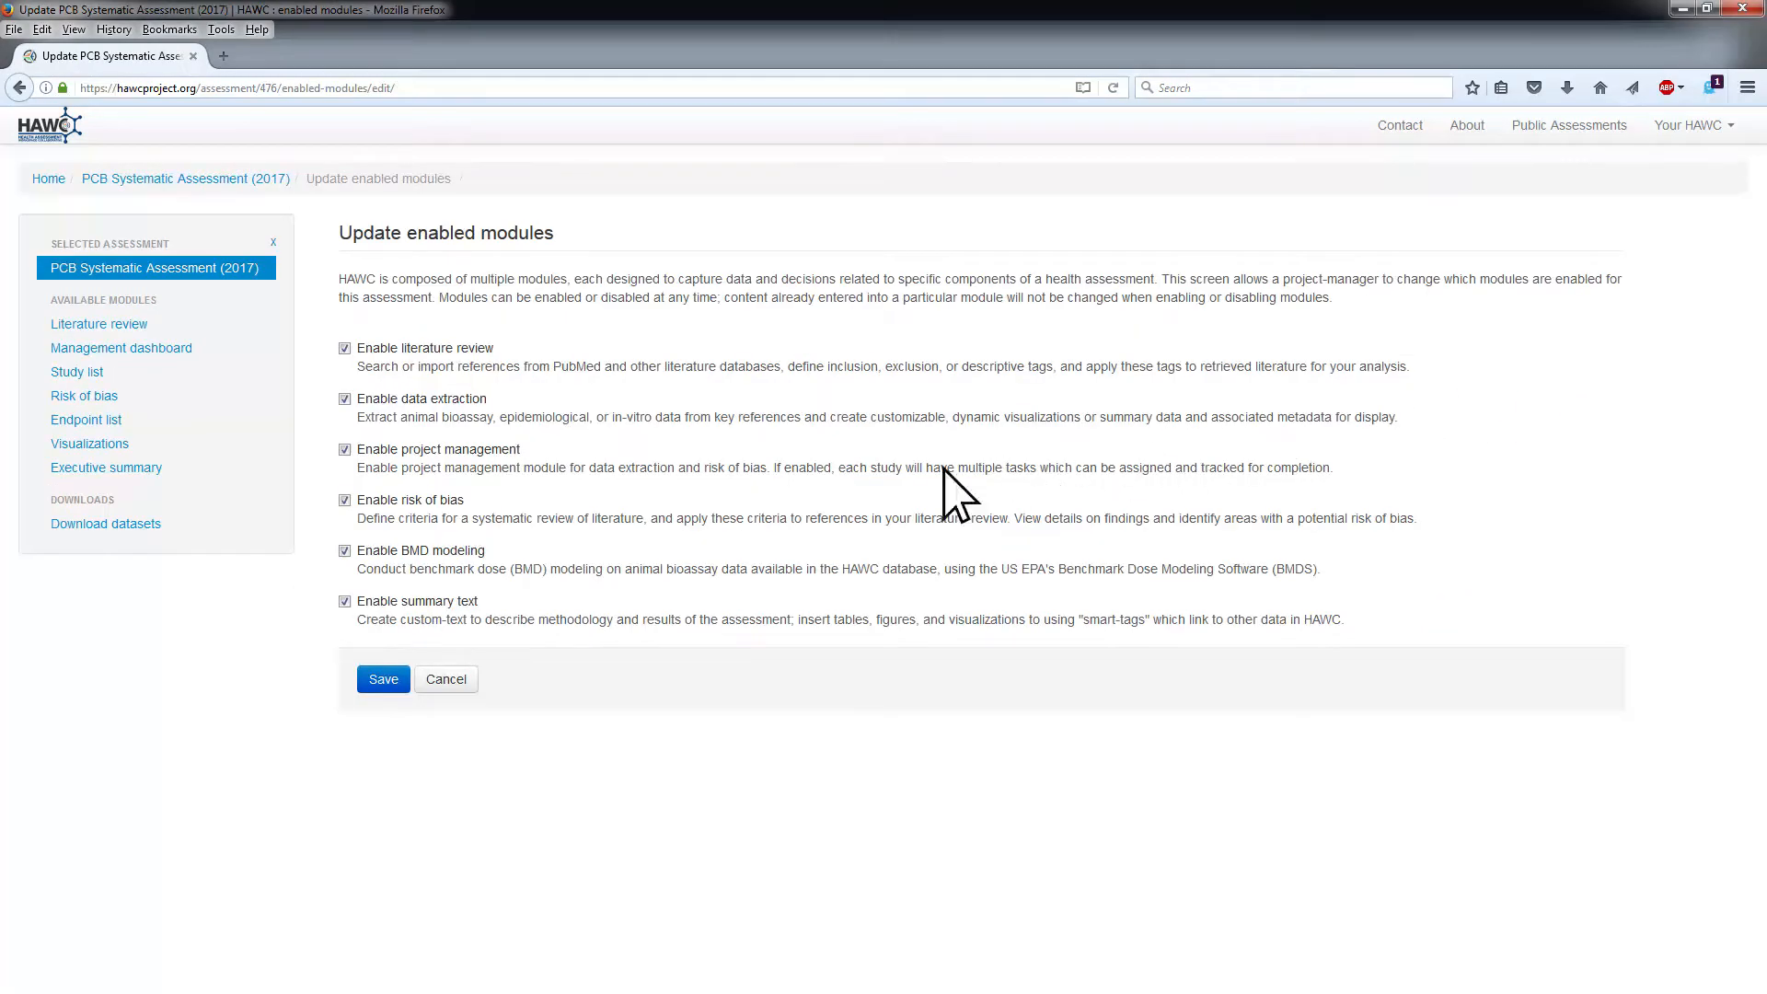
# Uncheck 'Enable BMD modeling' and save the module settings
pyautogui.click(345, 550)
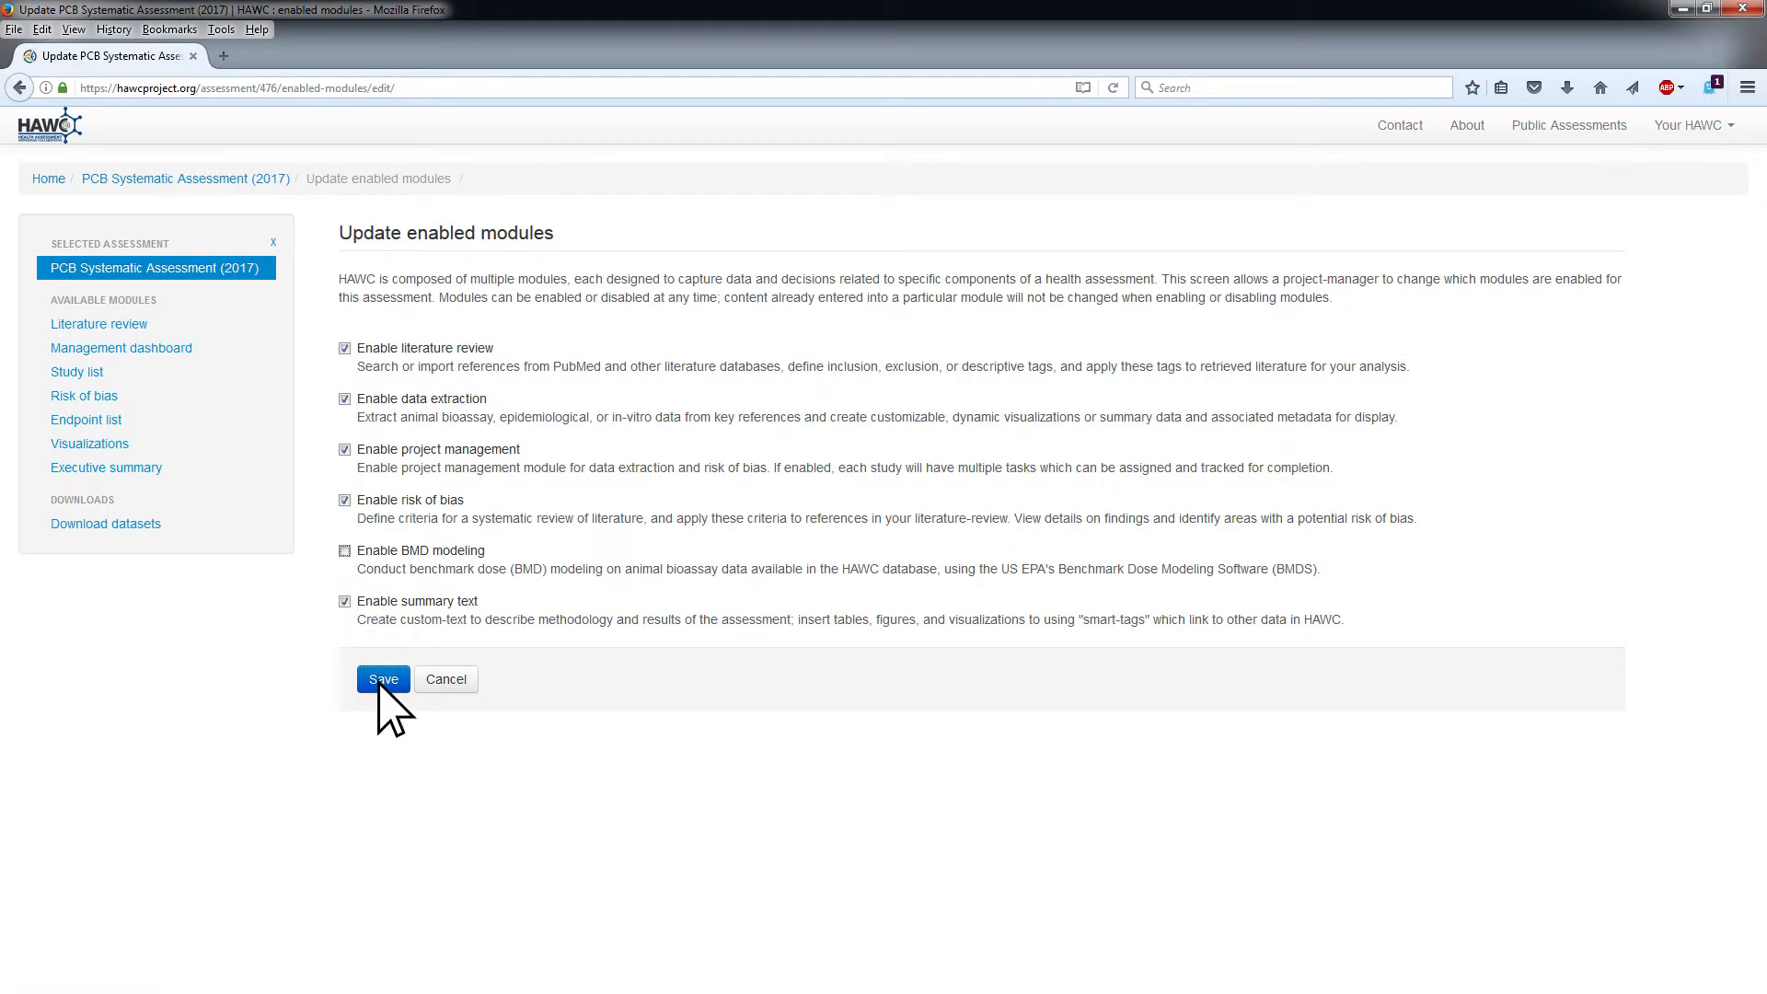
pyautogui.click(381, 678)
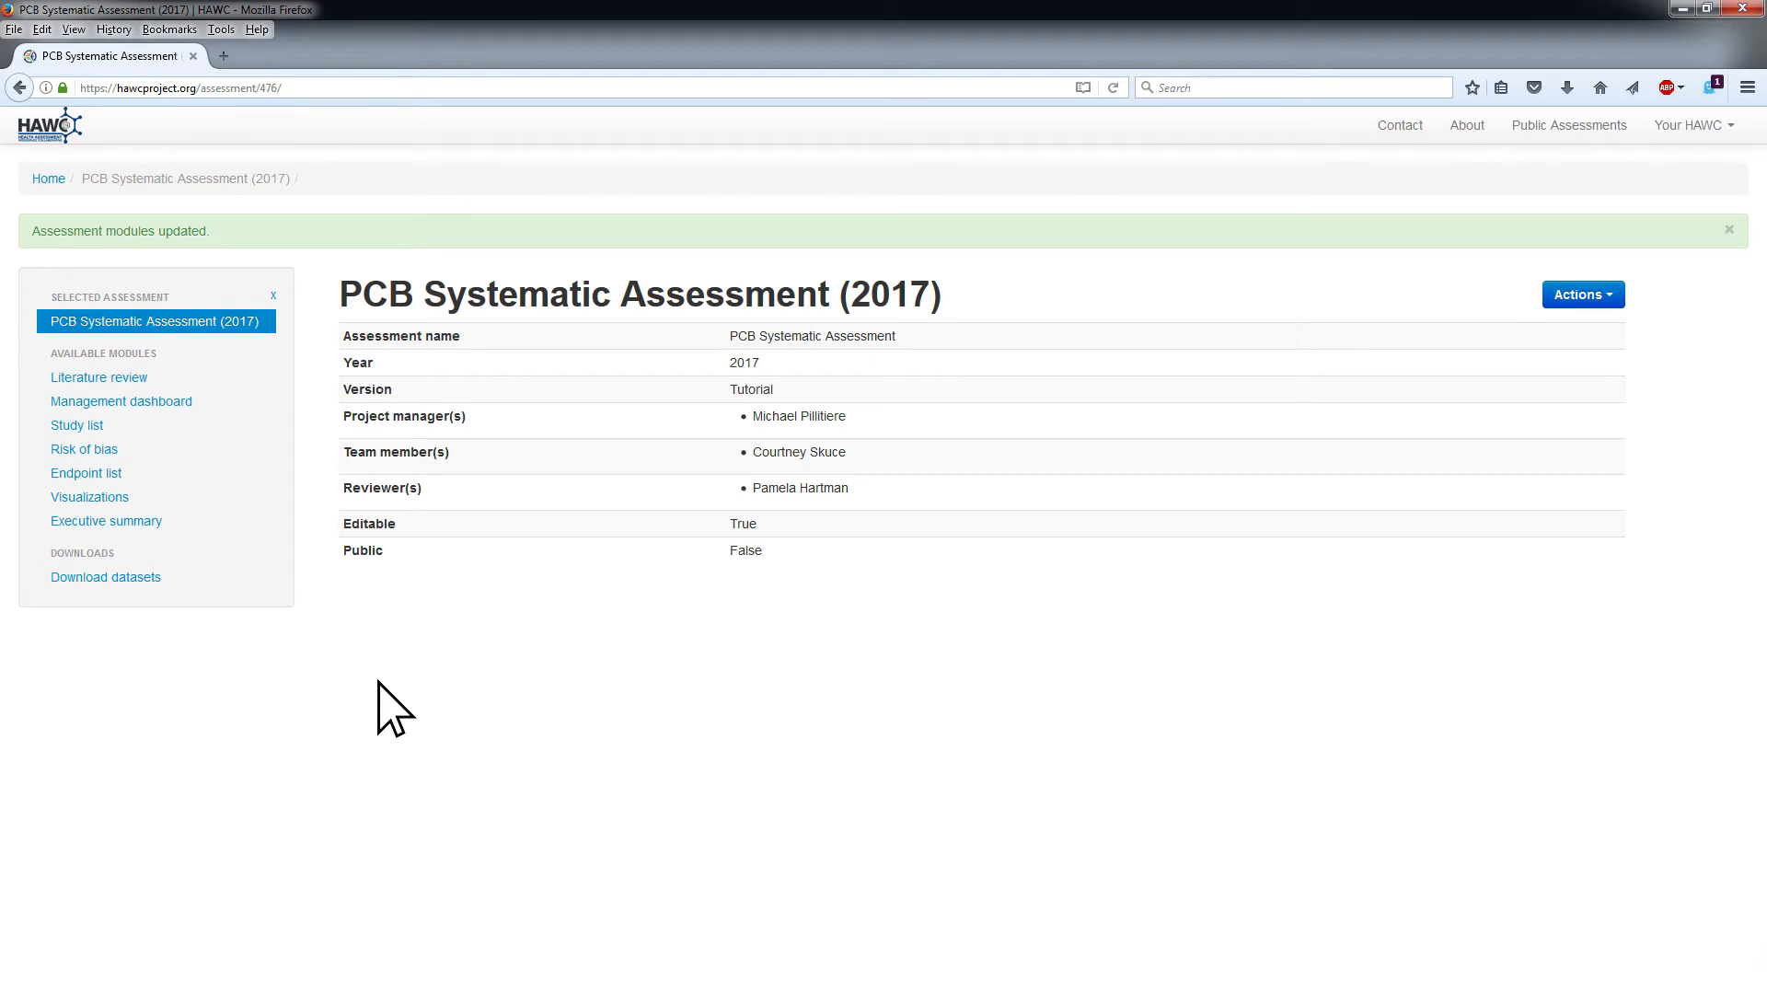
# Choose 'Update assessment' from the Actions menu and scroll through the edit form
pyautogui.click(1582, 295)
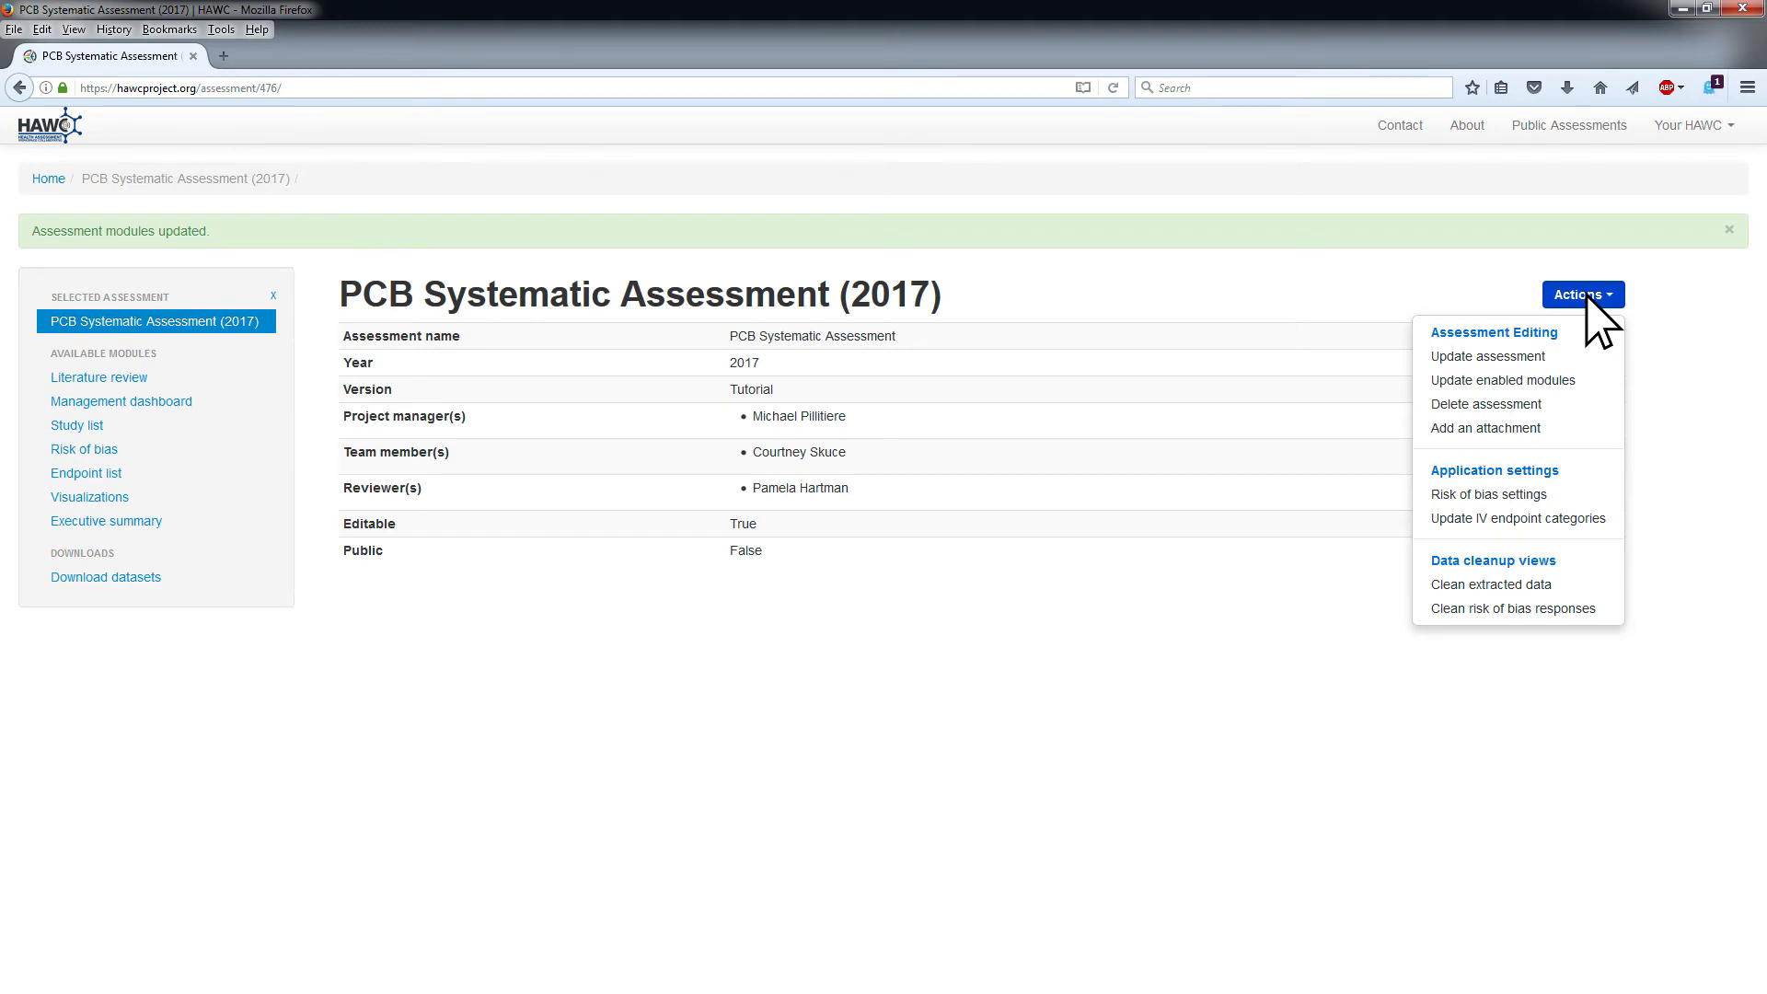
pyautogui.moveTo(1540, 381)
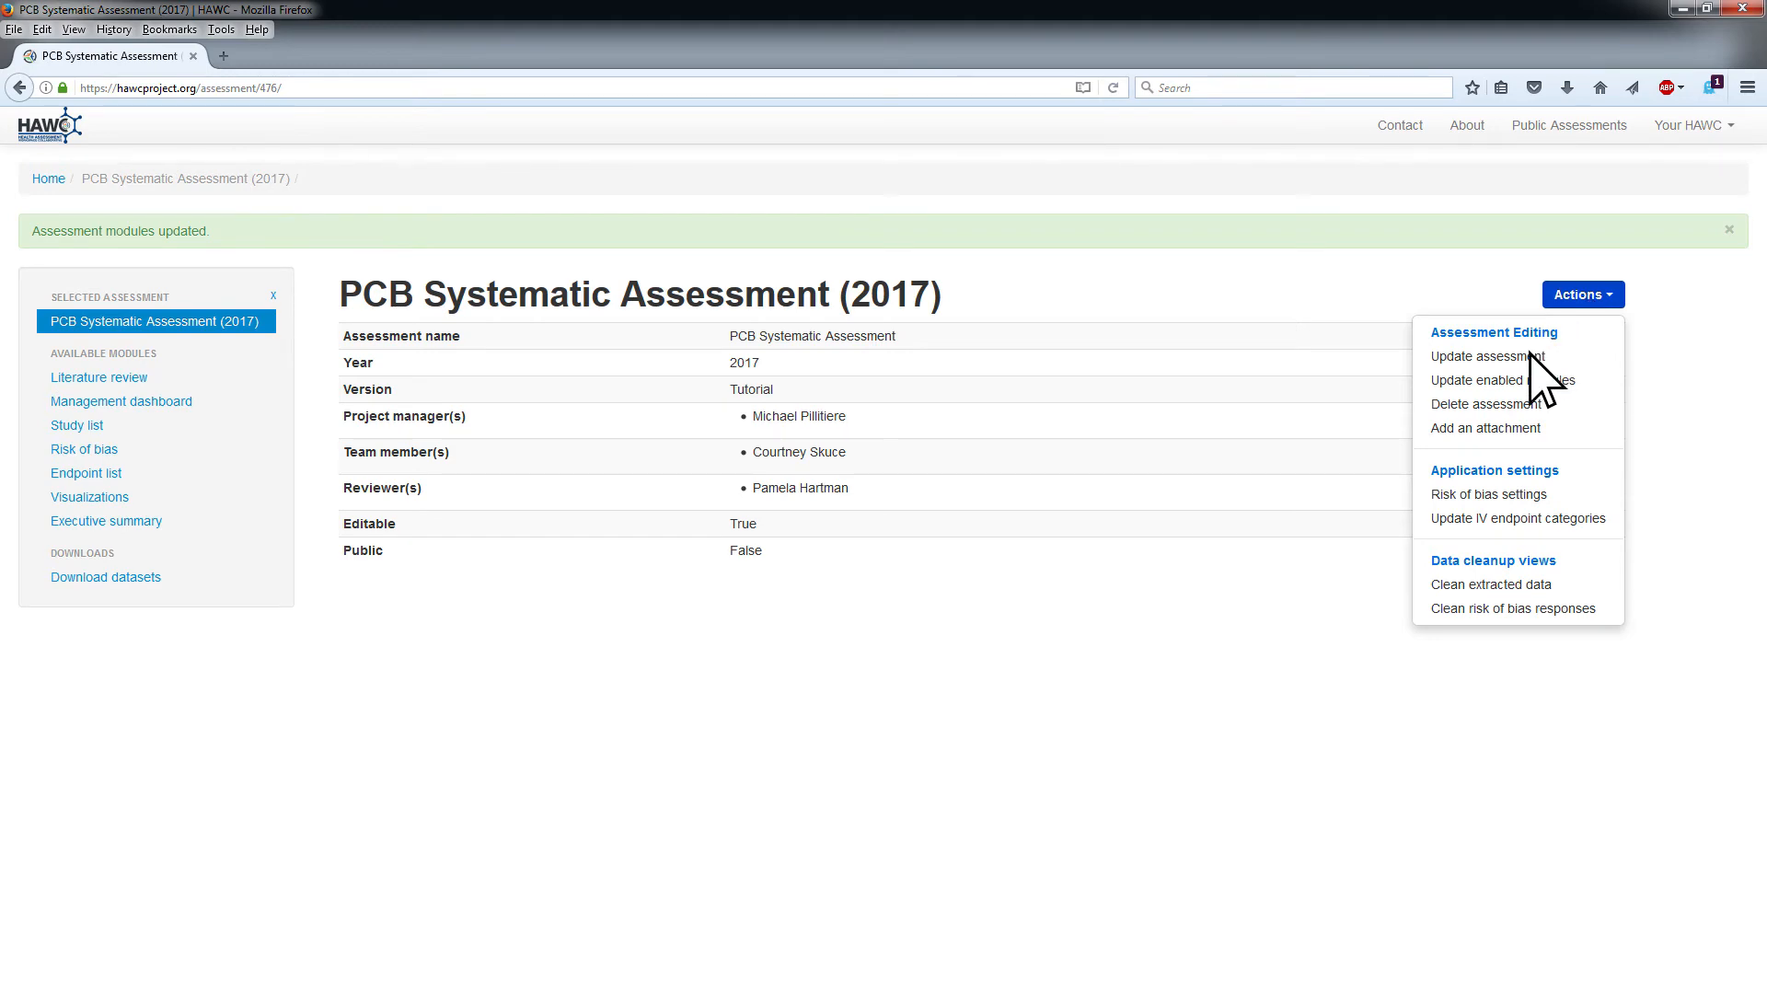
pyautogui.click(1481, 356)
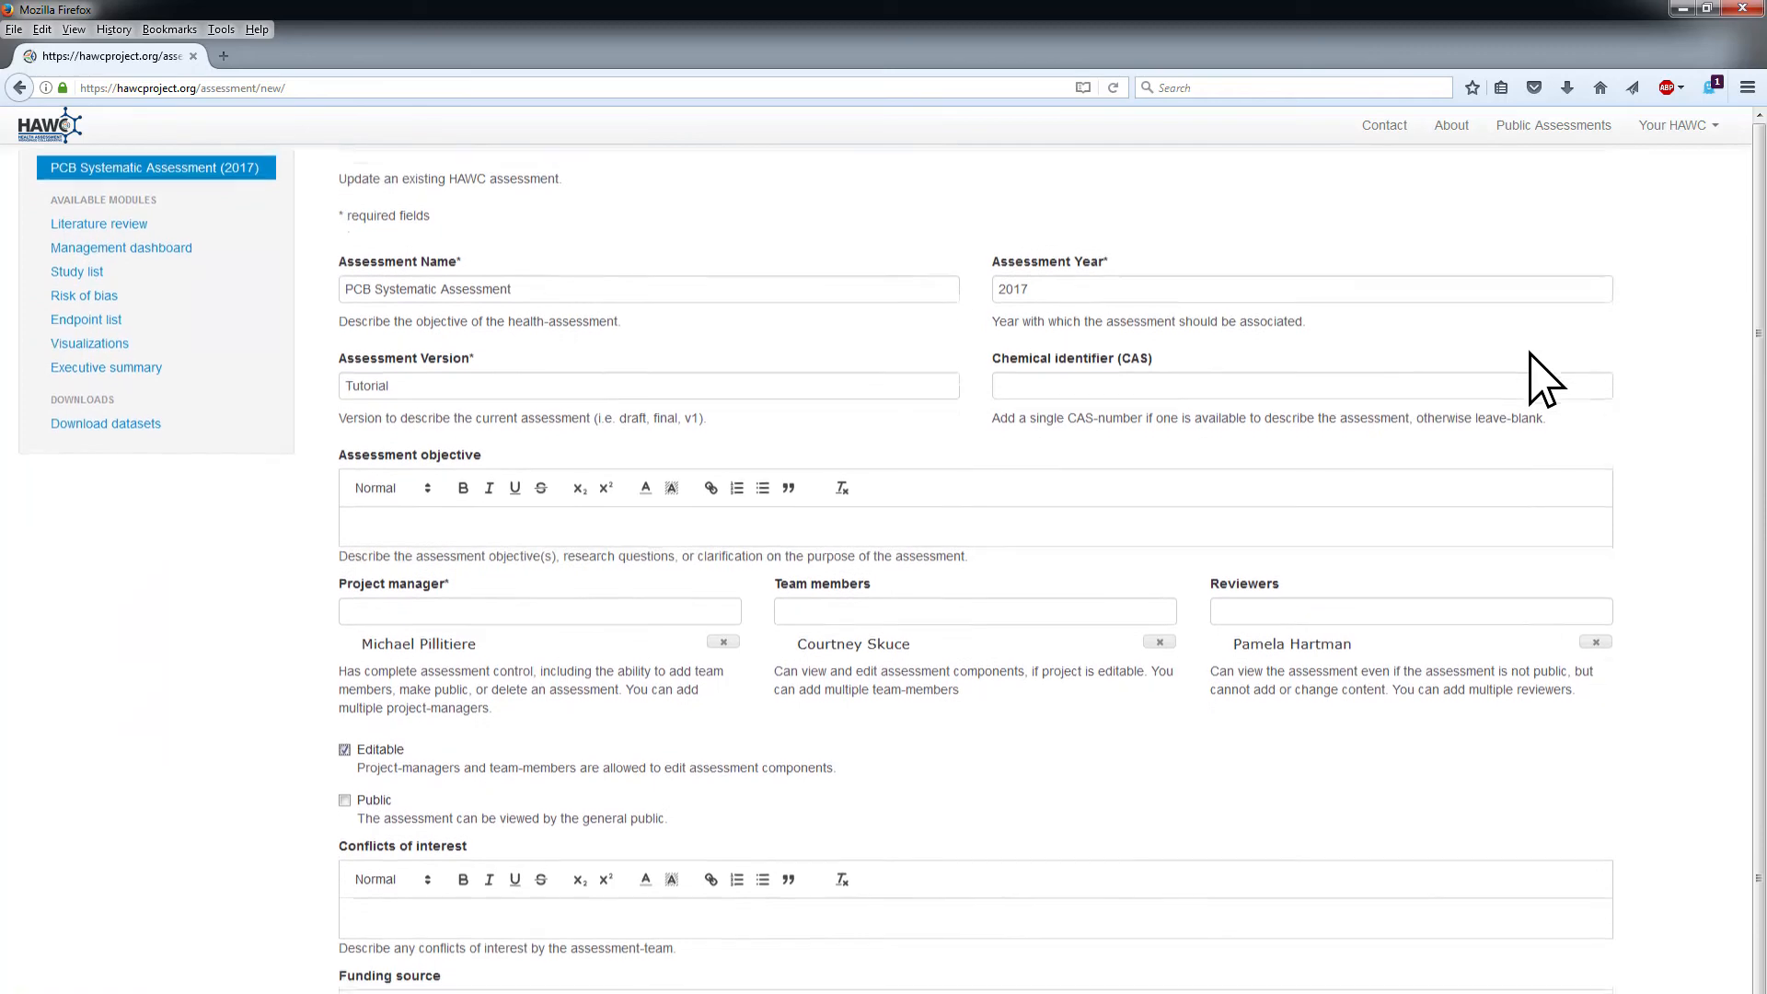
pyautogui.scroll(-3)
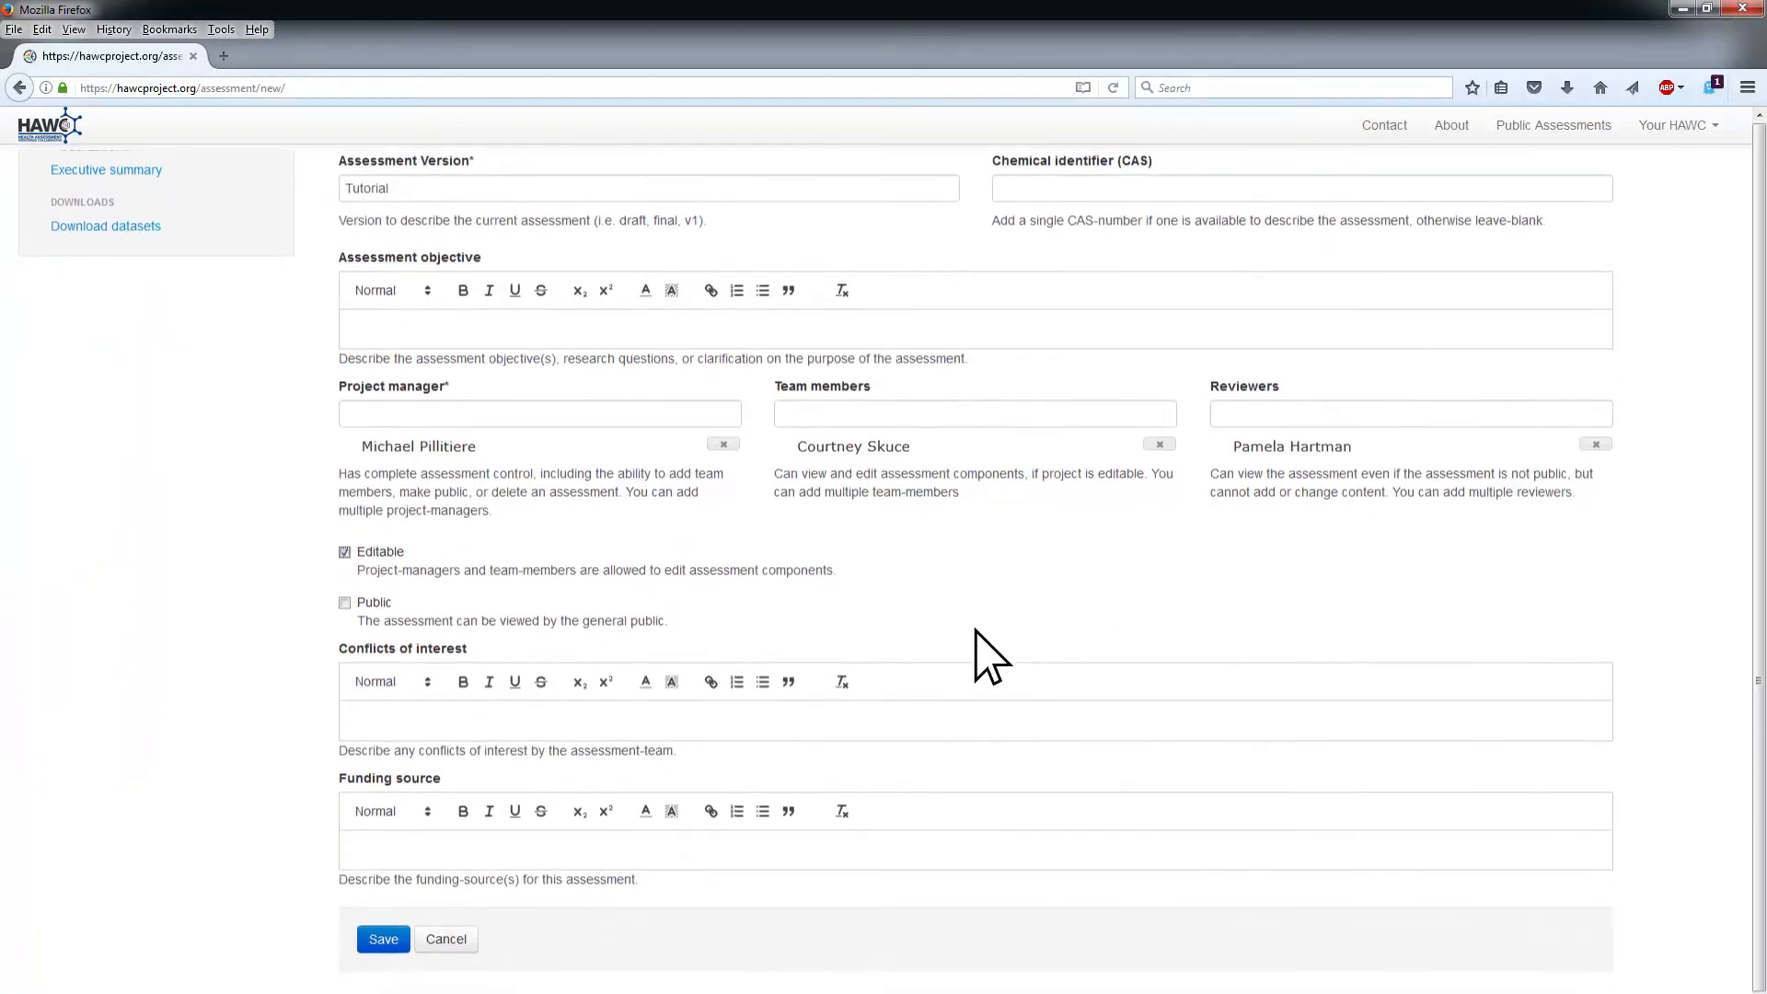